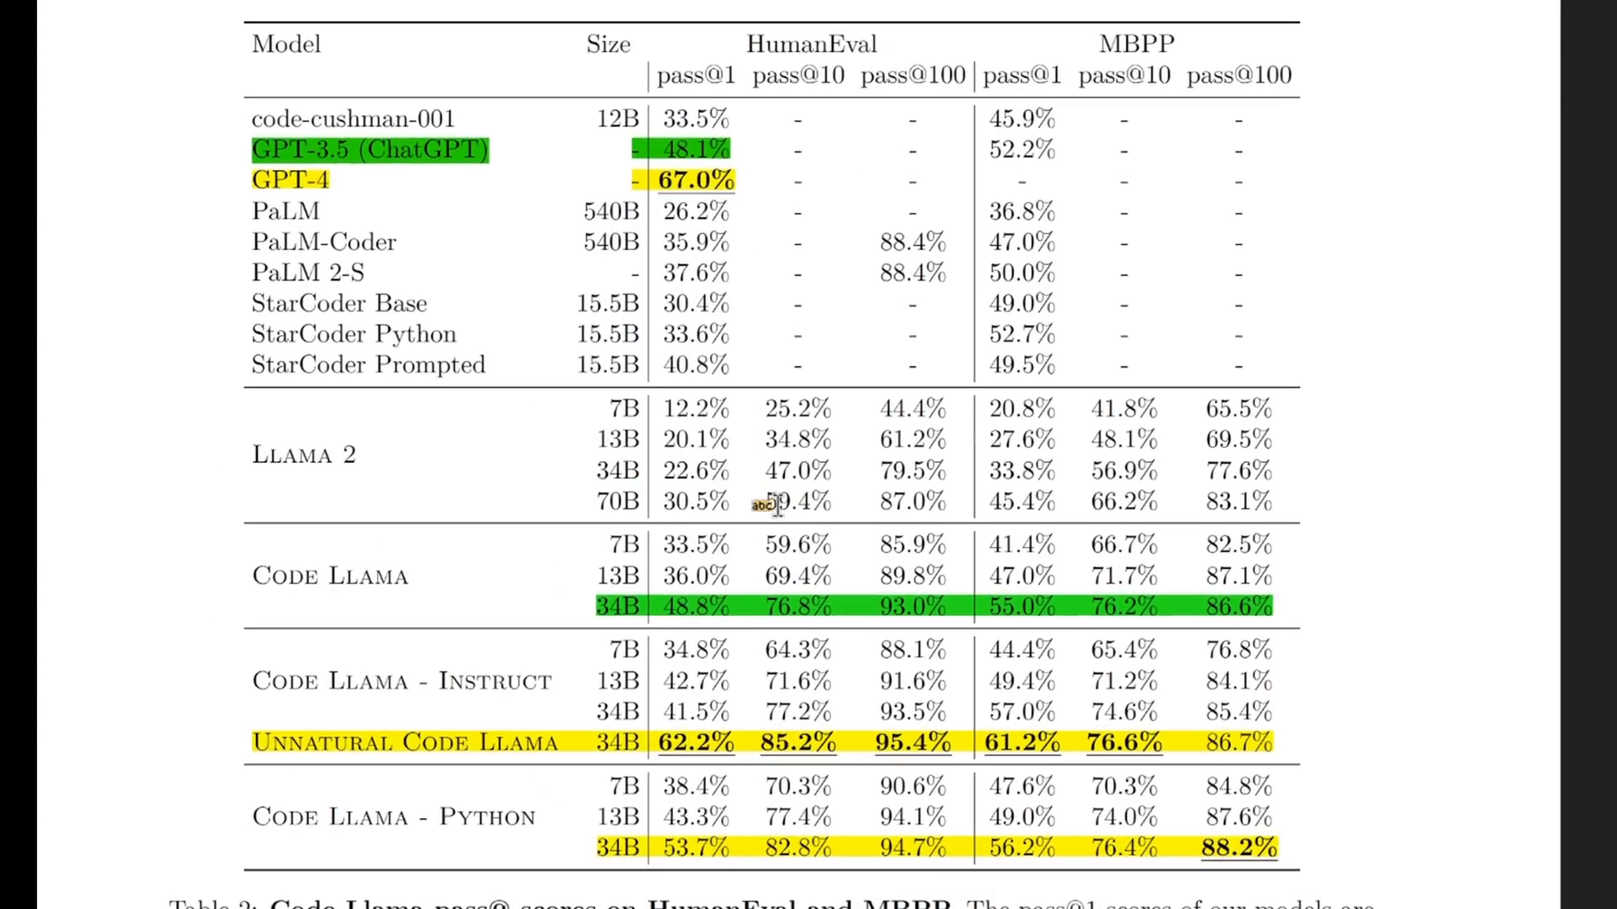
mouse_move(758, 151)
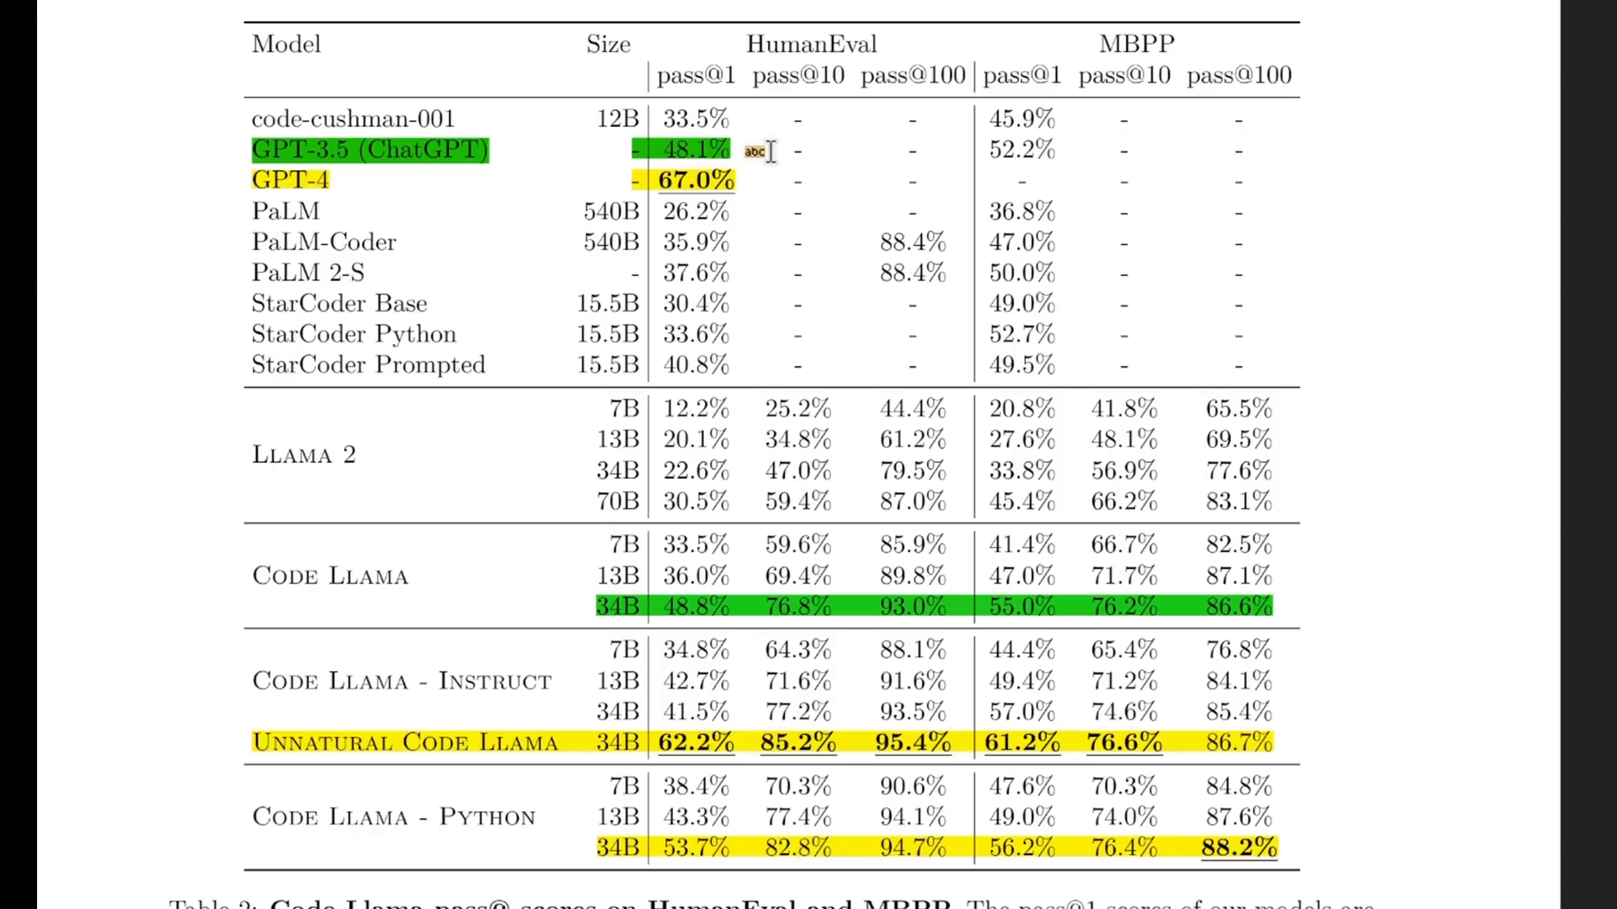
mouse_move(722, 240)
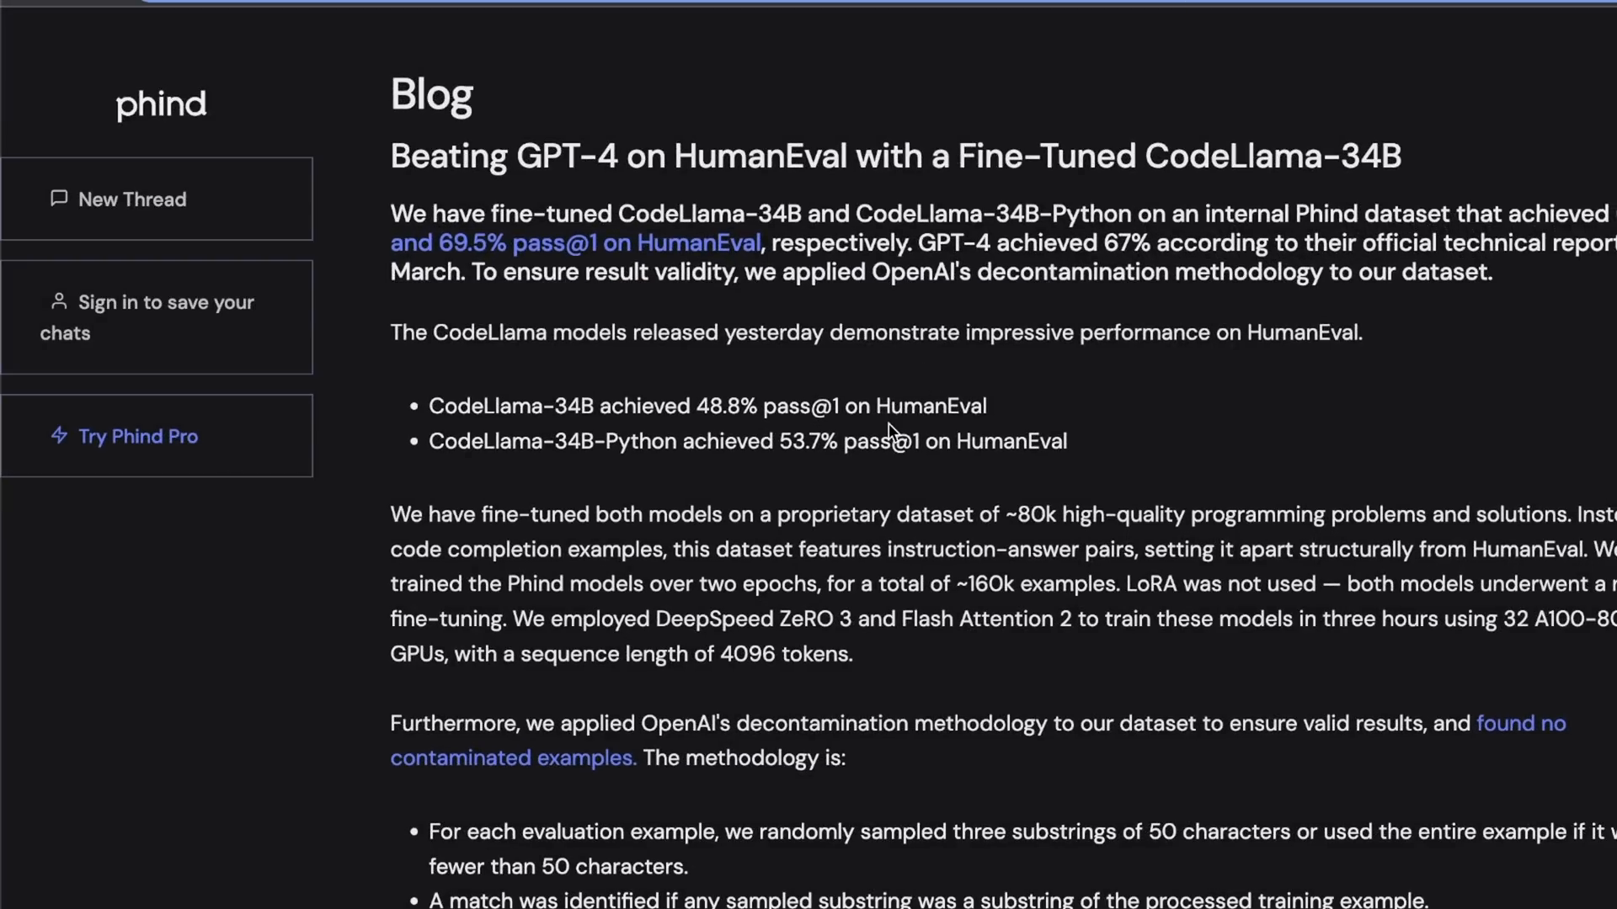
mouse_move(72, 884)
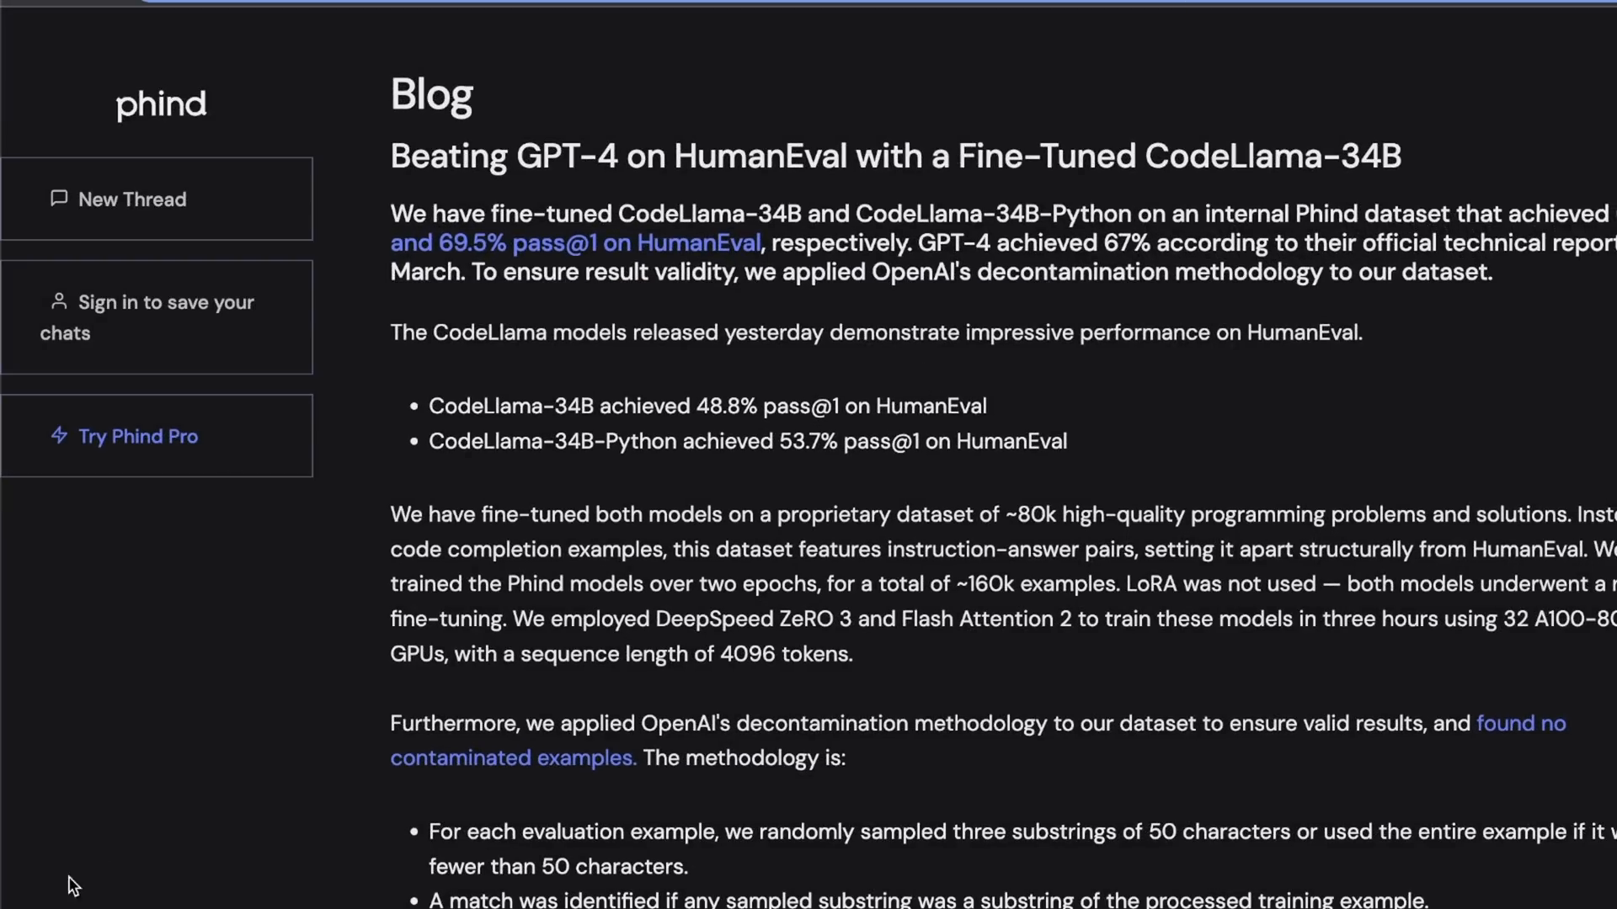
Mark the 69.5% pass@1 figure and GPT-4's reported 67% score in the results text.
scroll(down, 3)
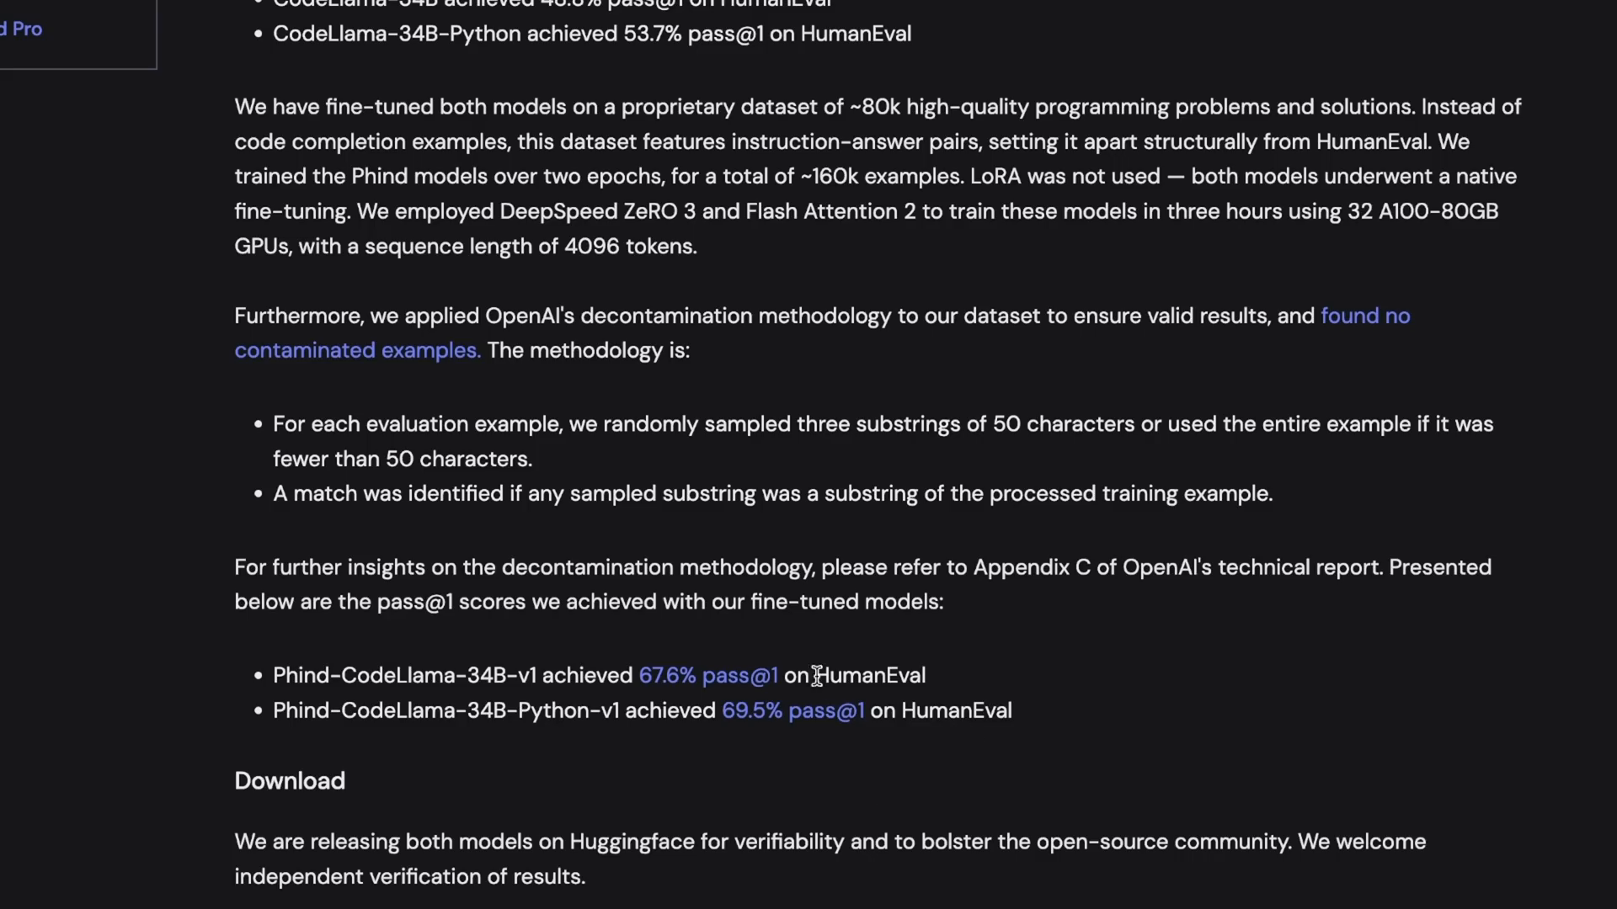
double_click(869, 676)
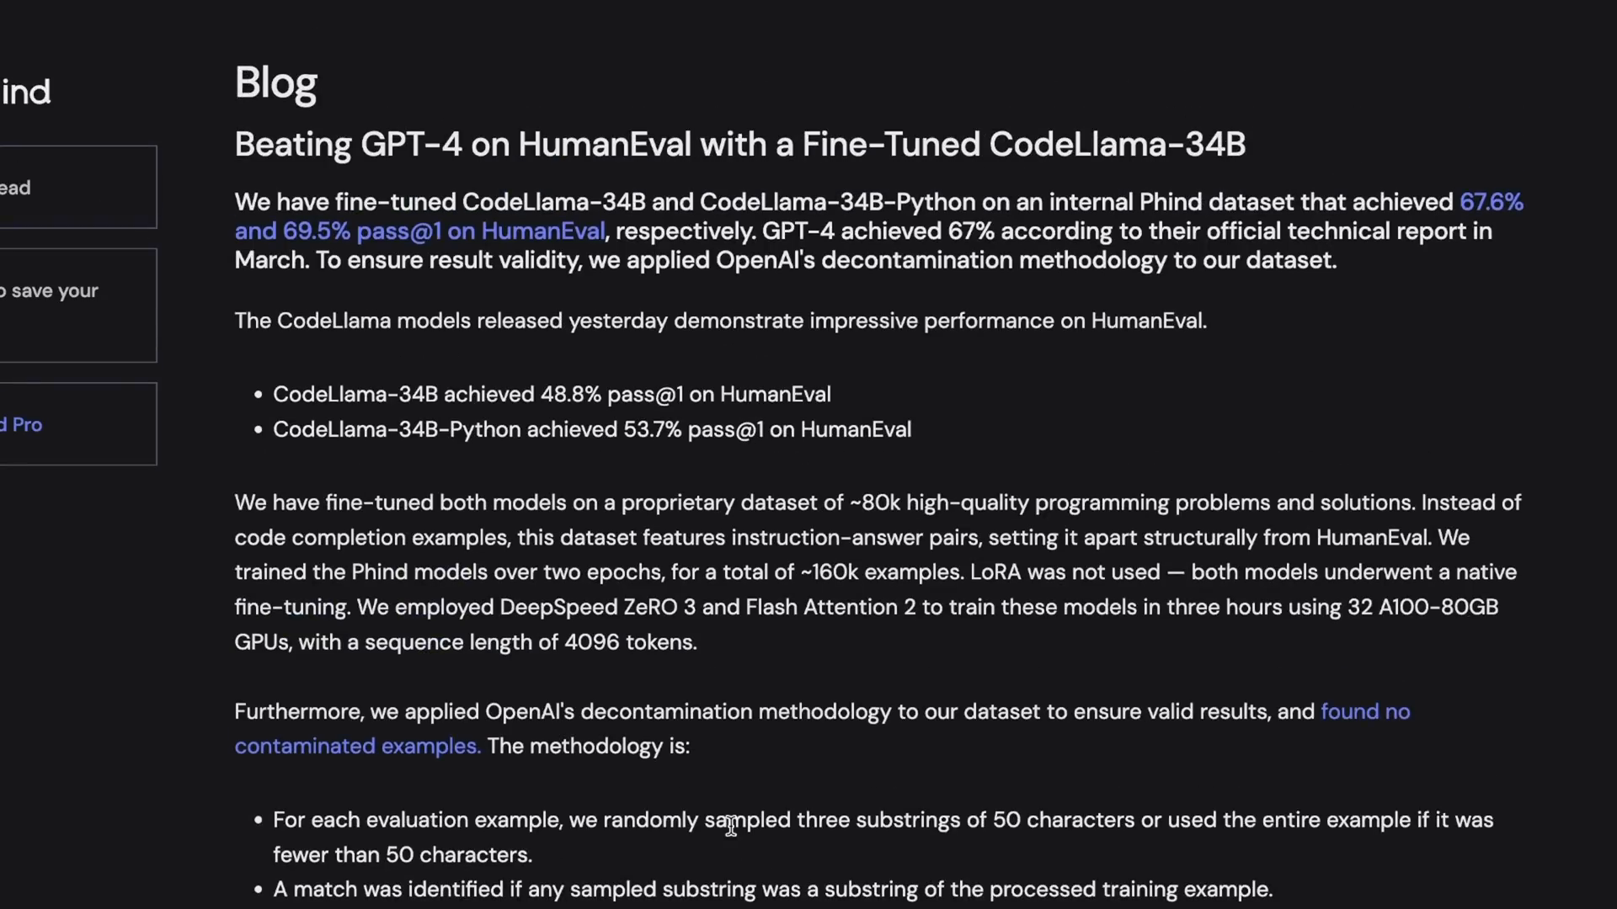
mouse_move(690, 692)
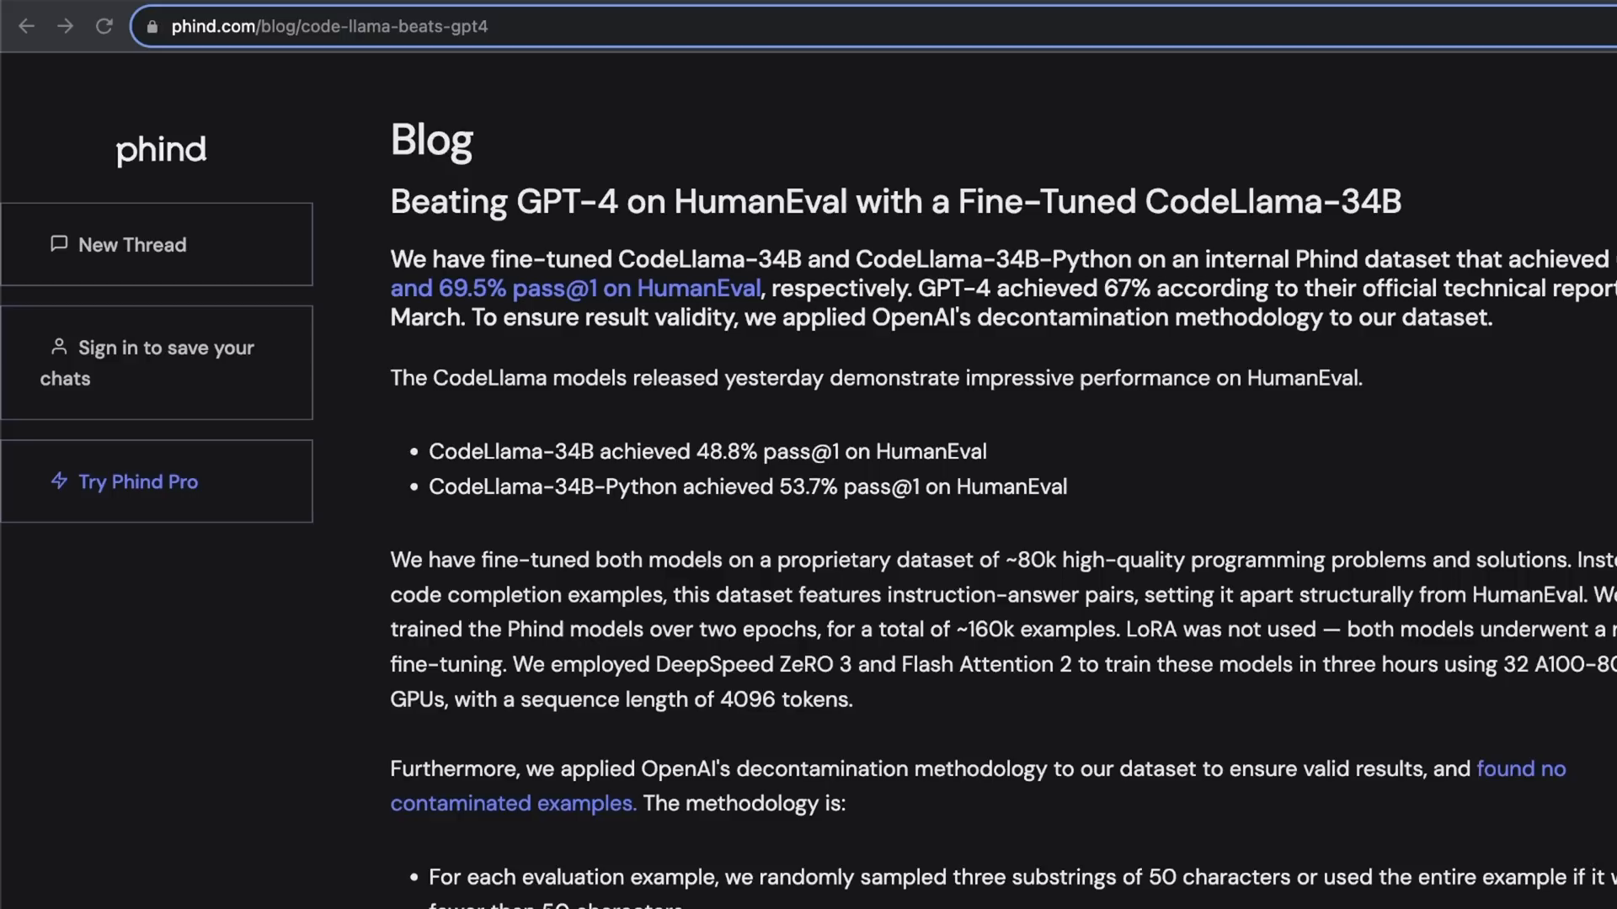
mouse_move(1182, 348)
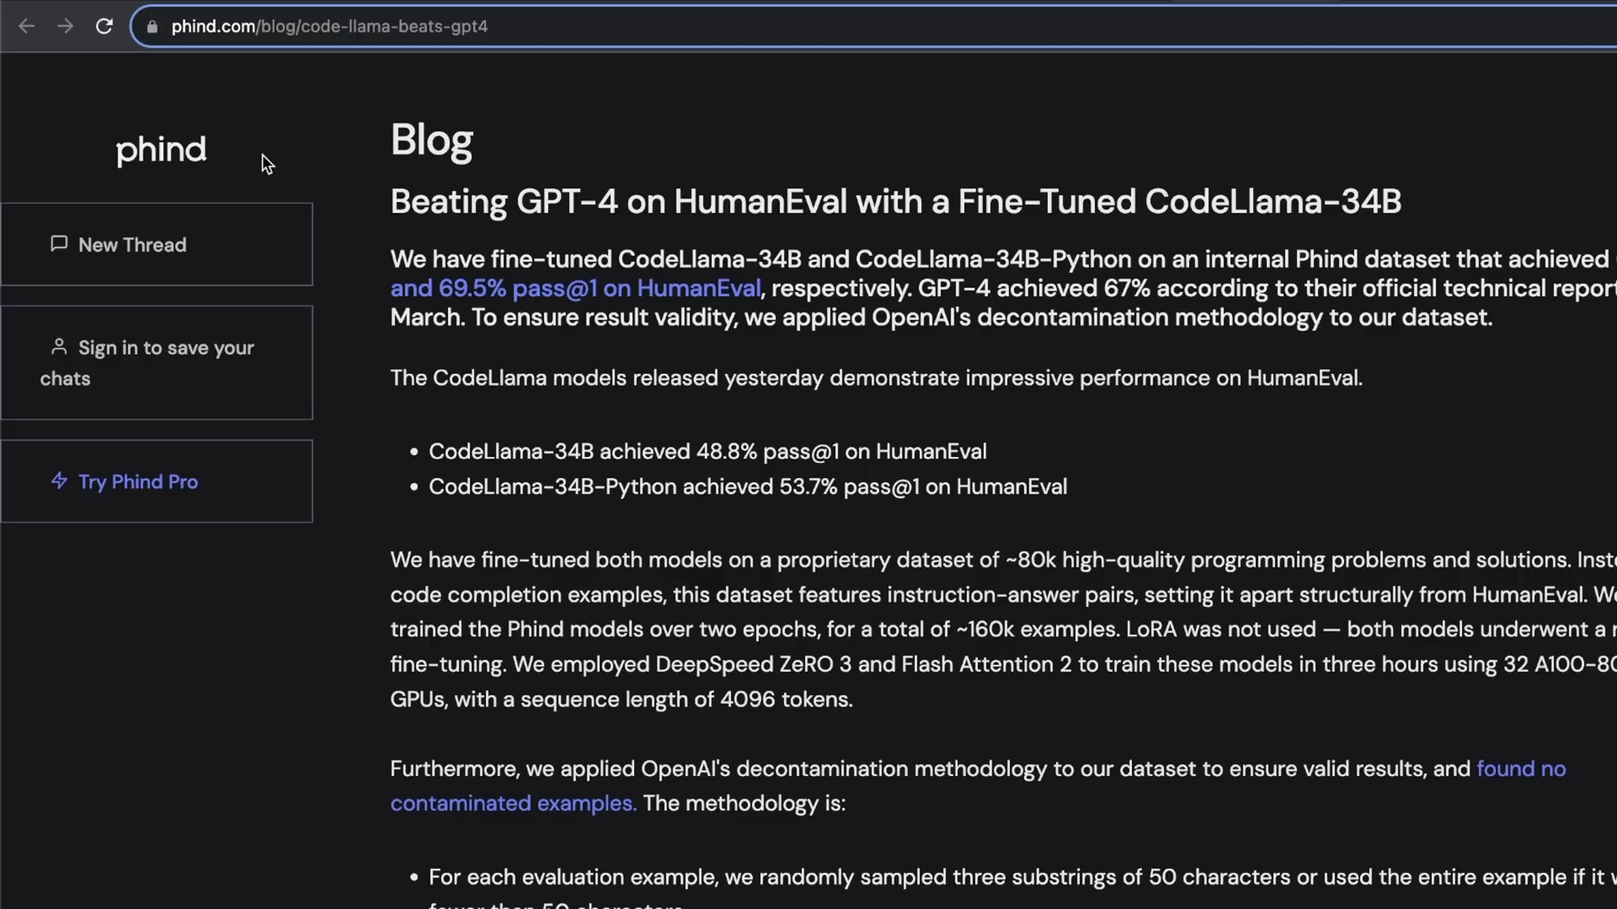
mouse_move(231, 164)
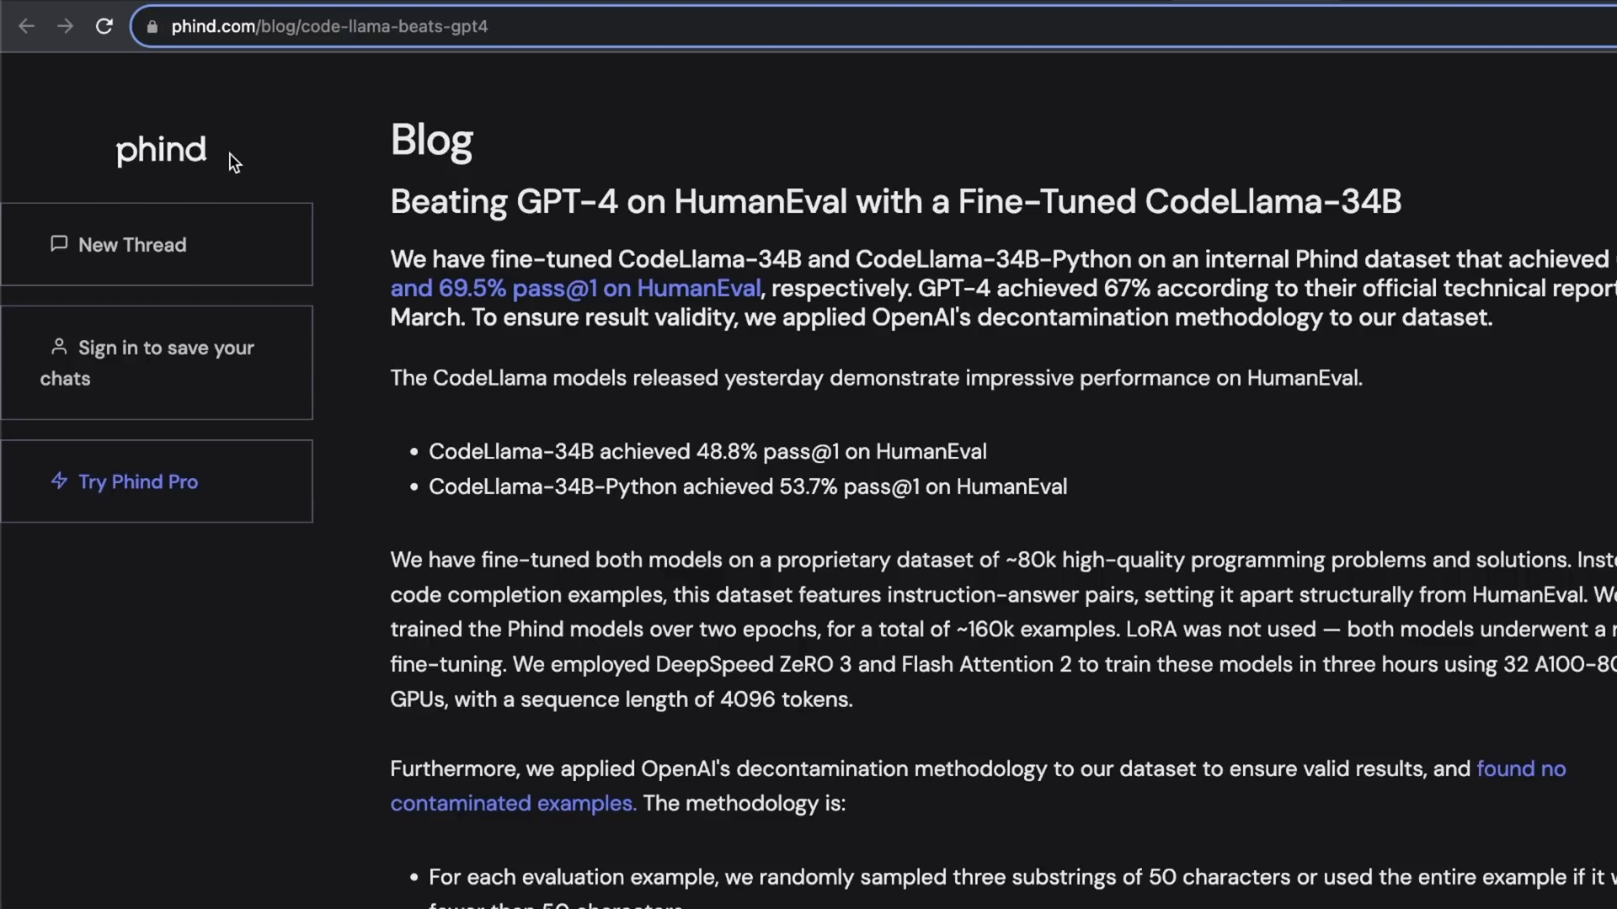
mouse_move(426, 182)
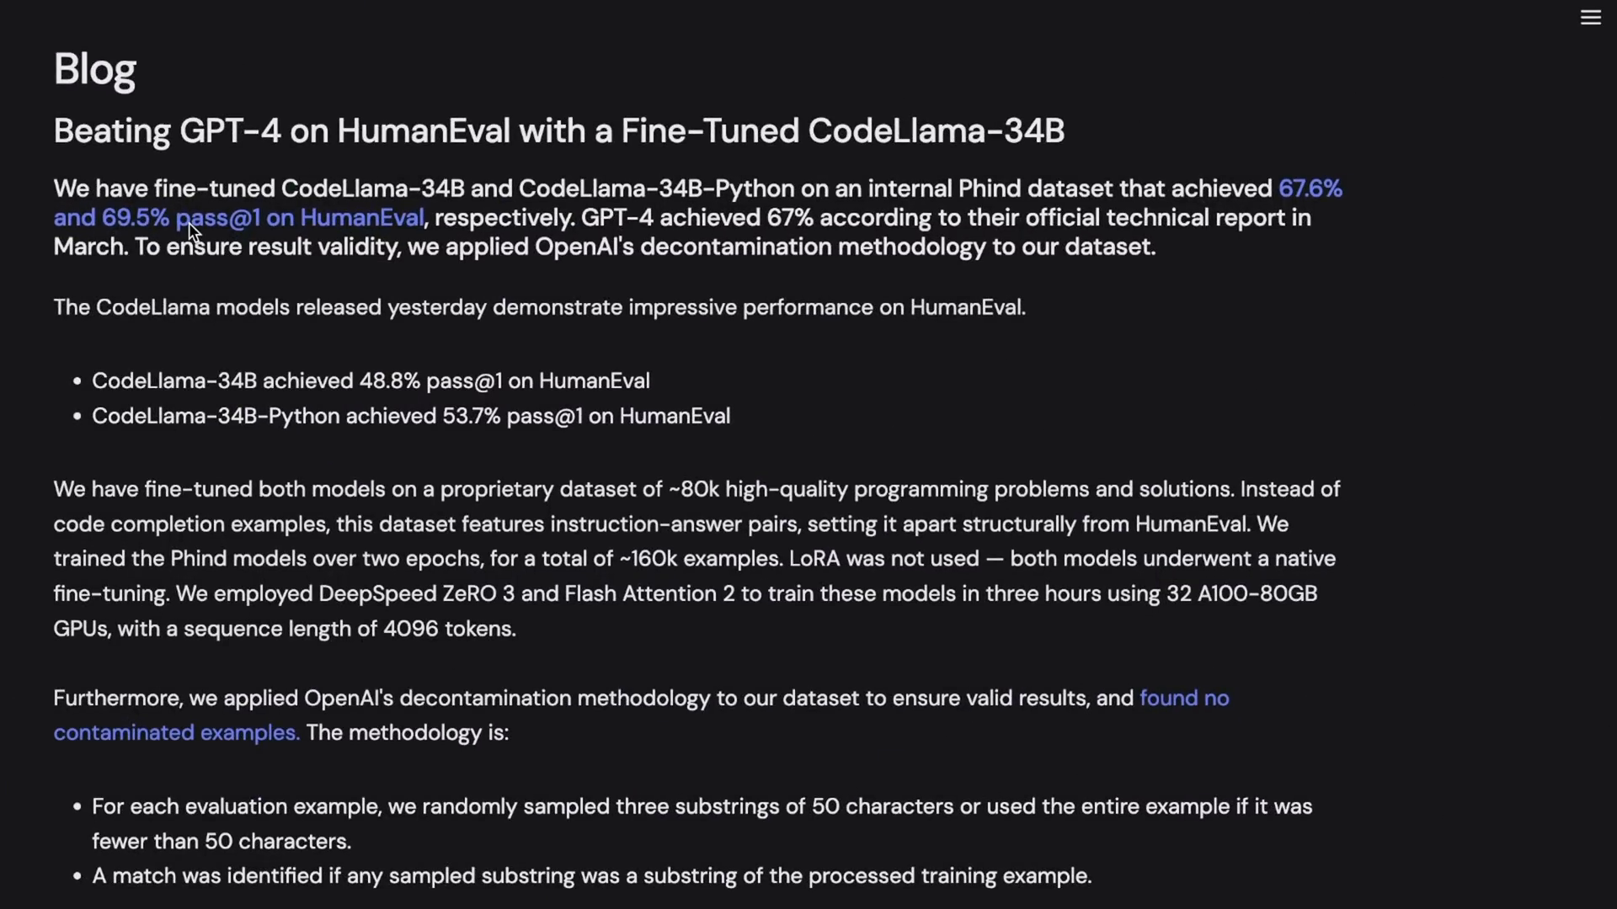
mouse_move(389, 199)
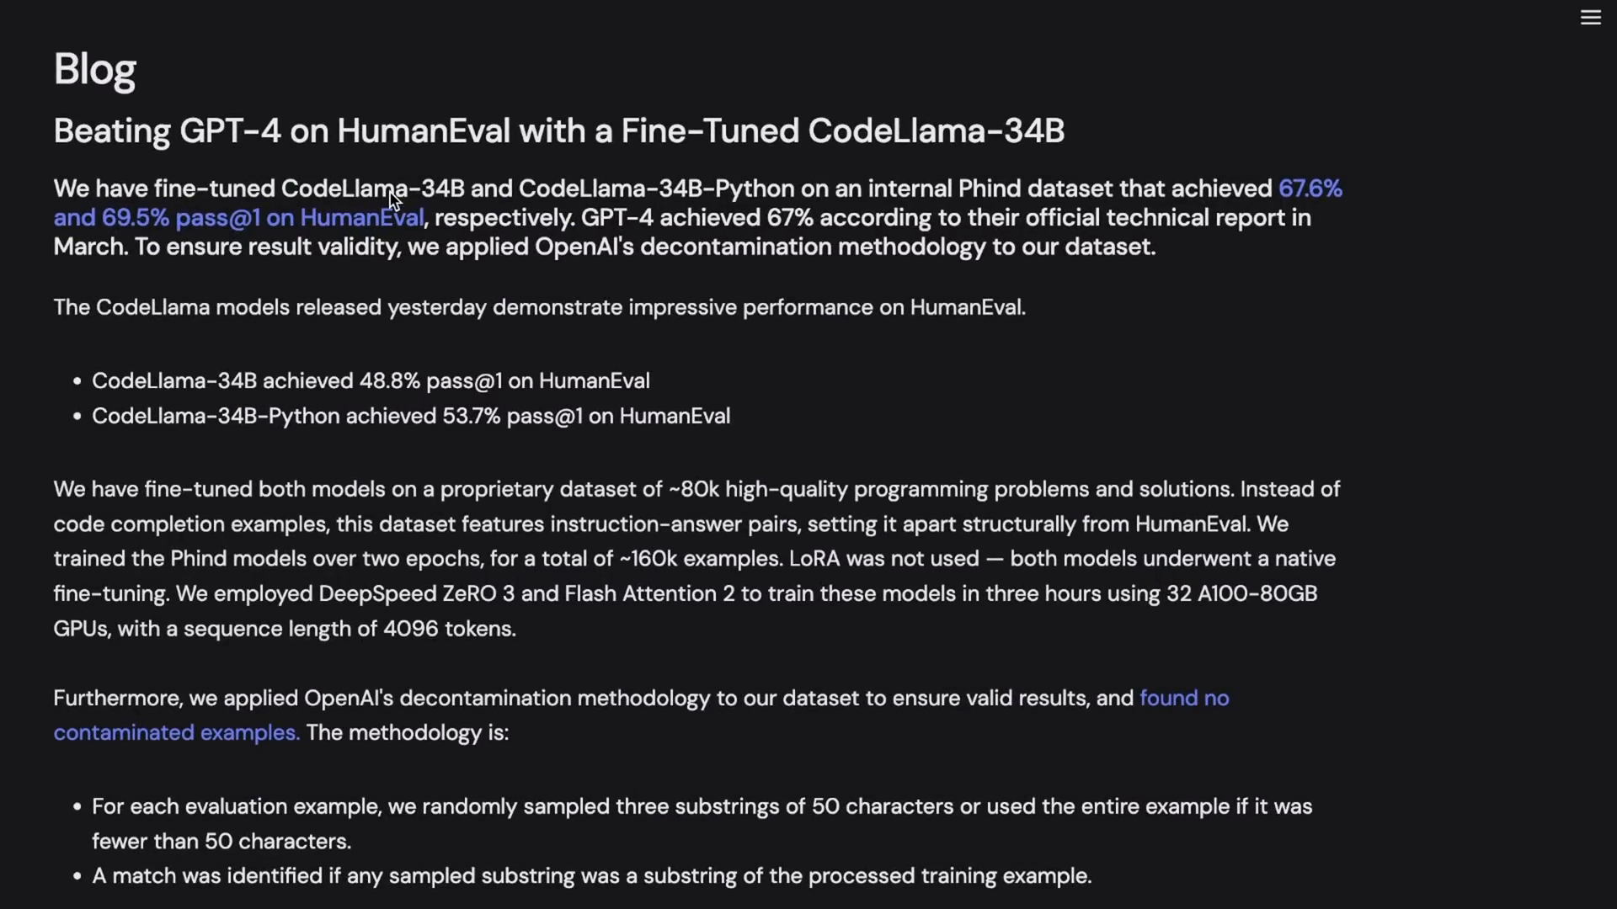
mouse_move(259, 199)
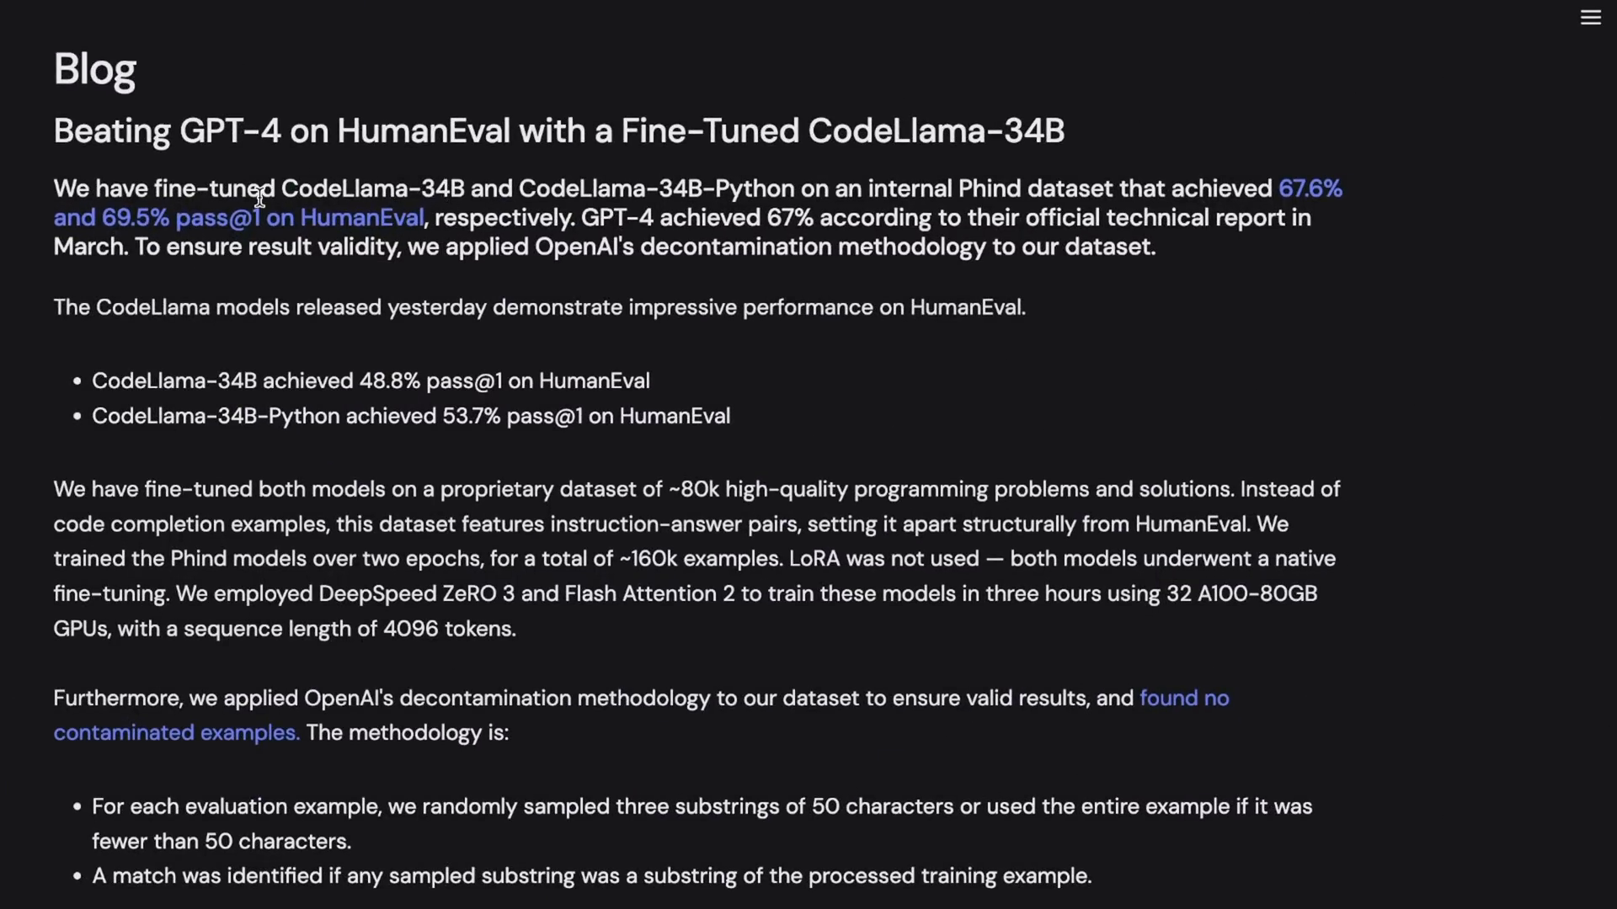
drag(277, 187, 438, 187)
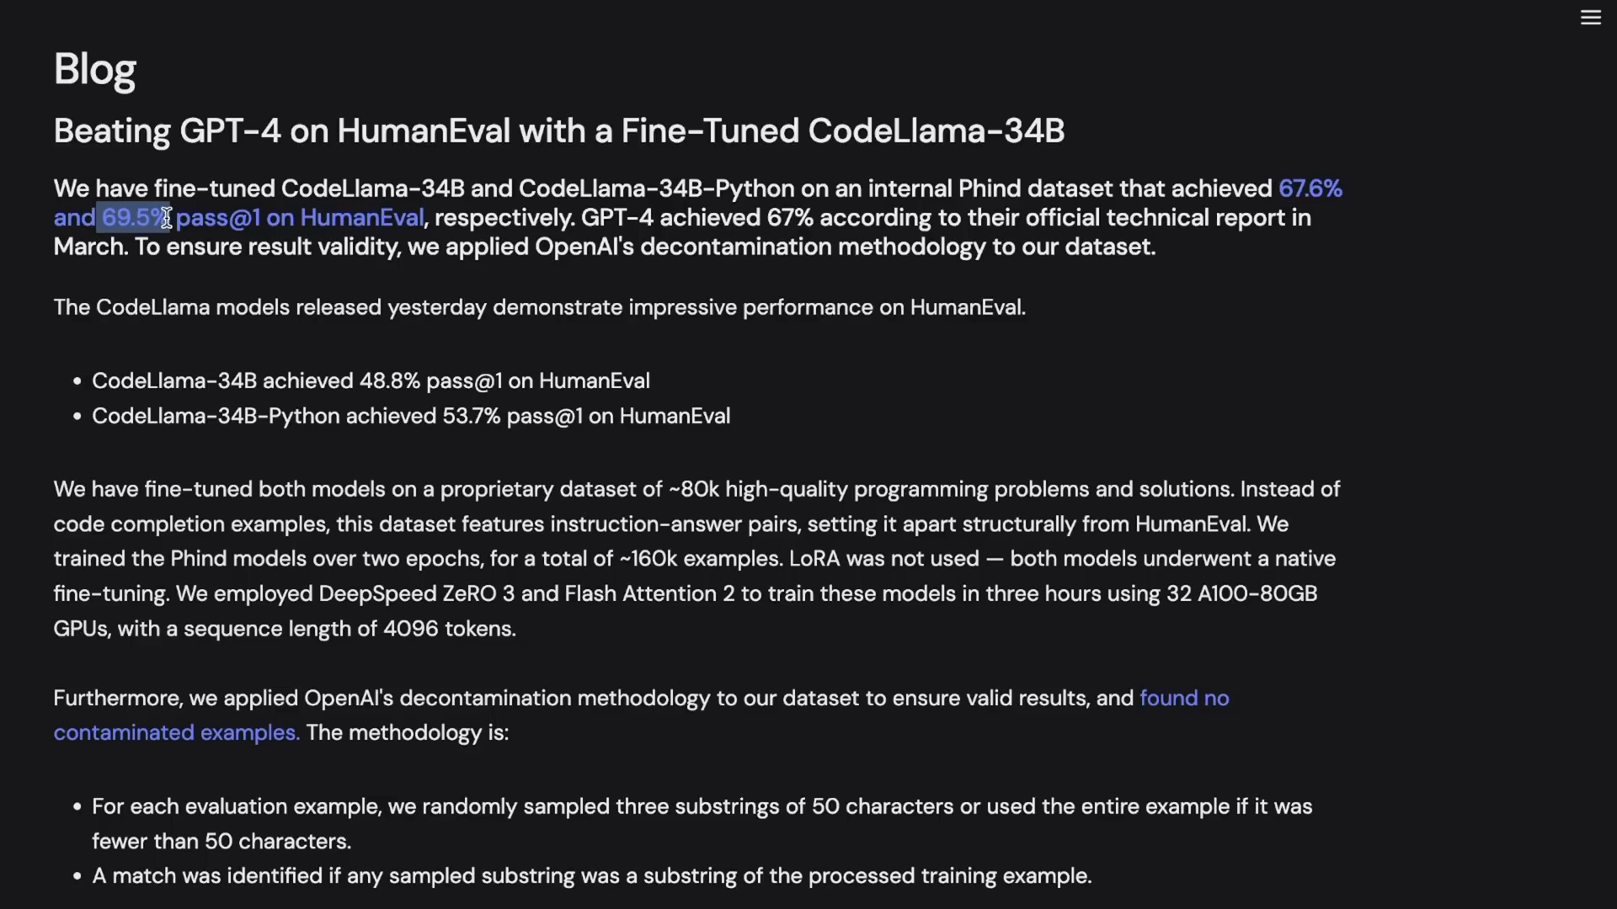
mouse_move(596, 217)
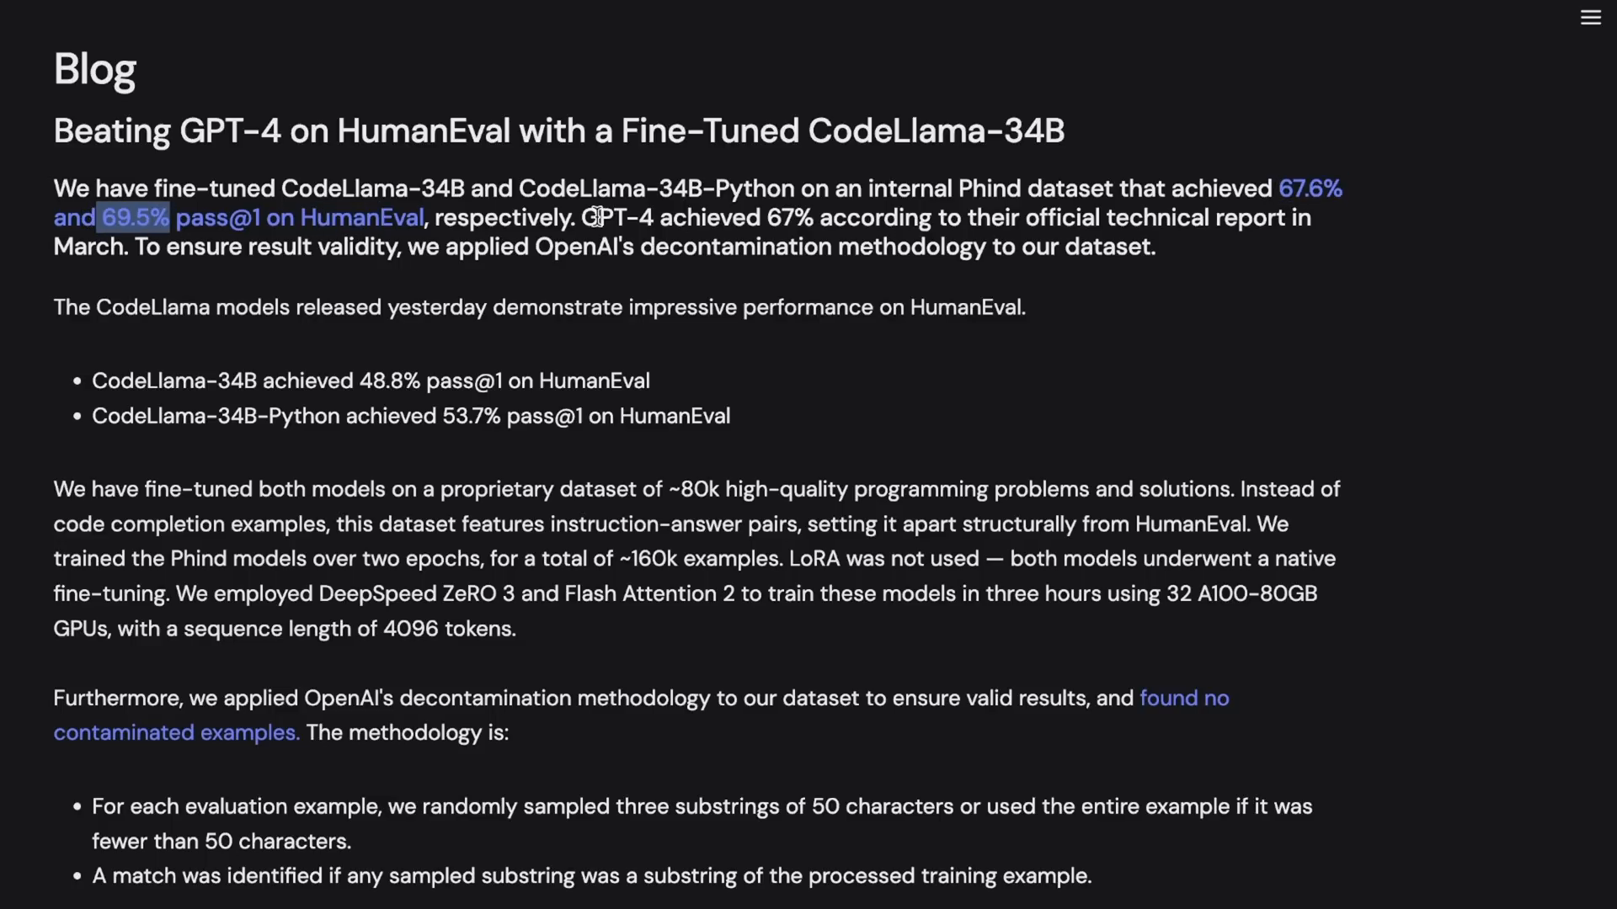
drag(581, 217, 805, 217)
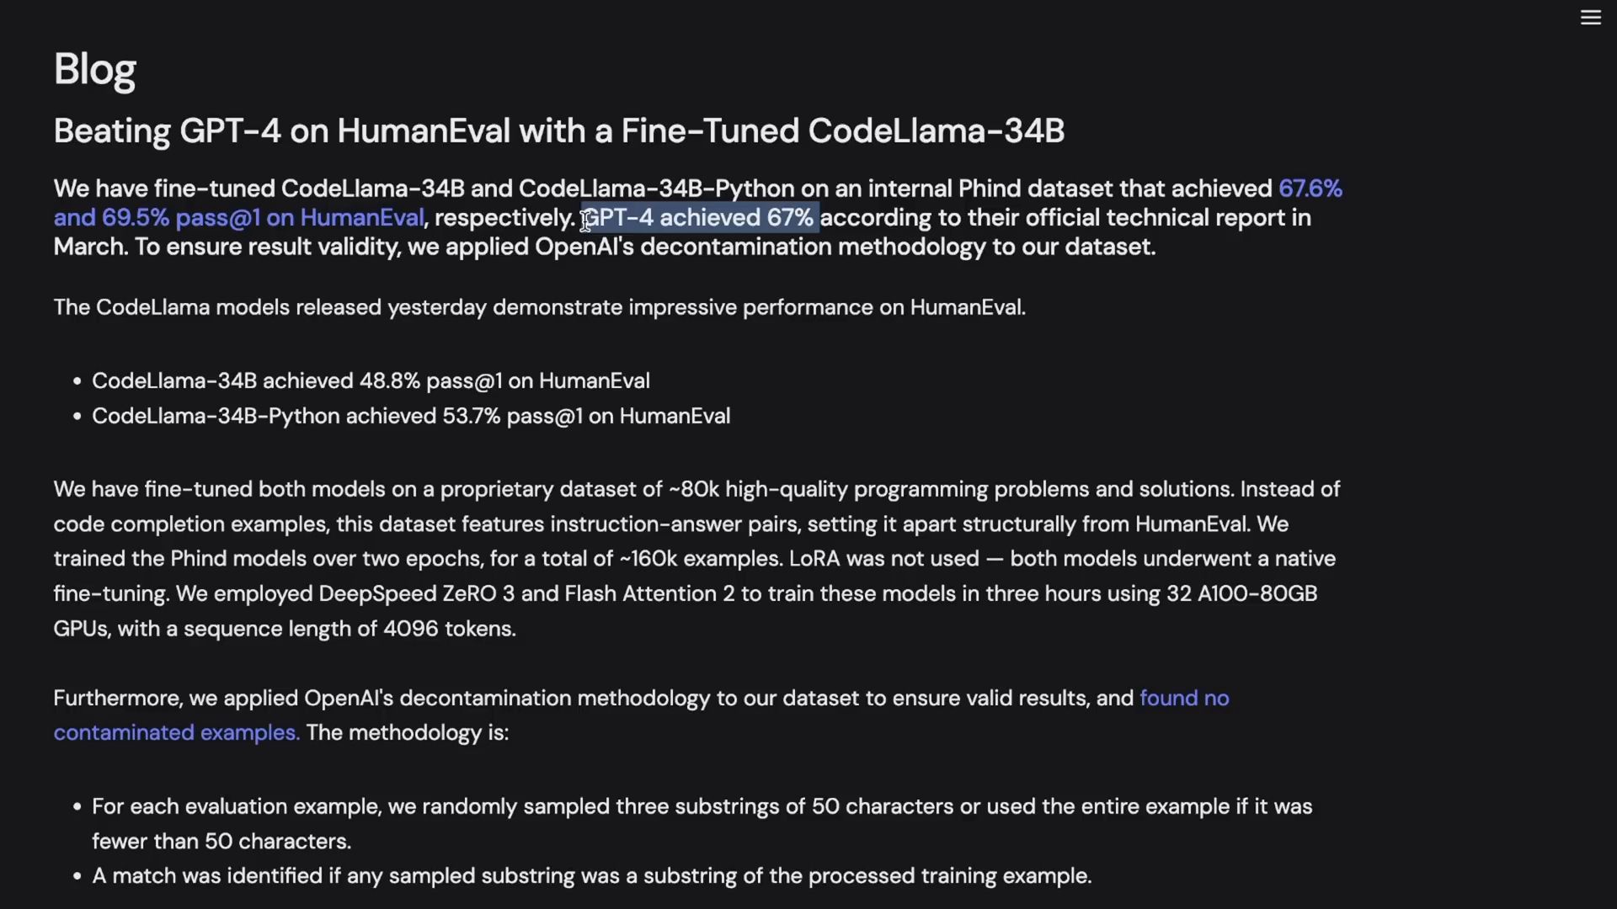
mouse_move(139, 244)
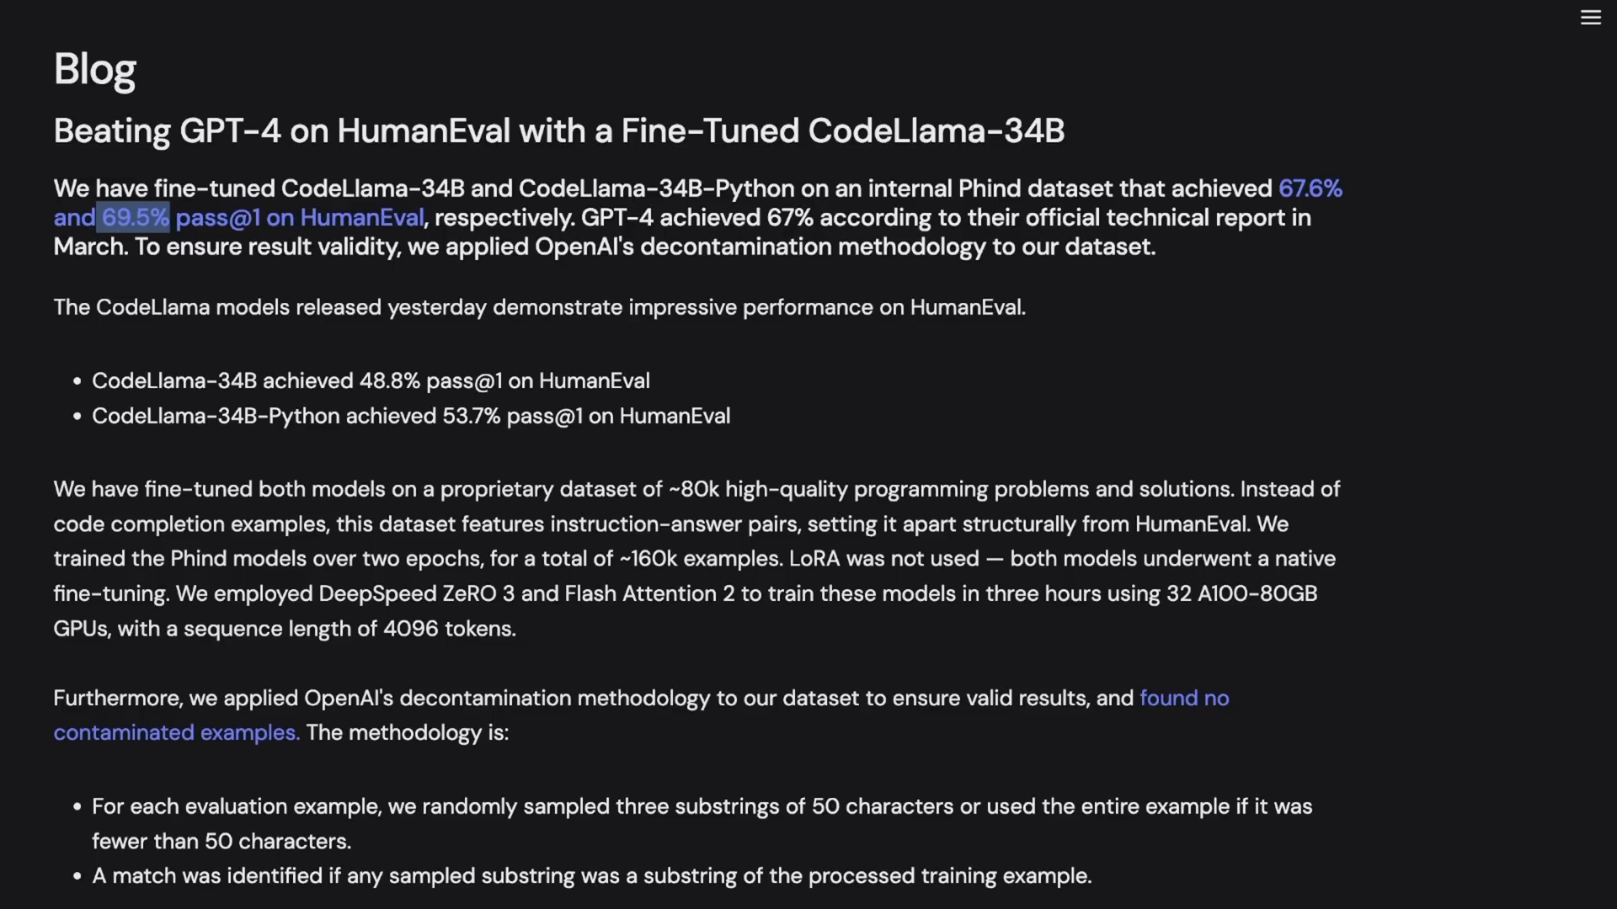
Mark the ~80k high-quality programming problems dataset size and the 67.6% pass@1 figure.
drag(669, 489, 818, 488)
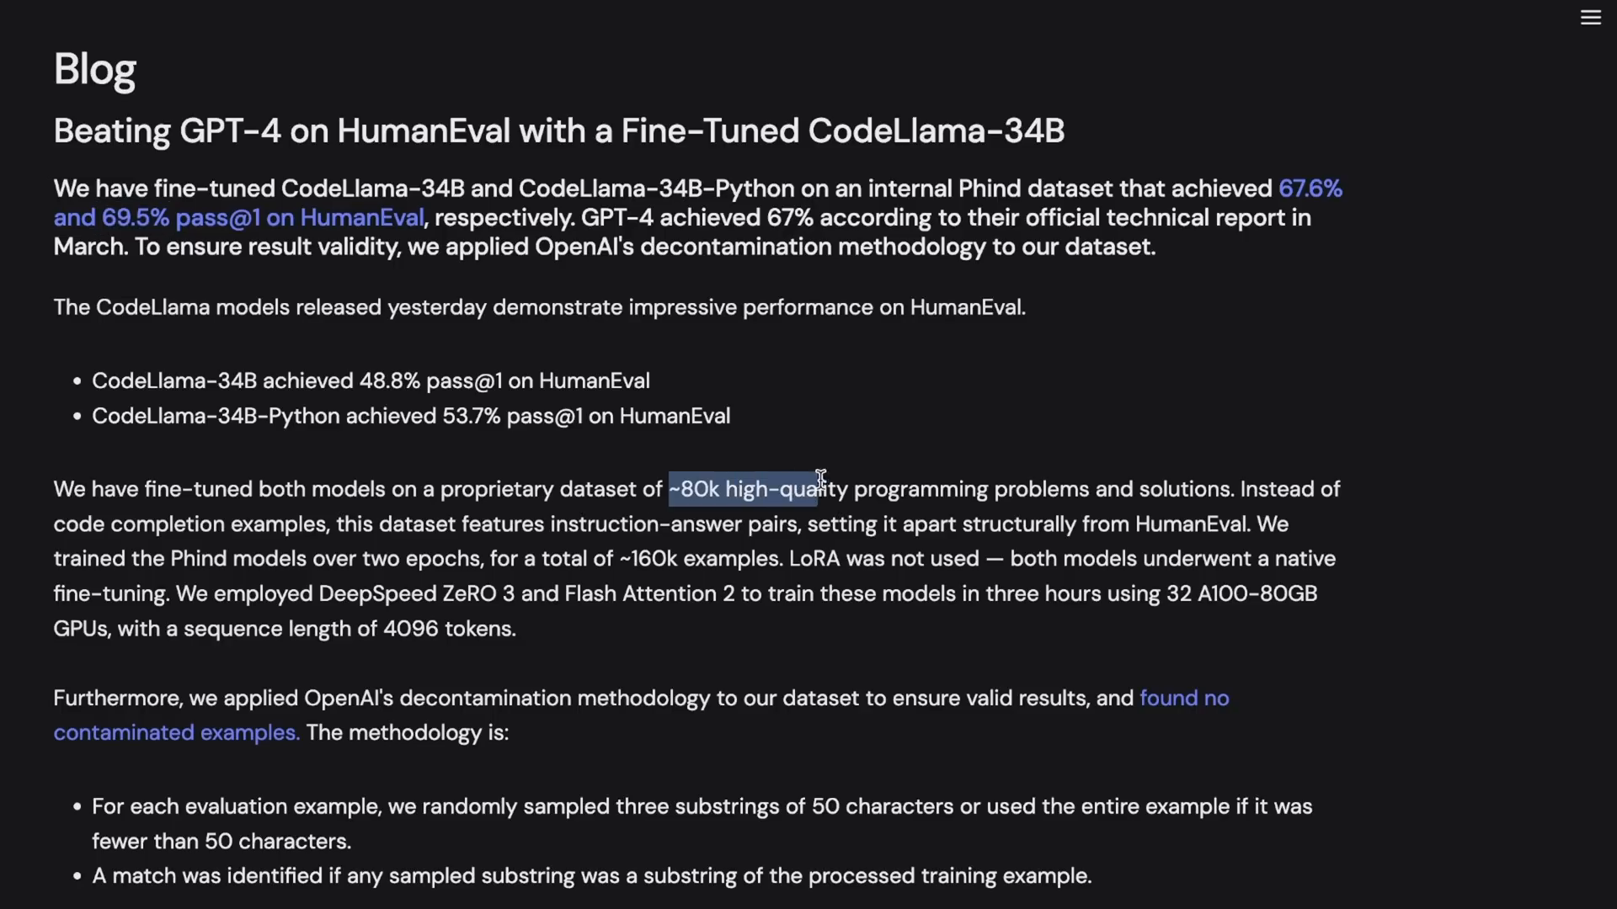
drag(821, 489, 1050, 488)
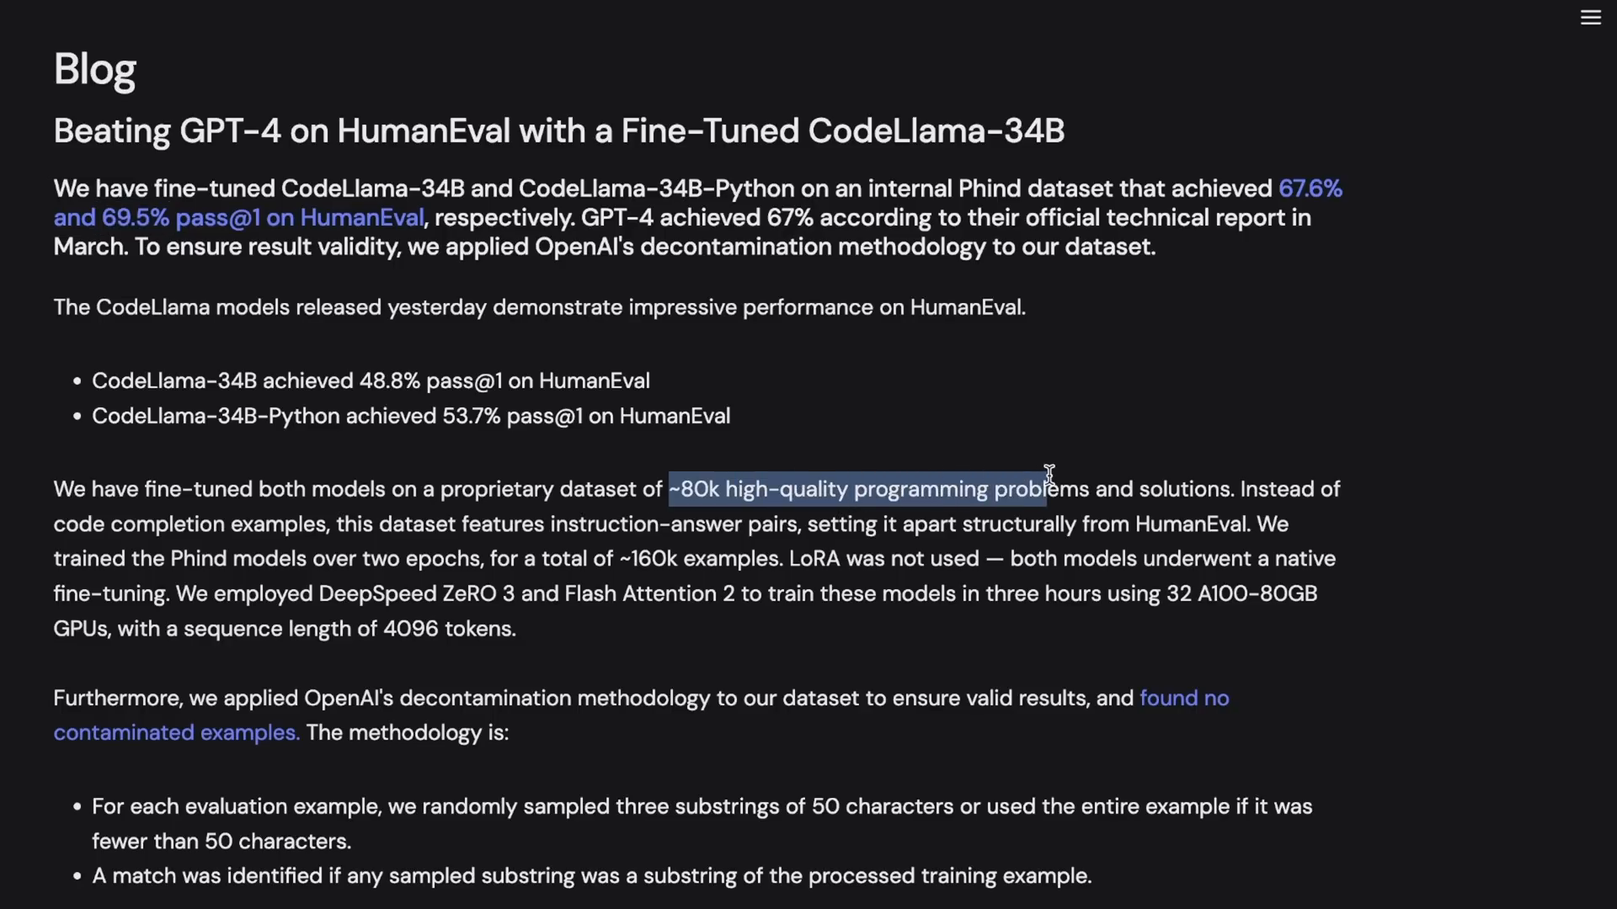
drag(1045, 489, 1206, 489)
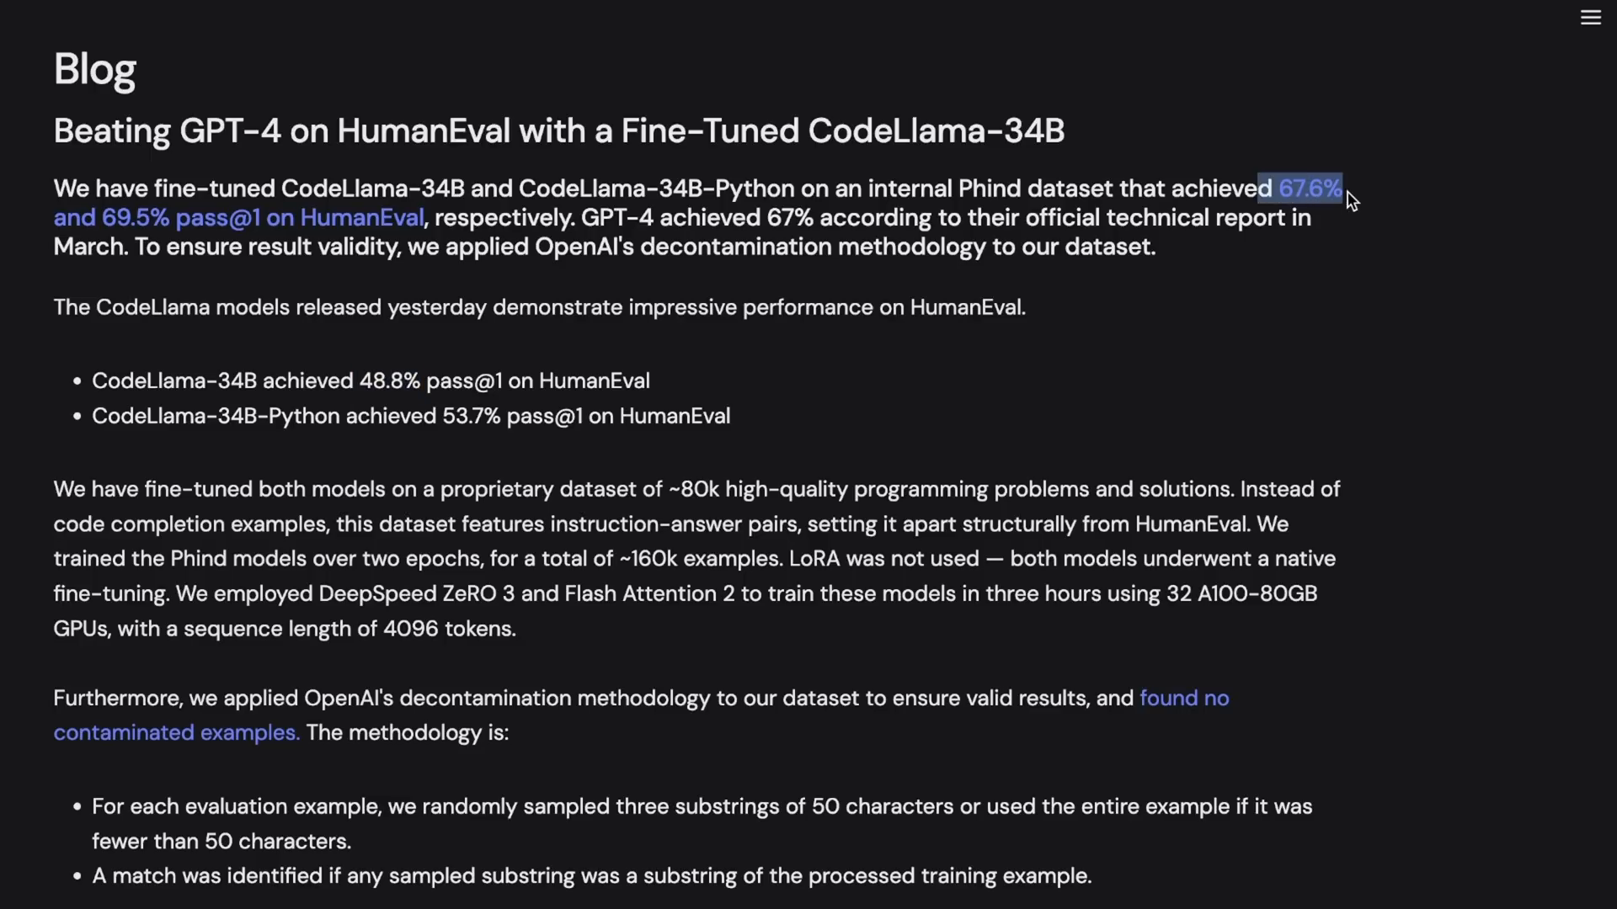
scroll(down, 3)
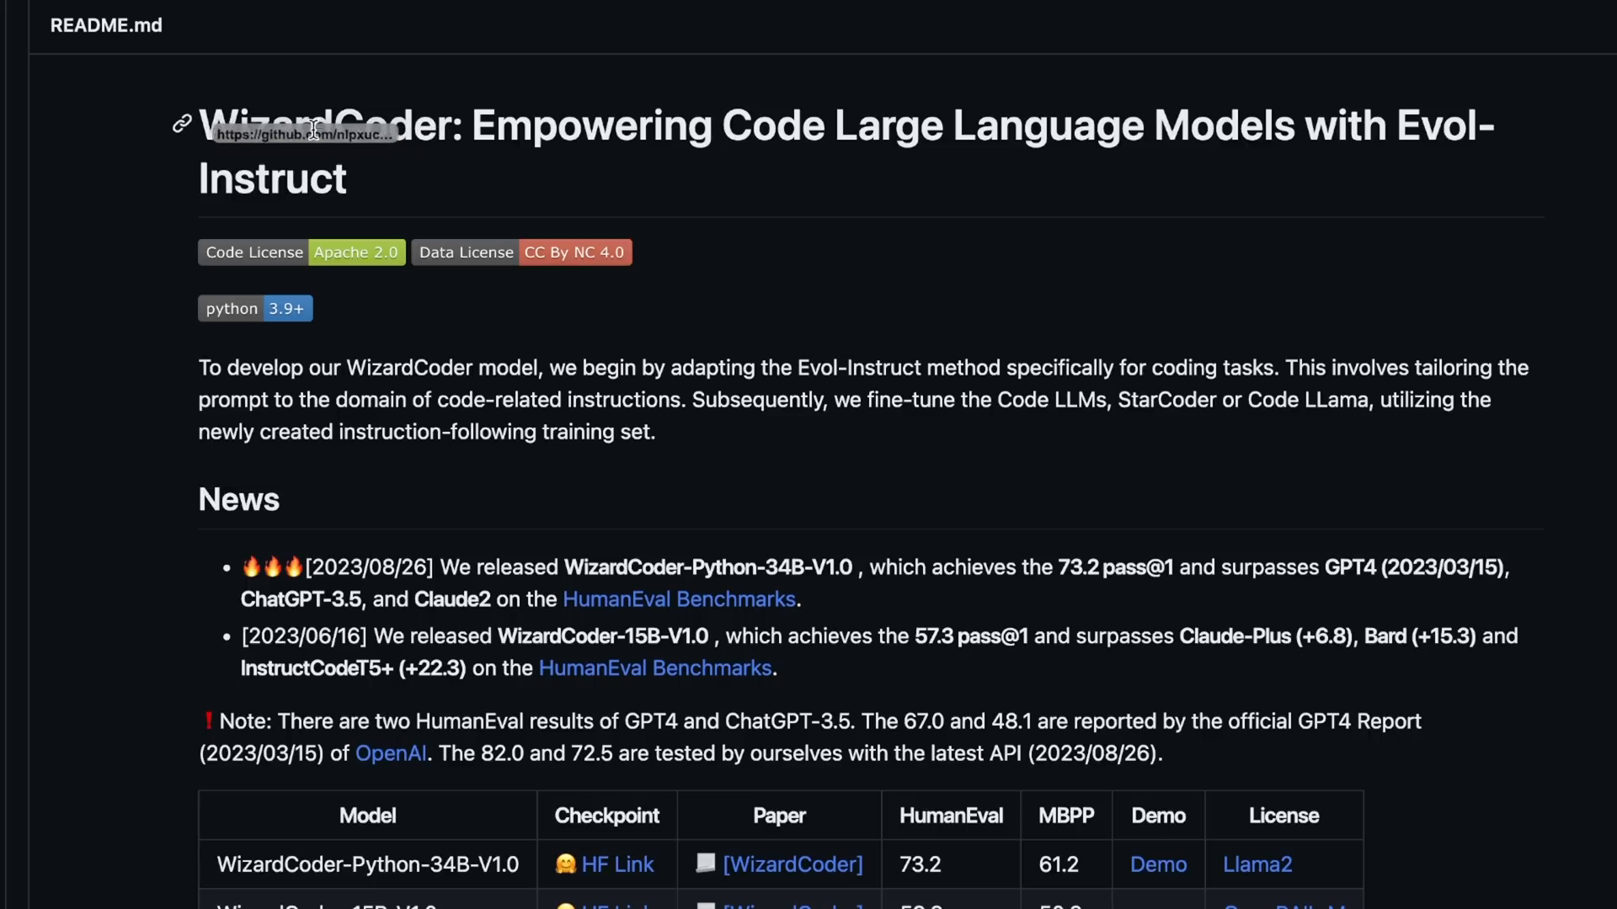
In the WizardCoder README table, mark WizardCoder-Python-34B-V1.0 and its 73.2 HumanEval score.
double_click(330, 124)
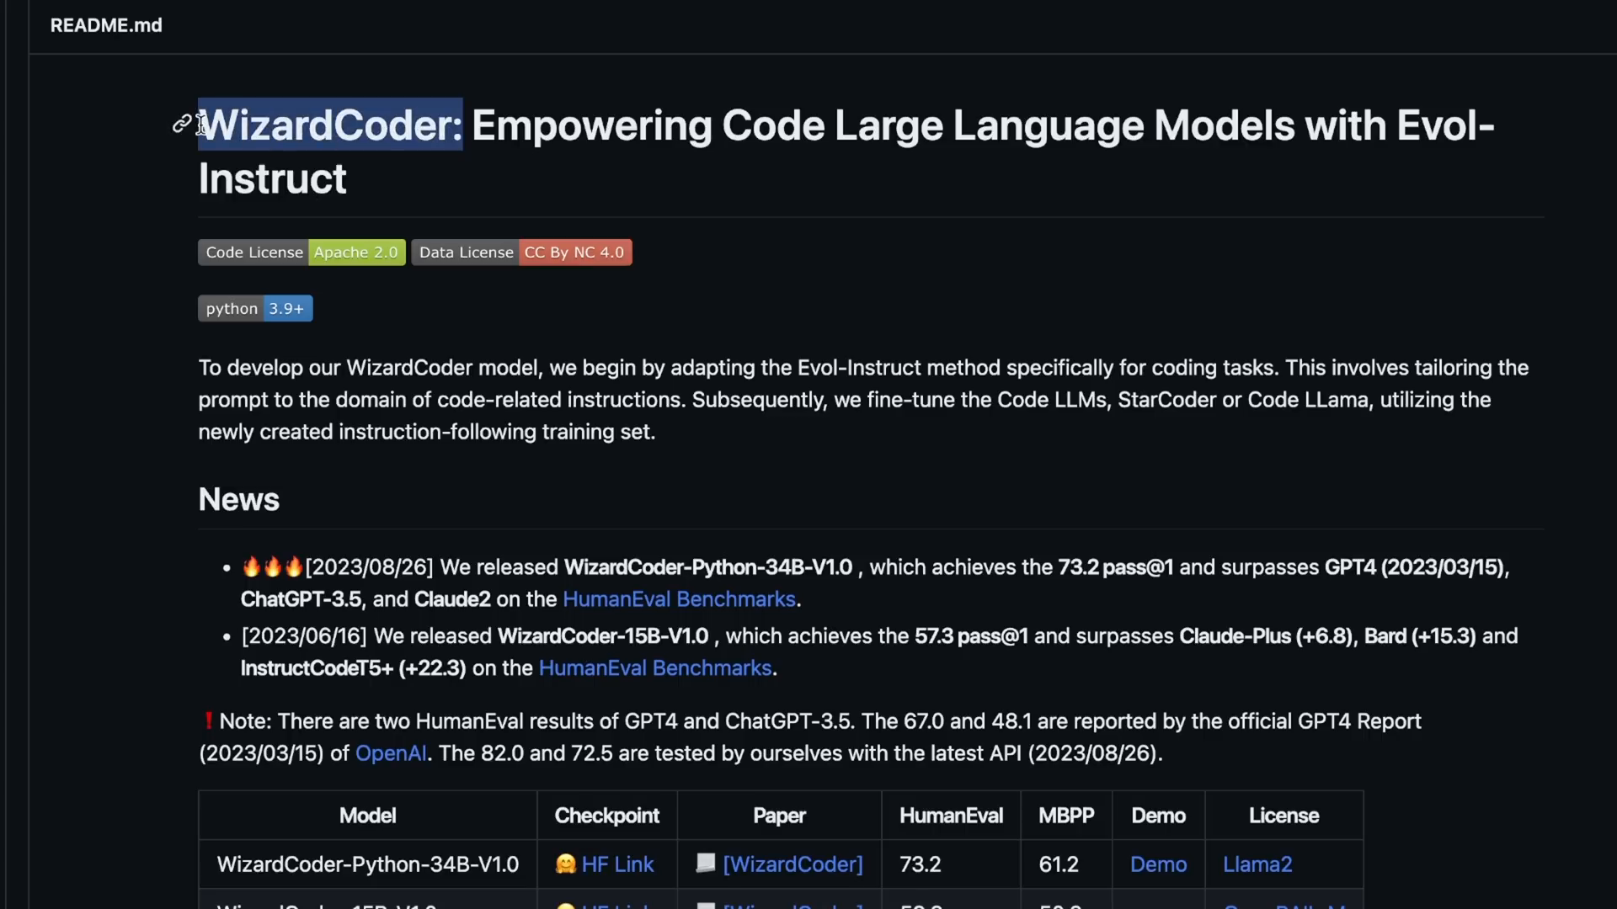
scroll(down, 3)
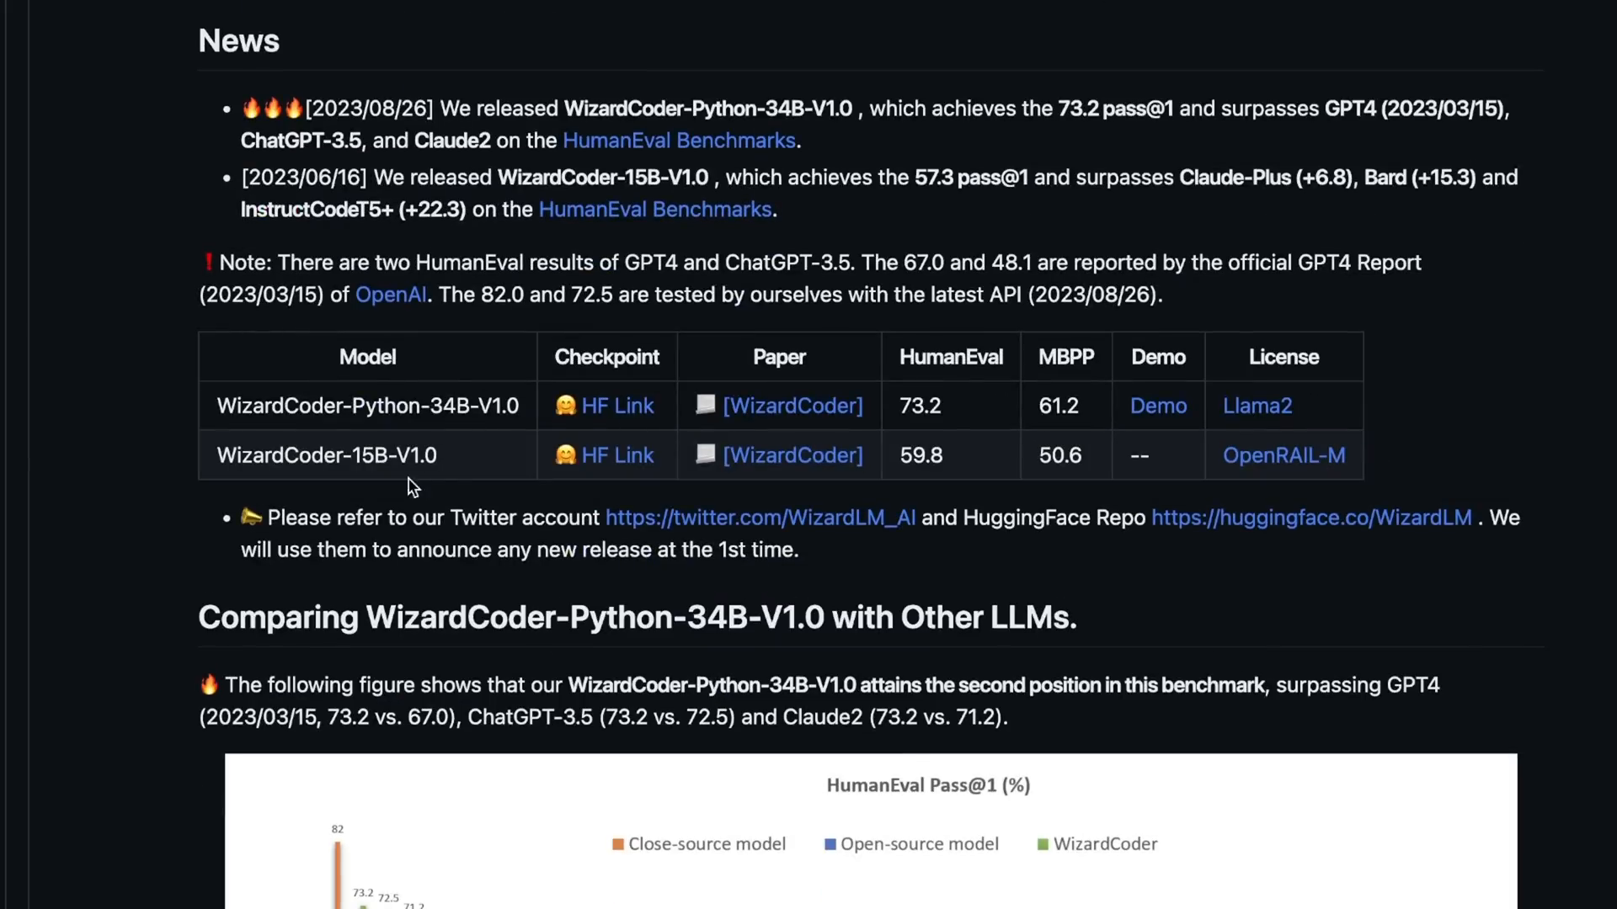
double_click(323, 455)
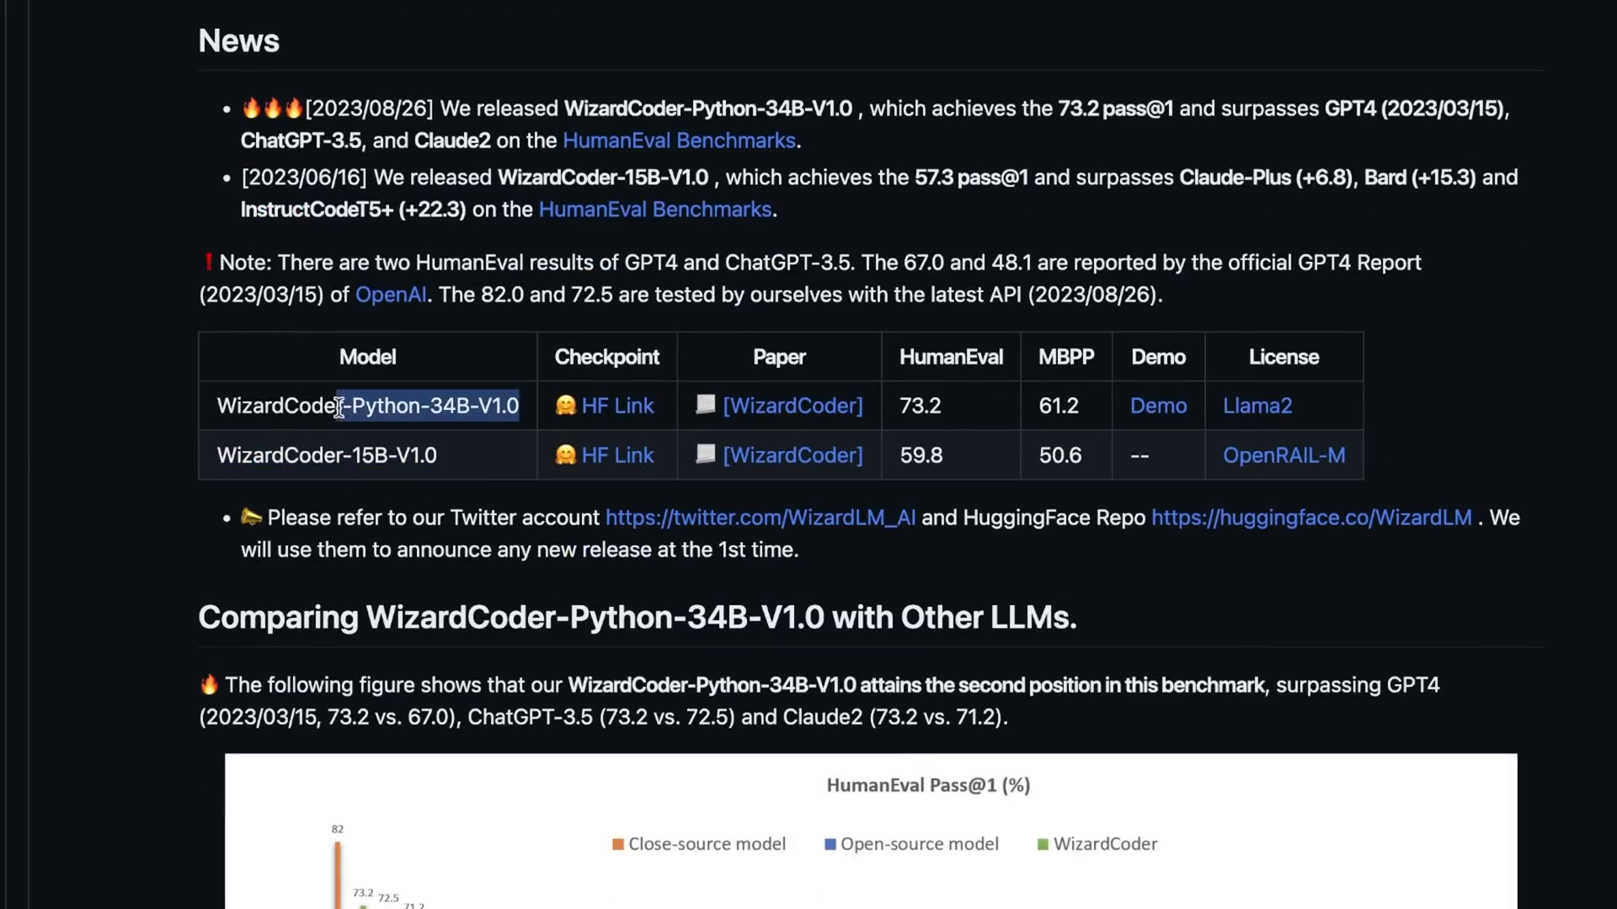
double_click(367, 406)
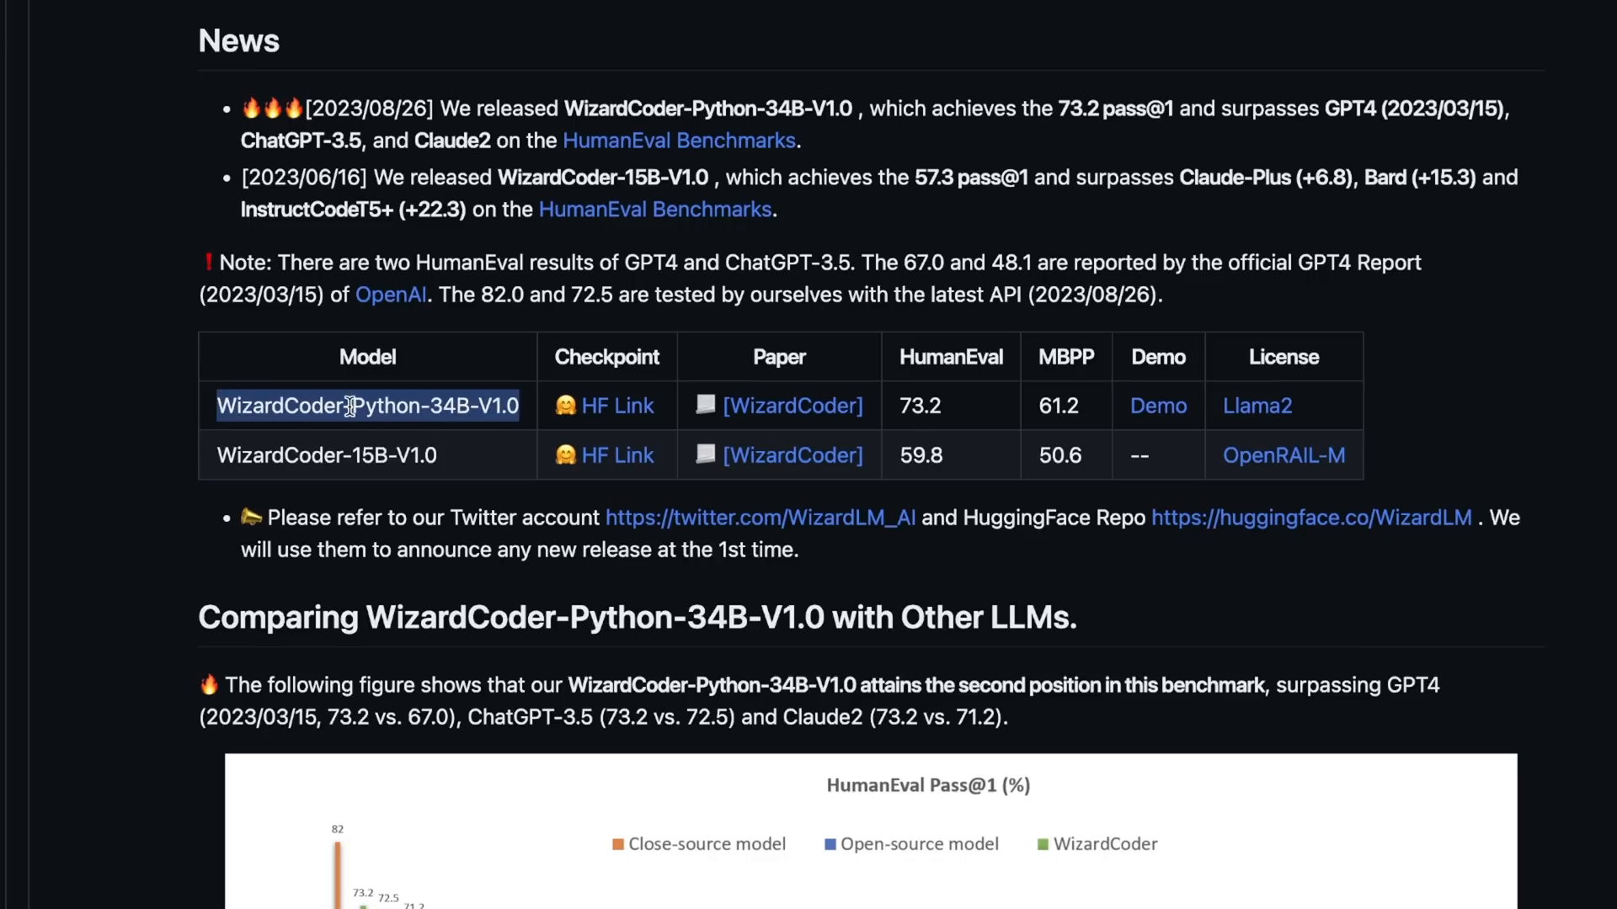
double_click(388, 406)
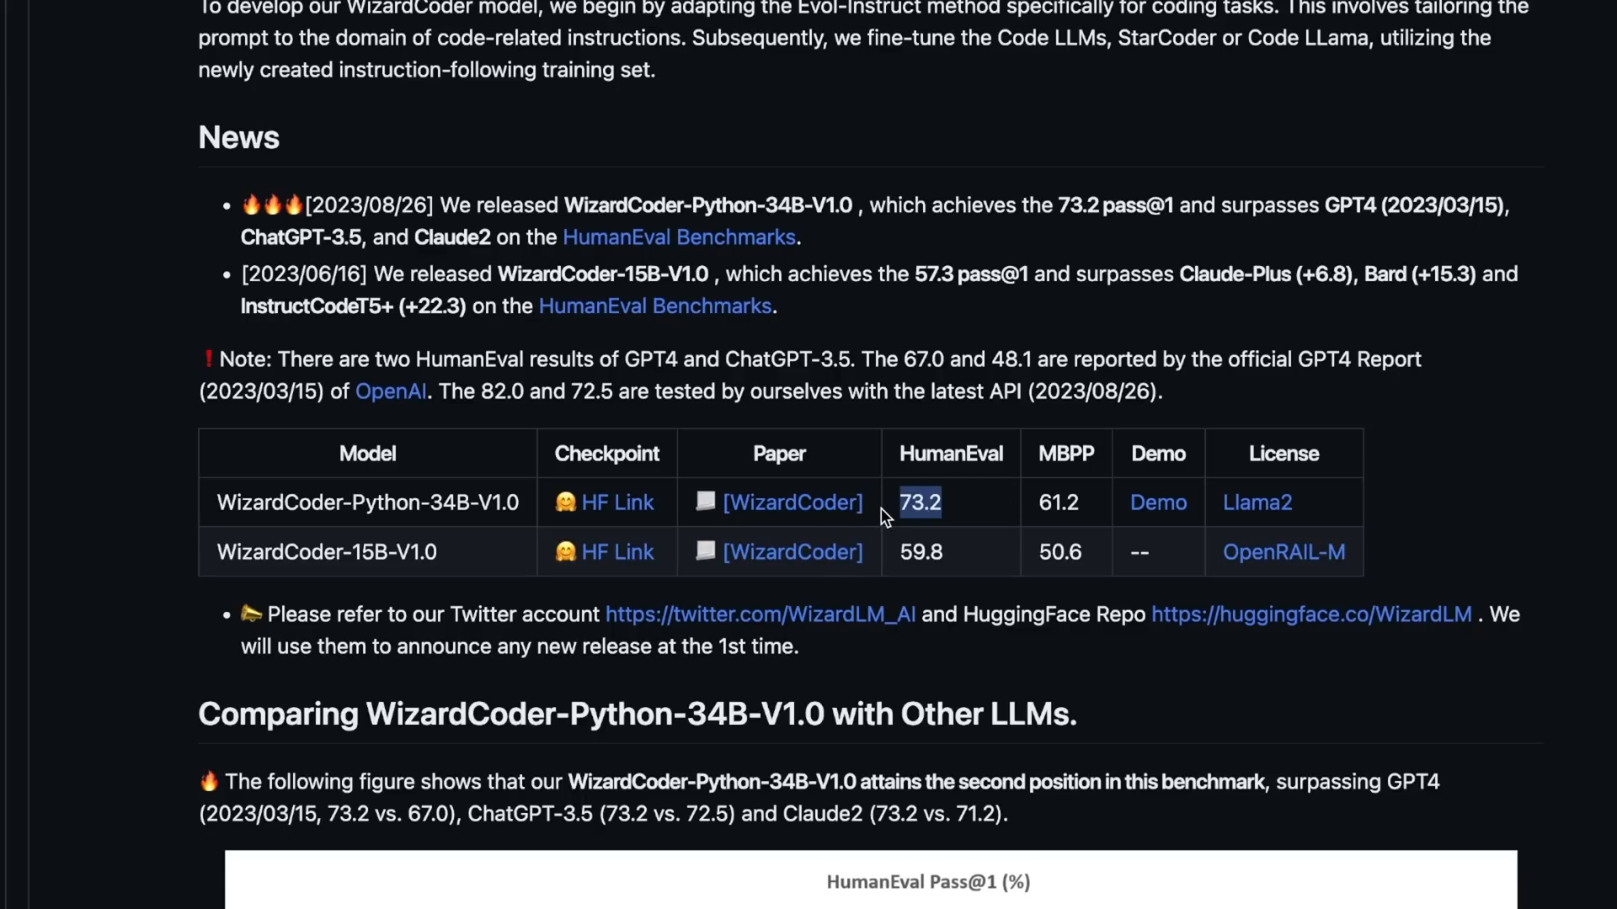
scroll(down, 3)
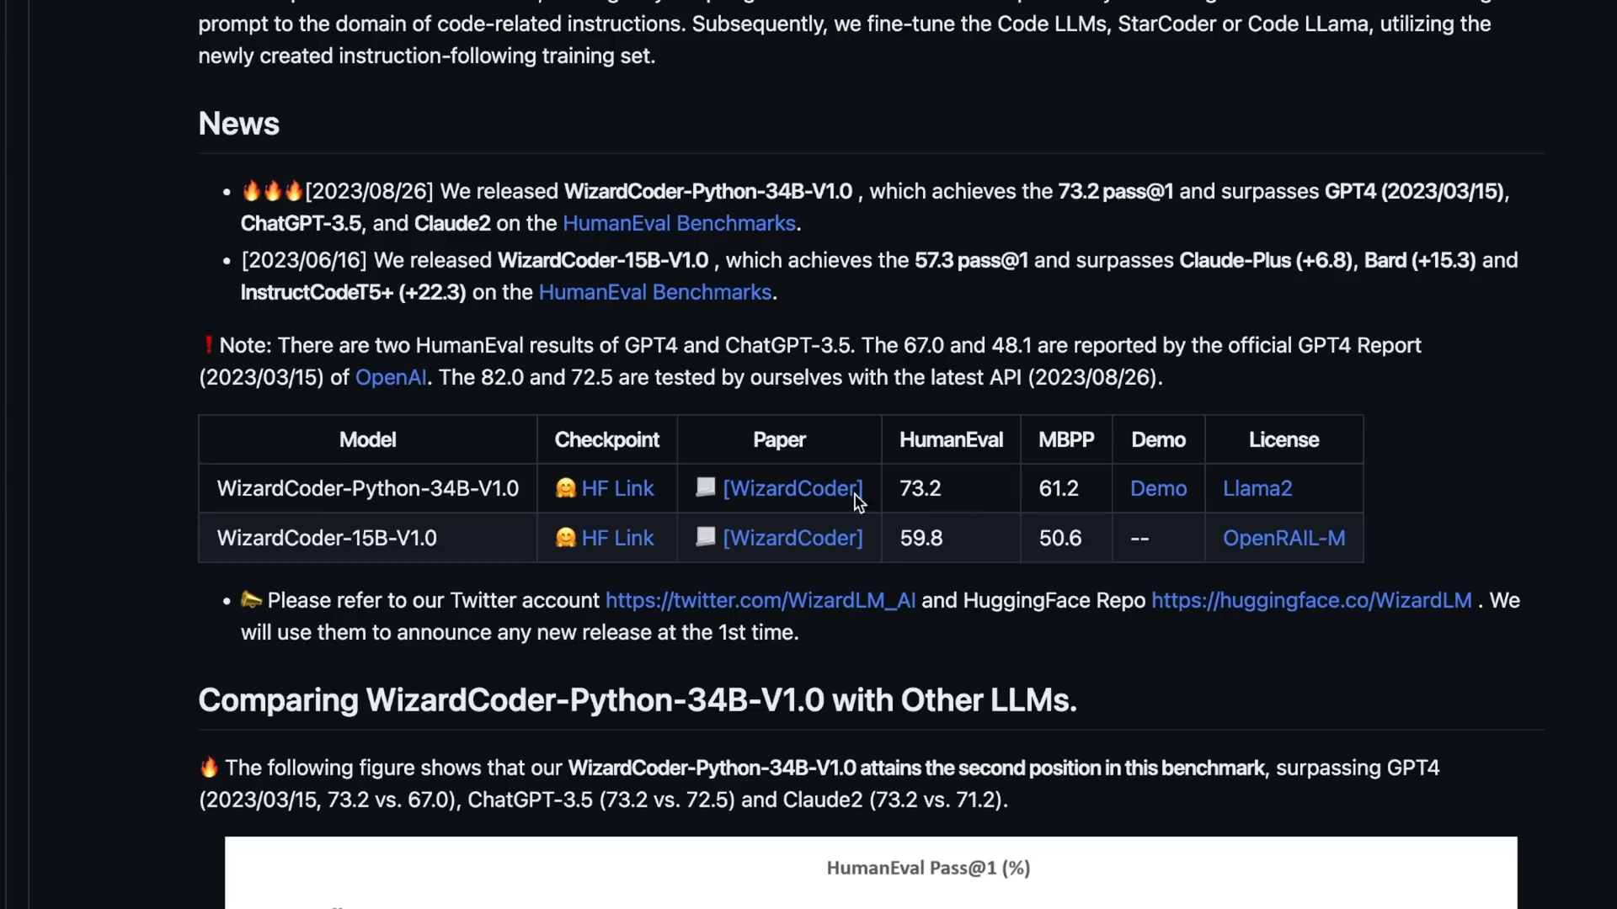
double_click(918, 489)
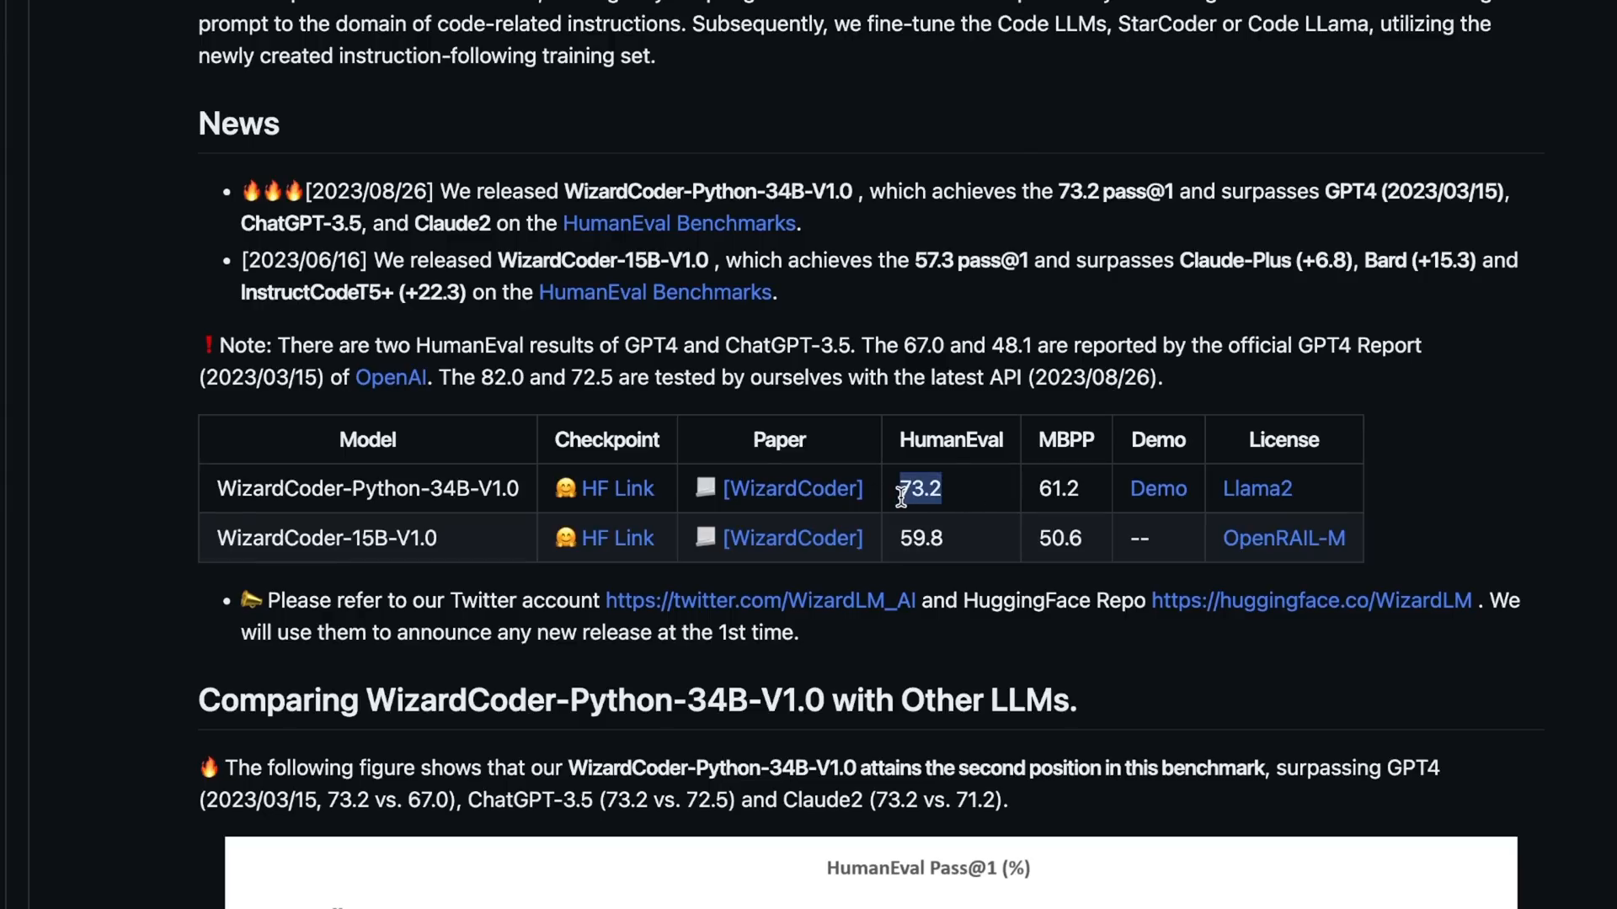
mouse_move(780, 502)
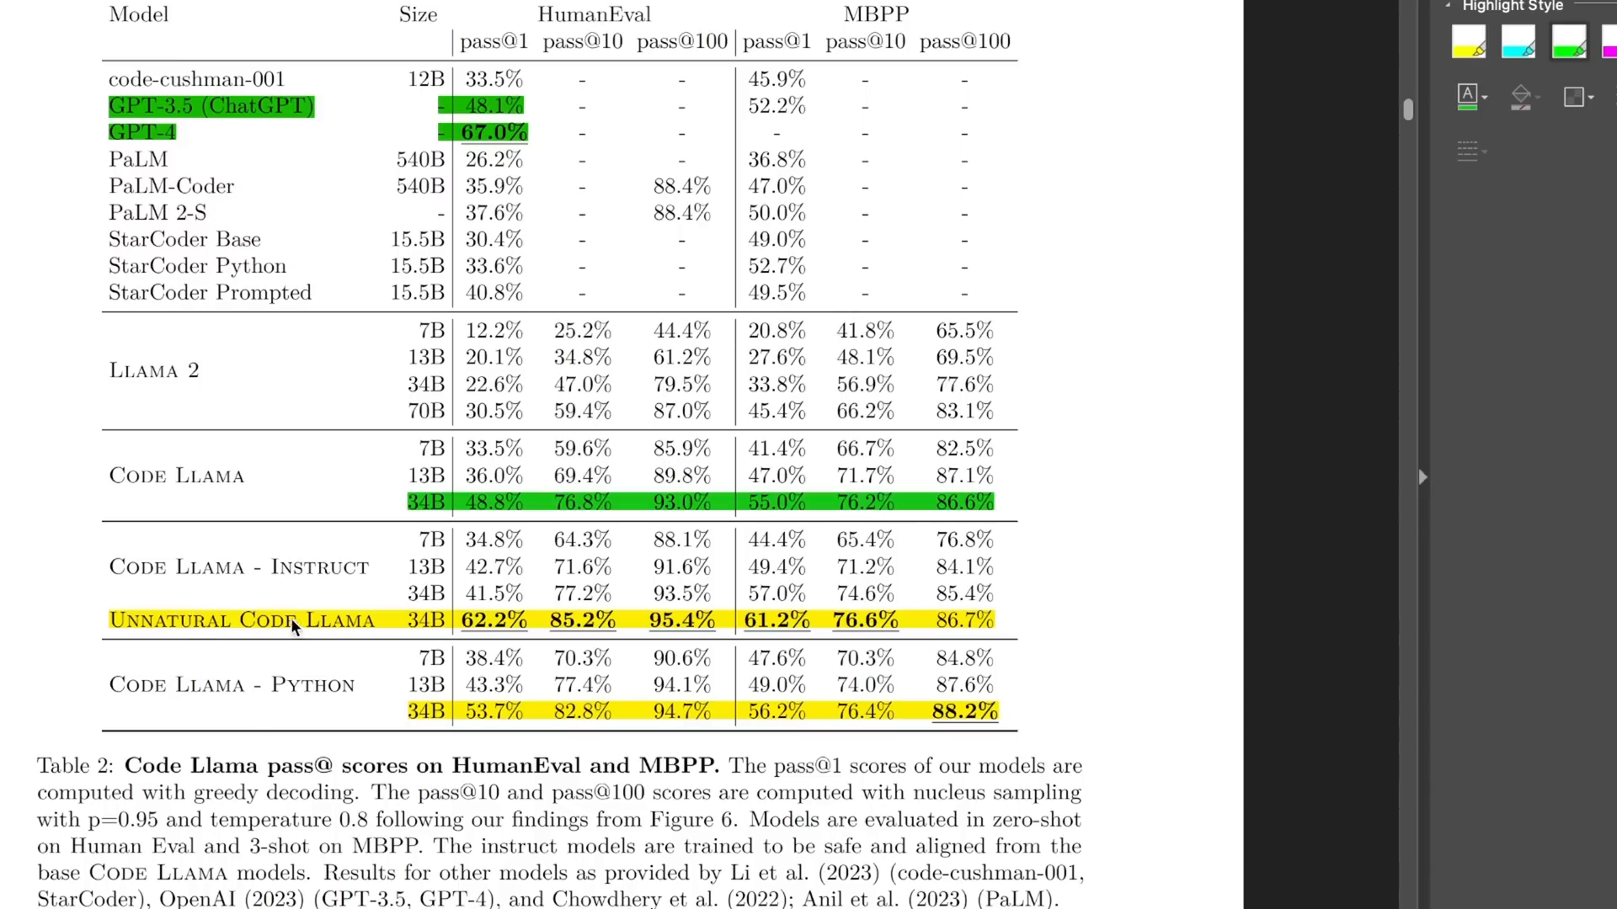
mouse_move(189, 631)
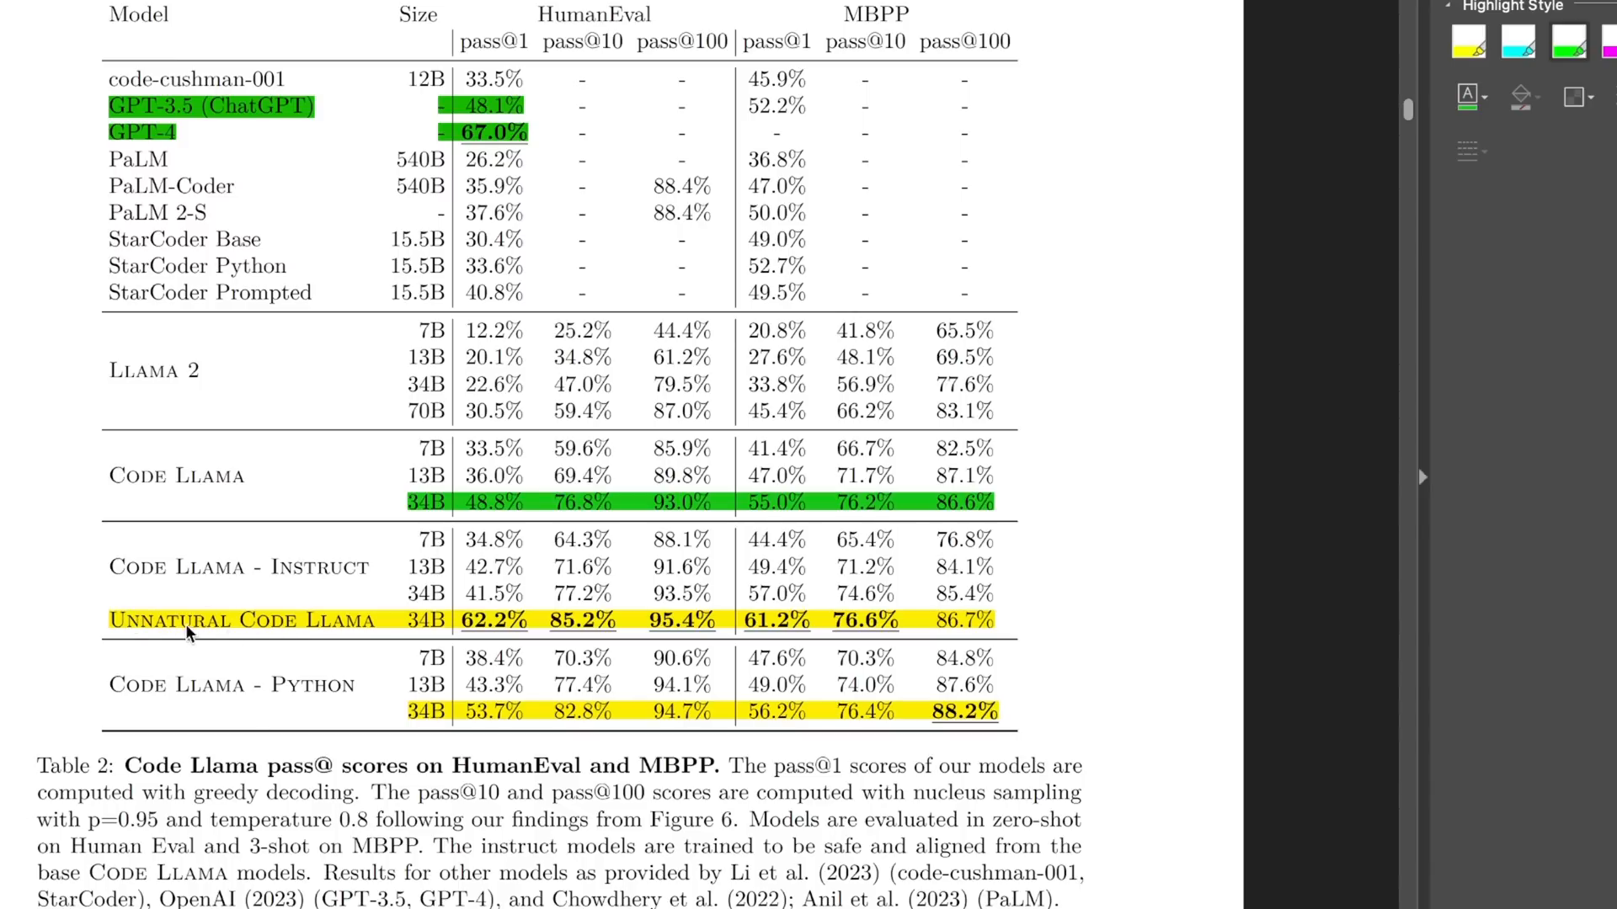
mouse_move(525, 164)
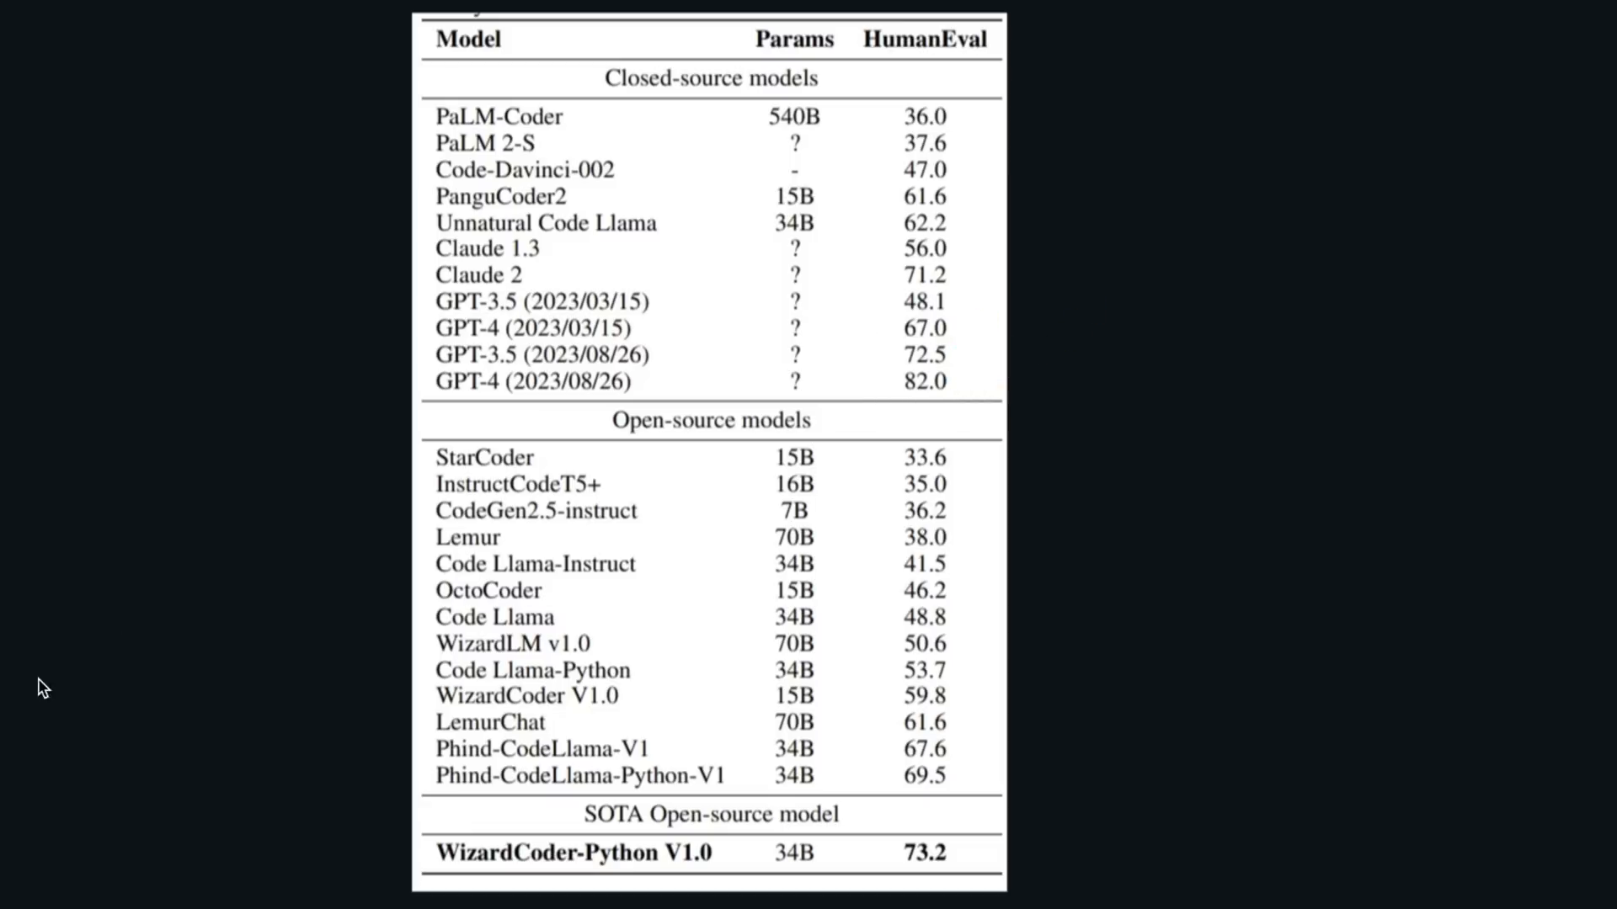
mouse_move(1031, 337)
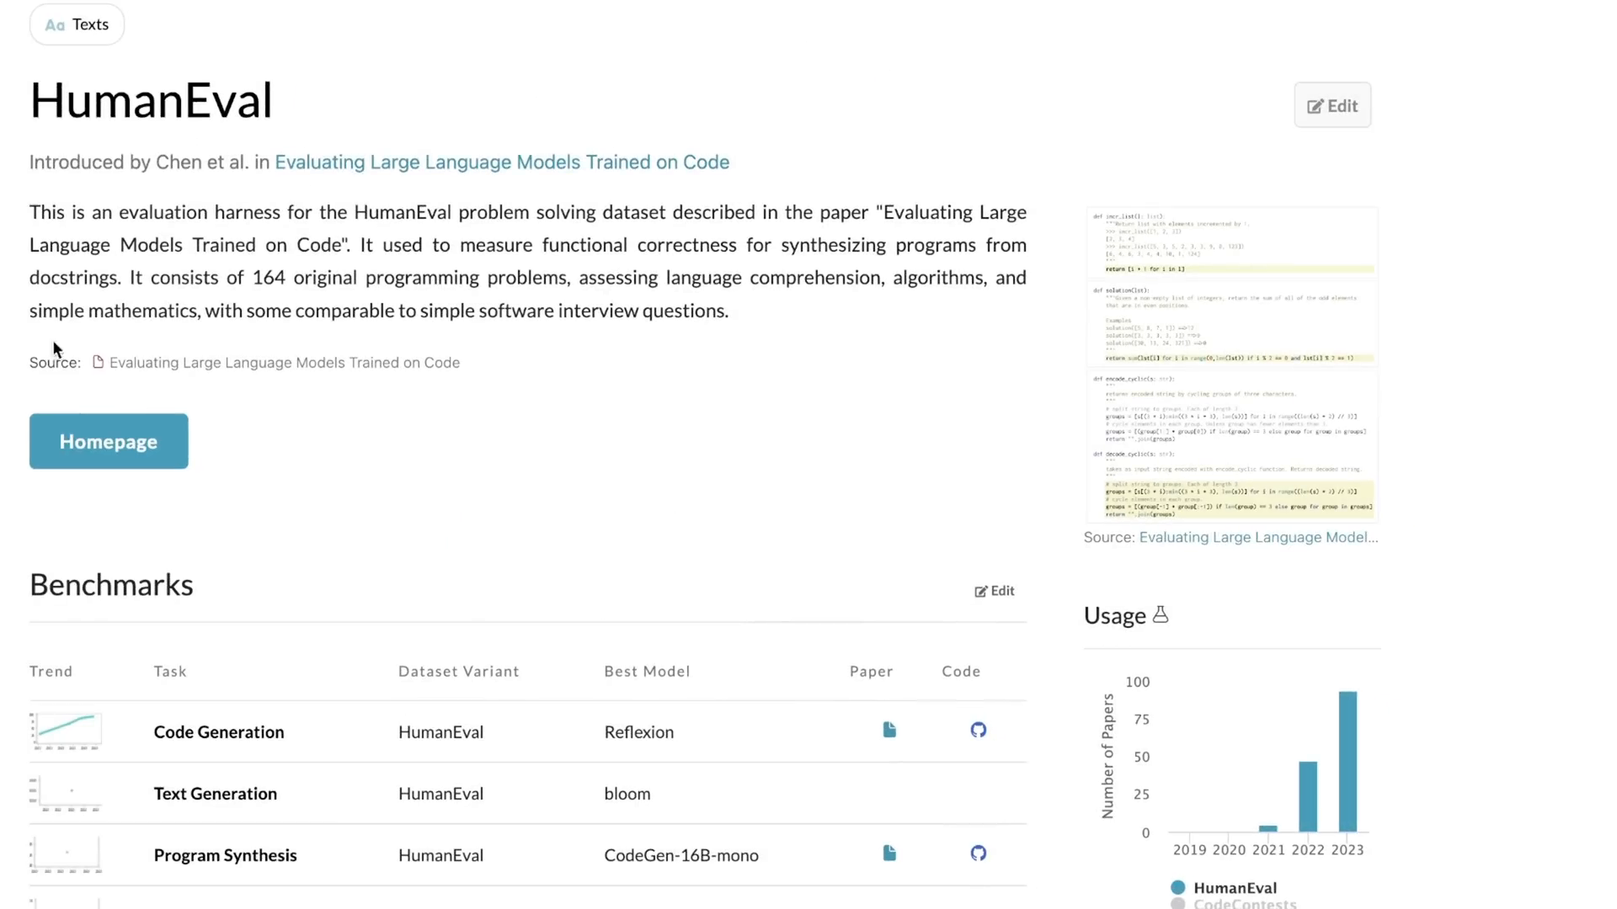
mouse_move(12, 111)
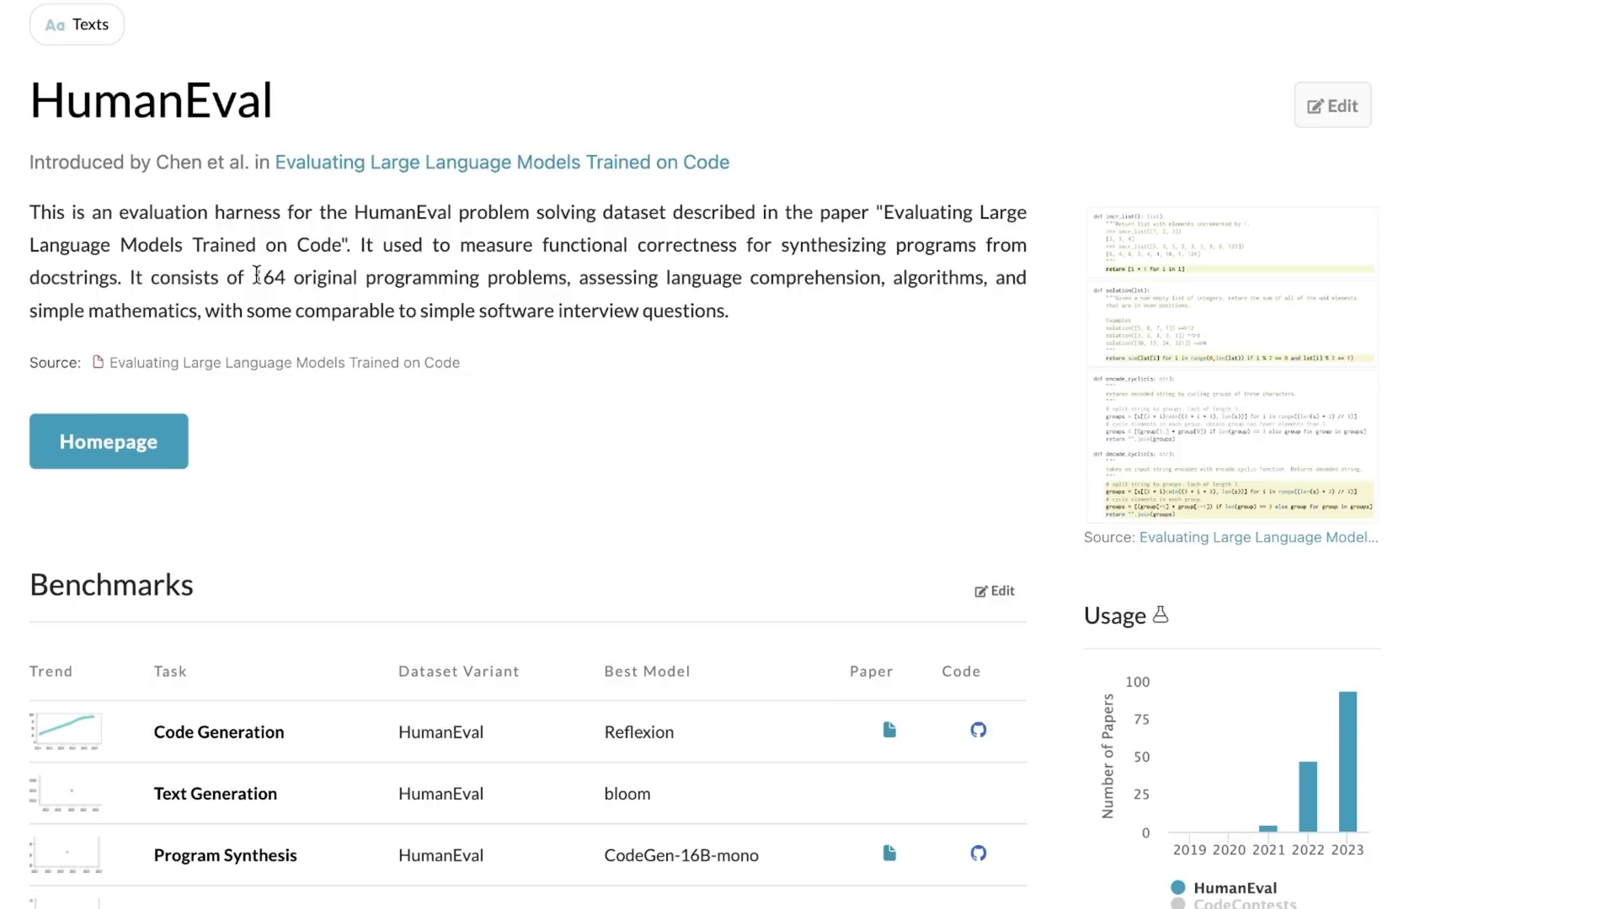
double_click(274, 277)
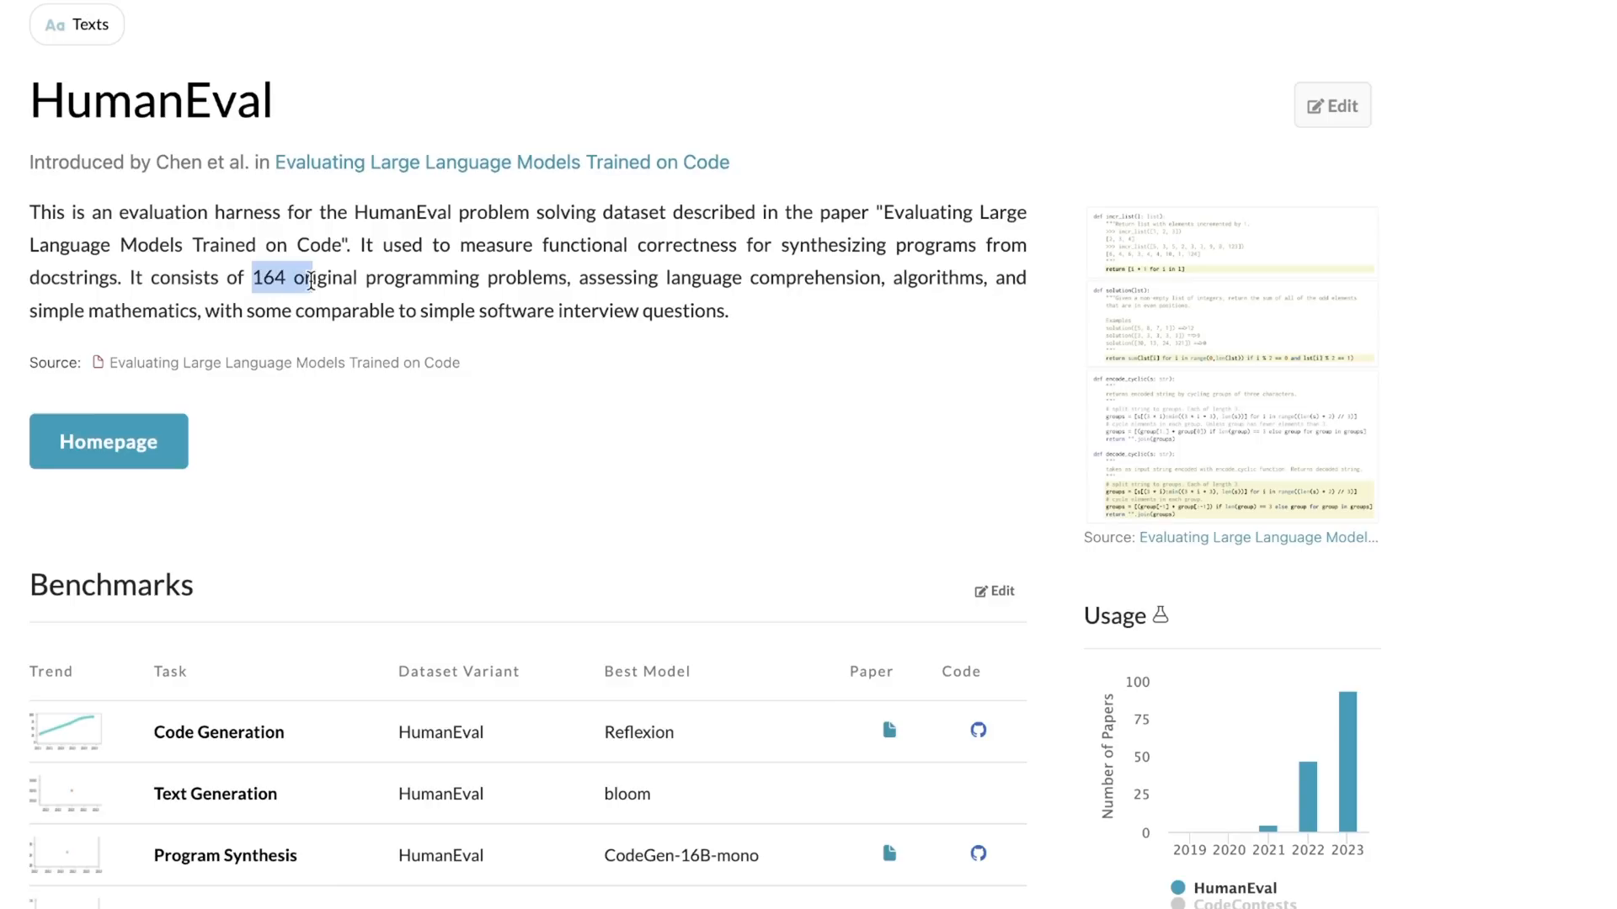
drag(278, 278, 458, 278)
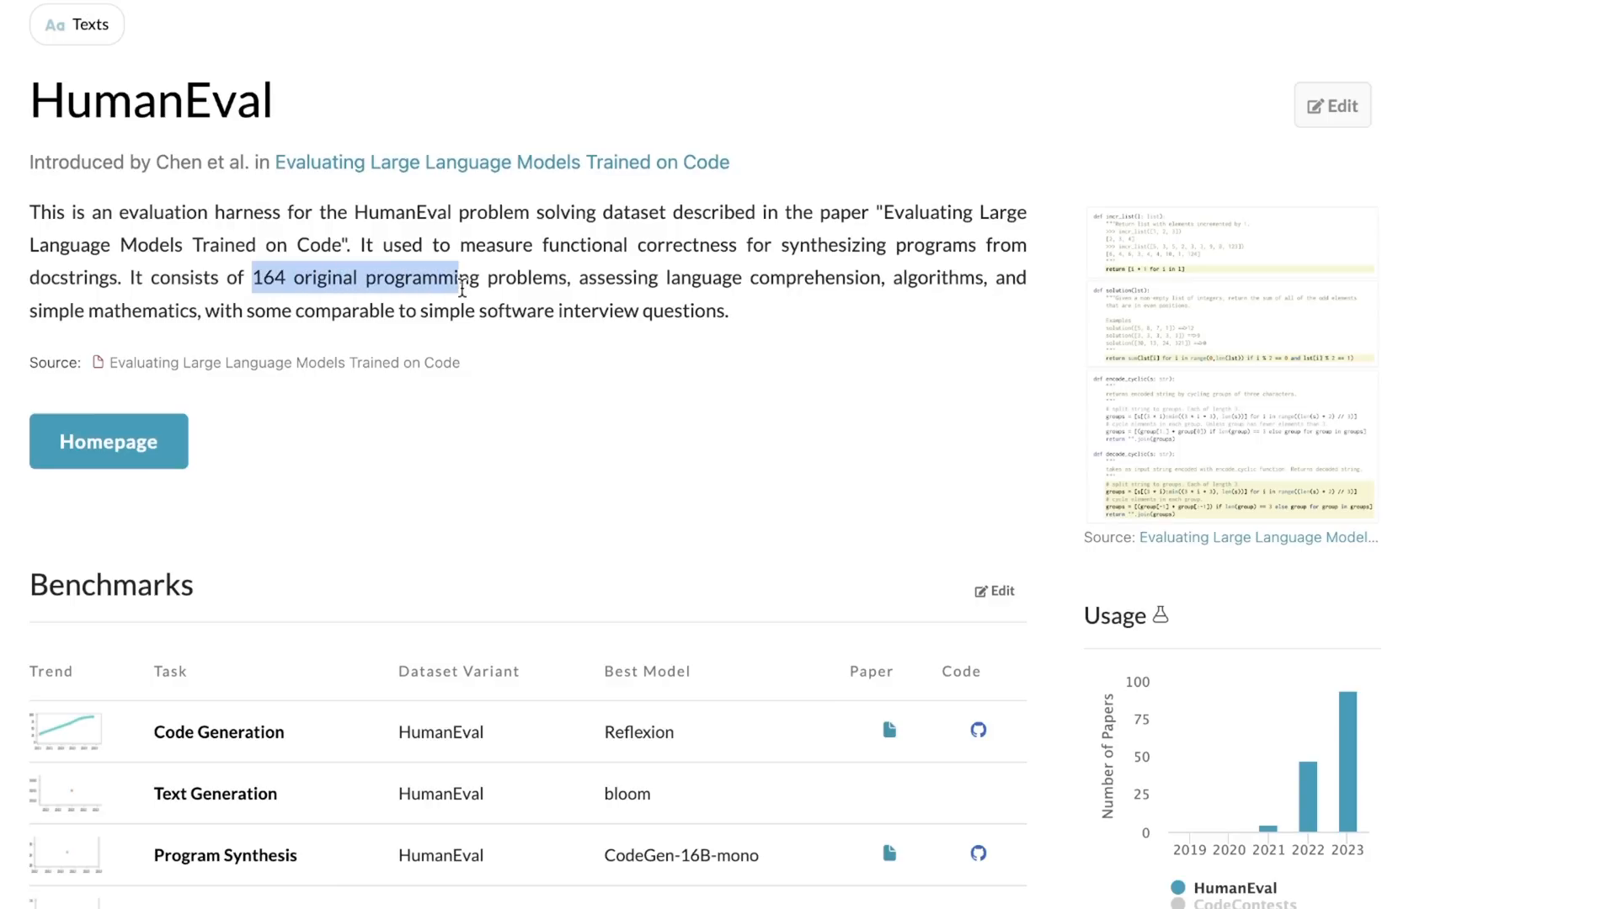
drag(458, 278, 706, 278)
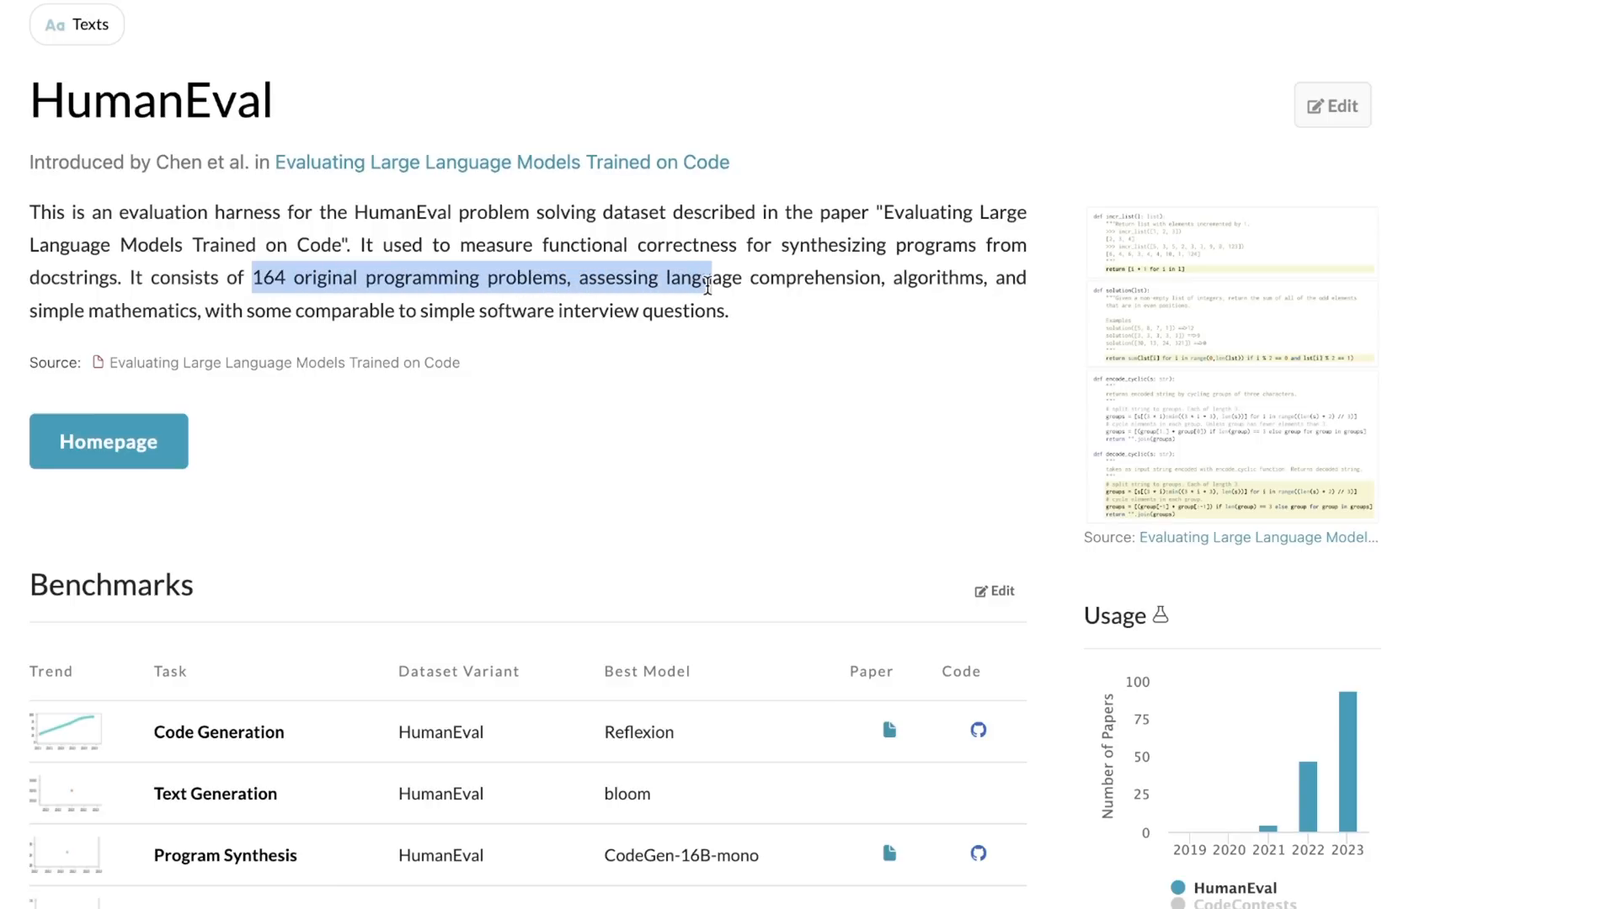
drag(706, 278, 917, 278)
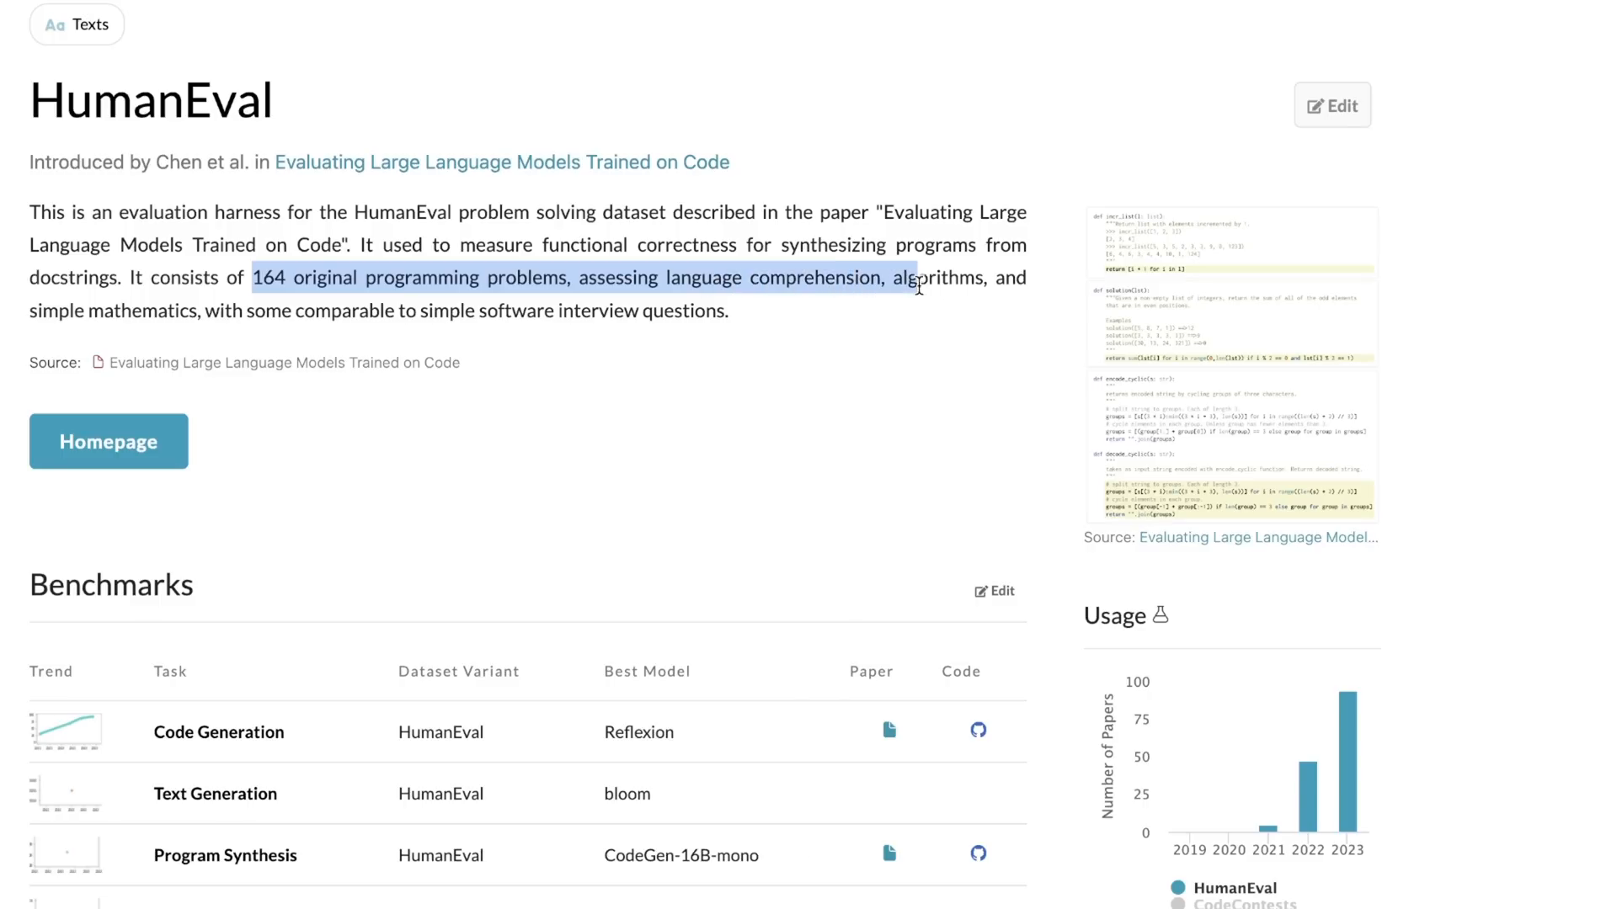
drag(916, 278, 205, 309)
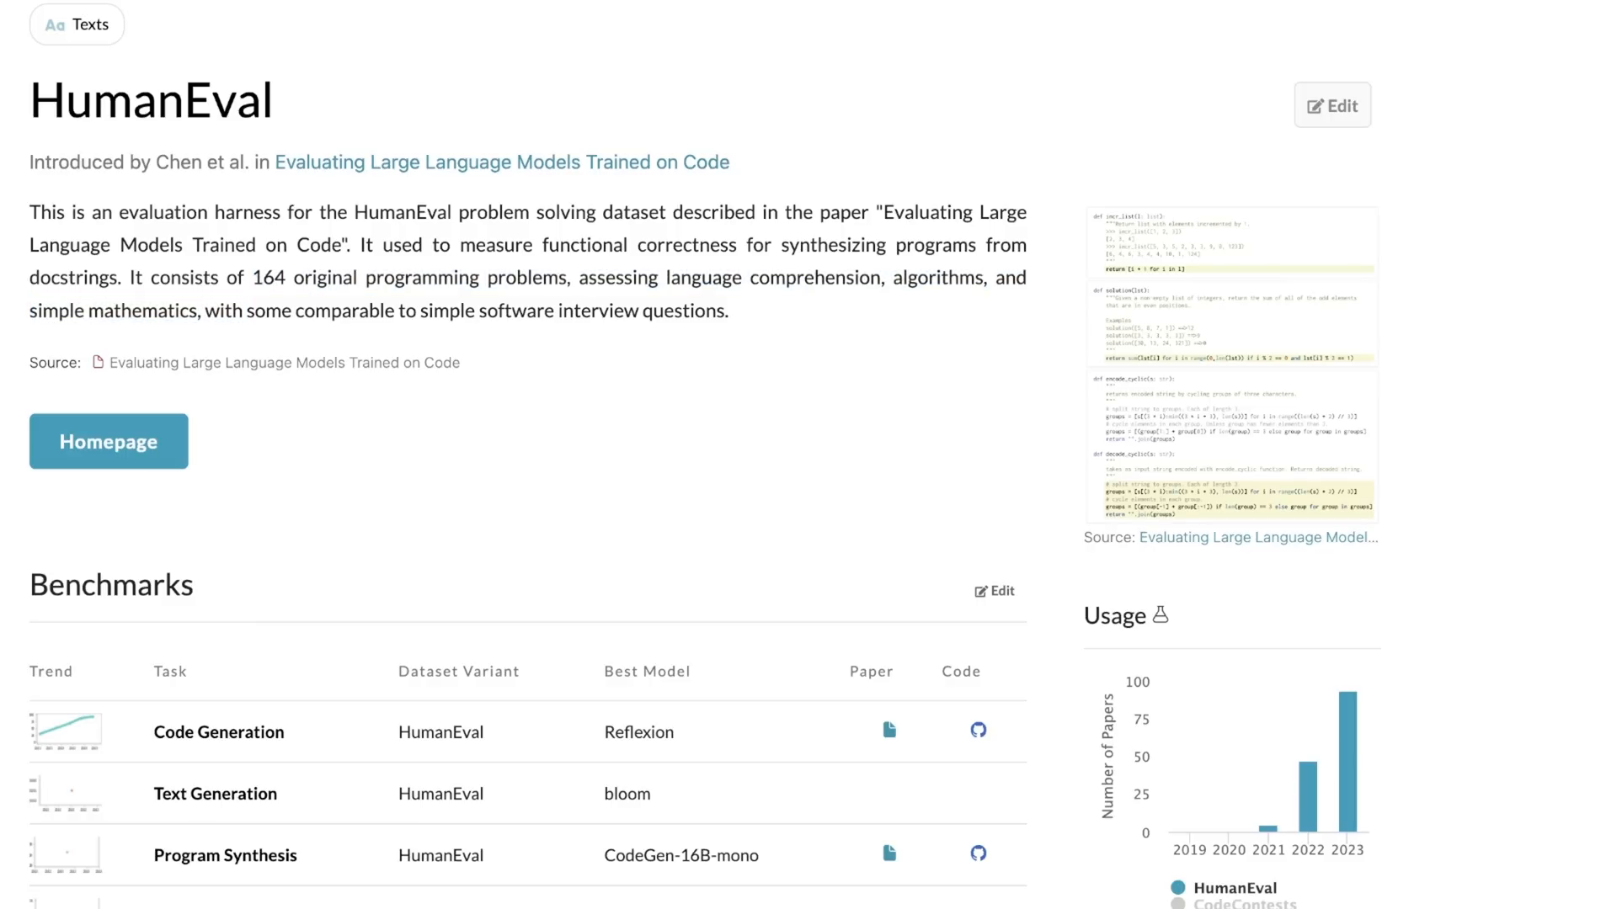
mouse_move(305, 478)
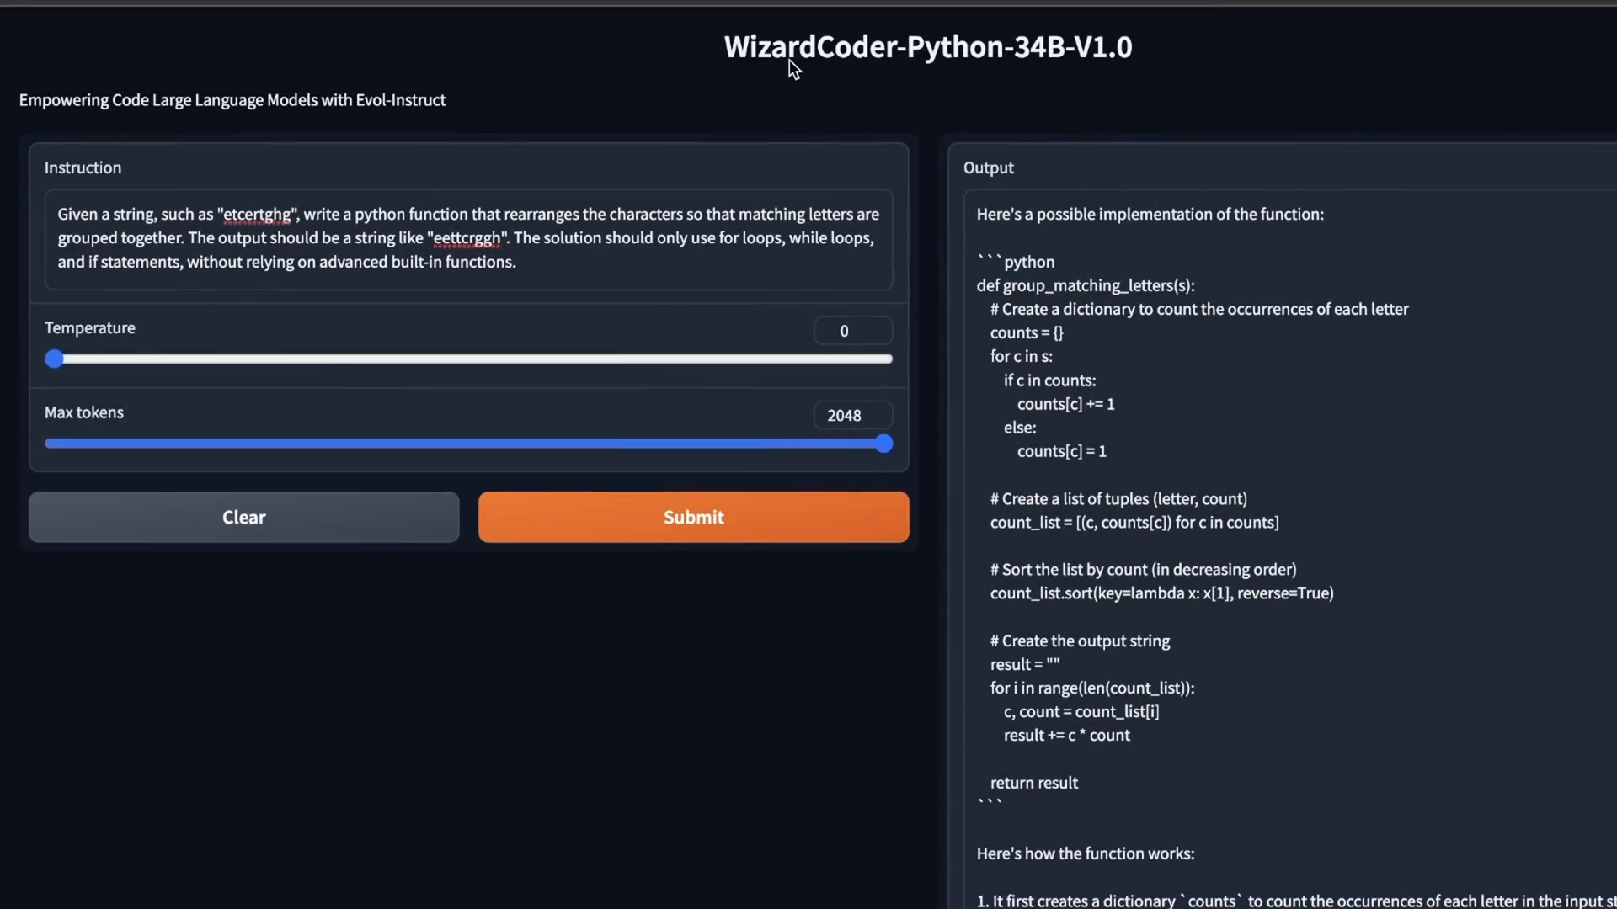
mouse_move(1081, 71)
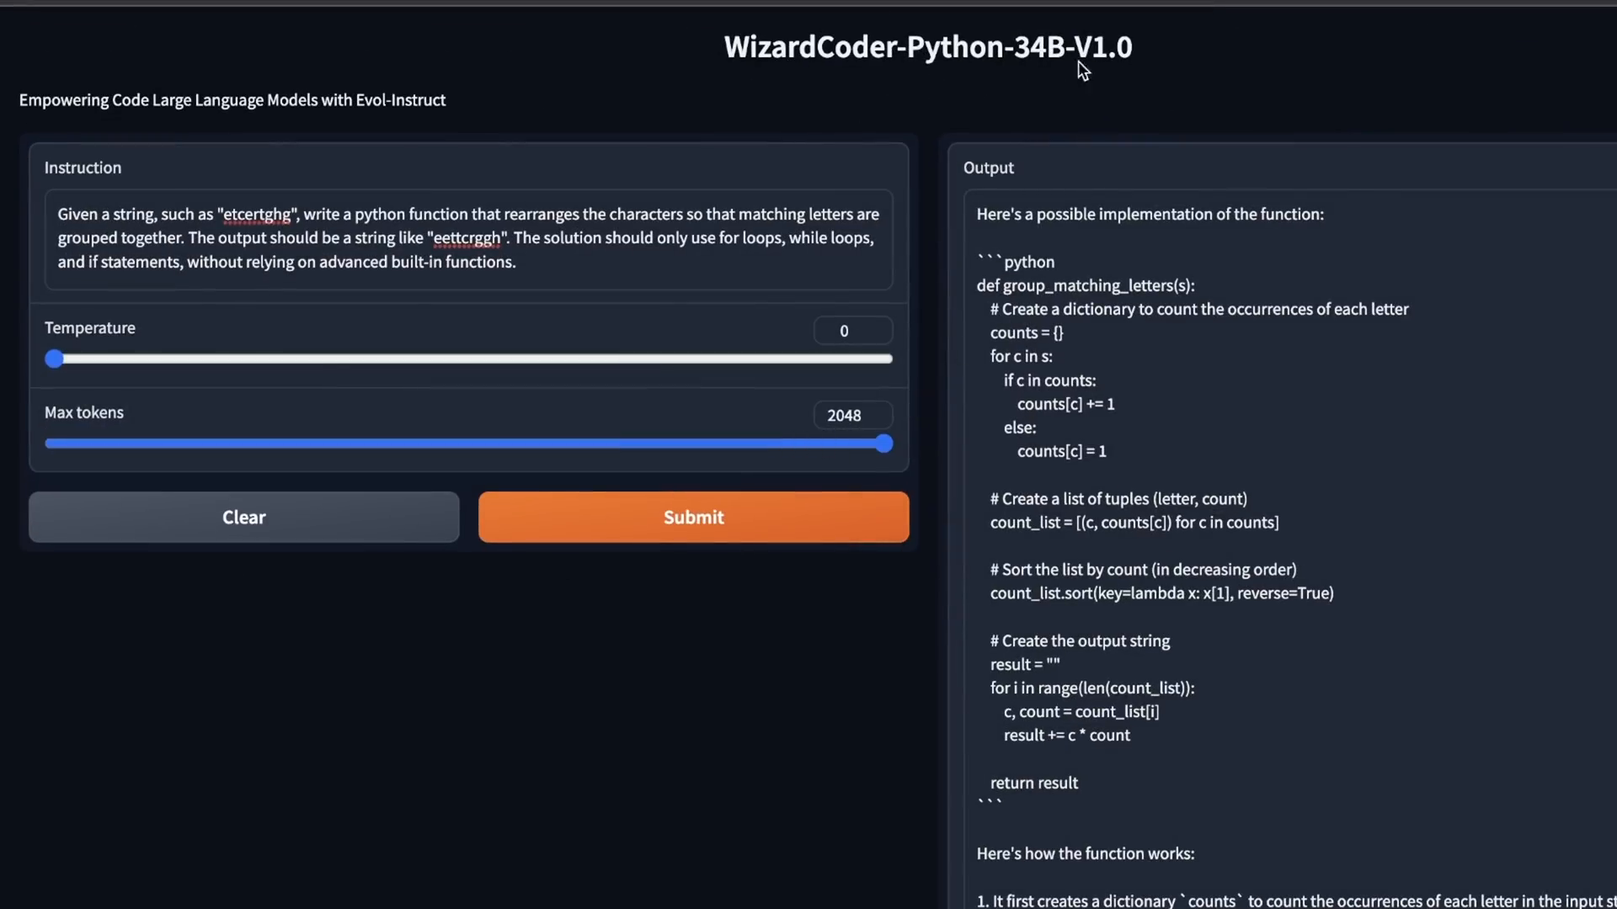
mouse_move(1011, 594)
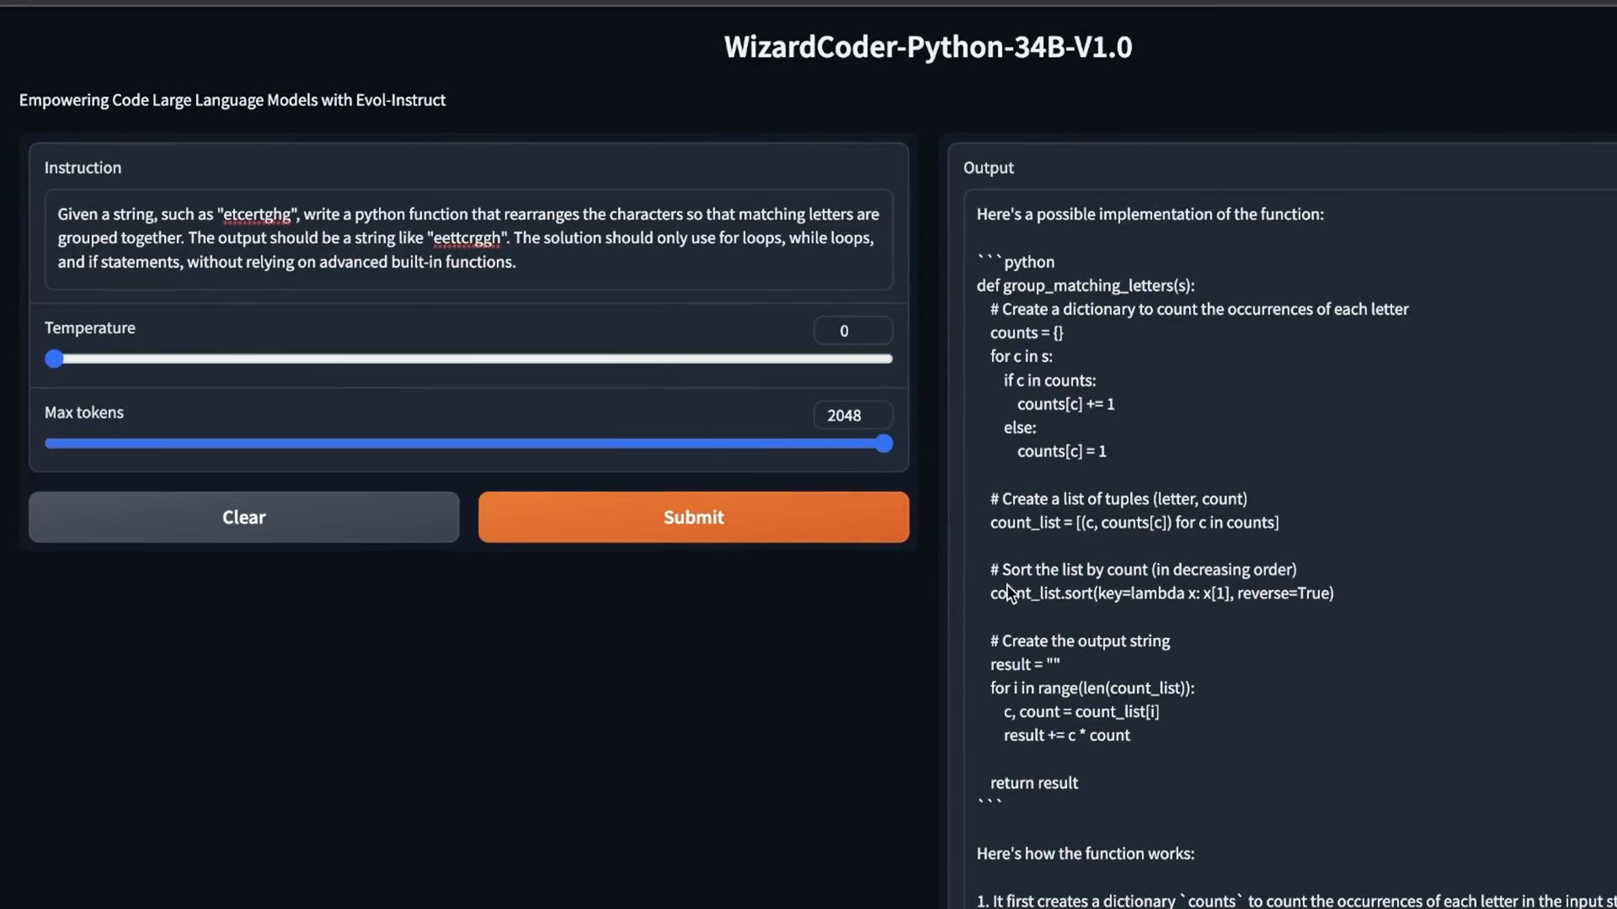
mouse_move(246, 246)
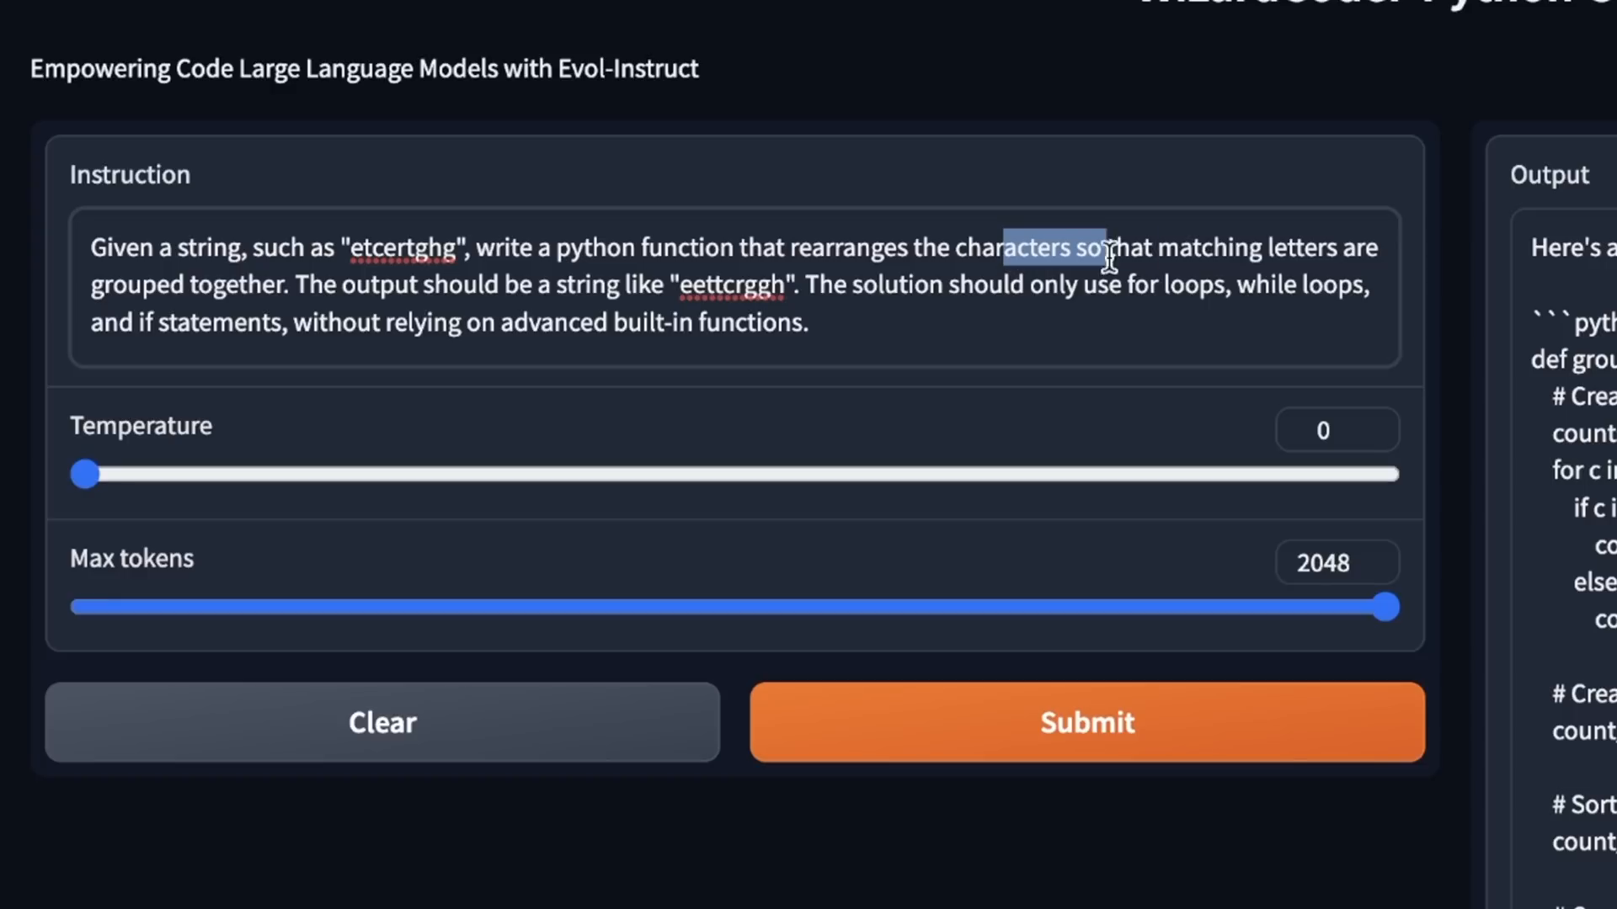
Mark the matching-letters grouping requirement and the expected output example string in the Instruction box.
drag(1103, 247, 1386, 248)
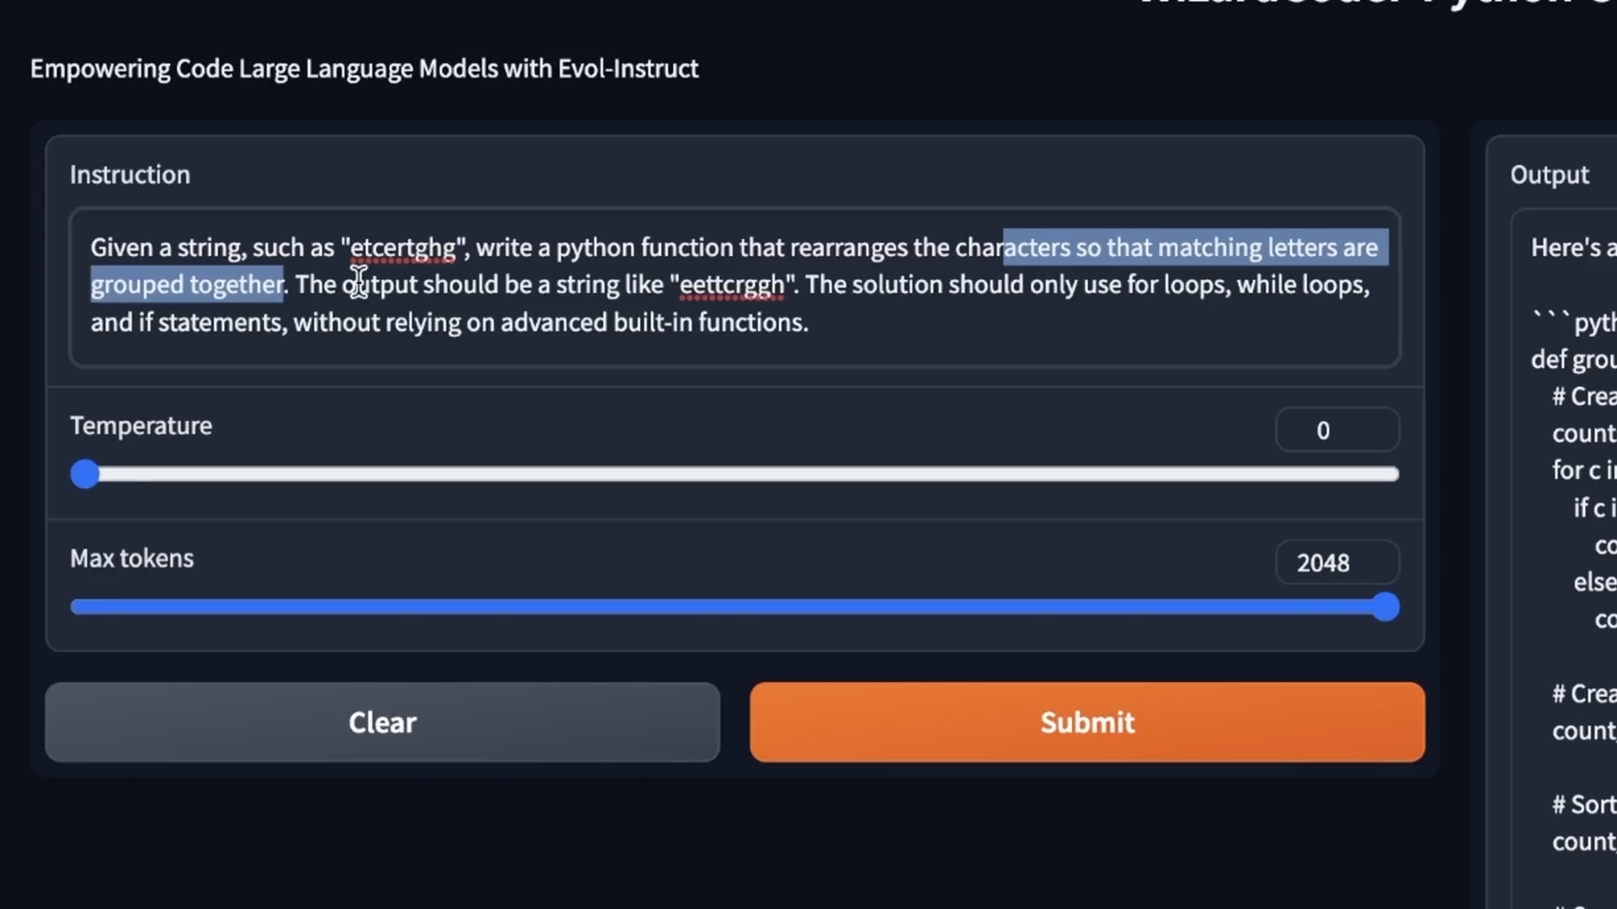
click(675, 283)
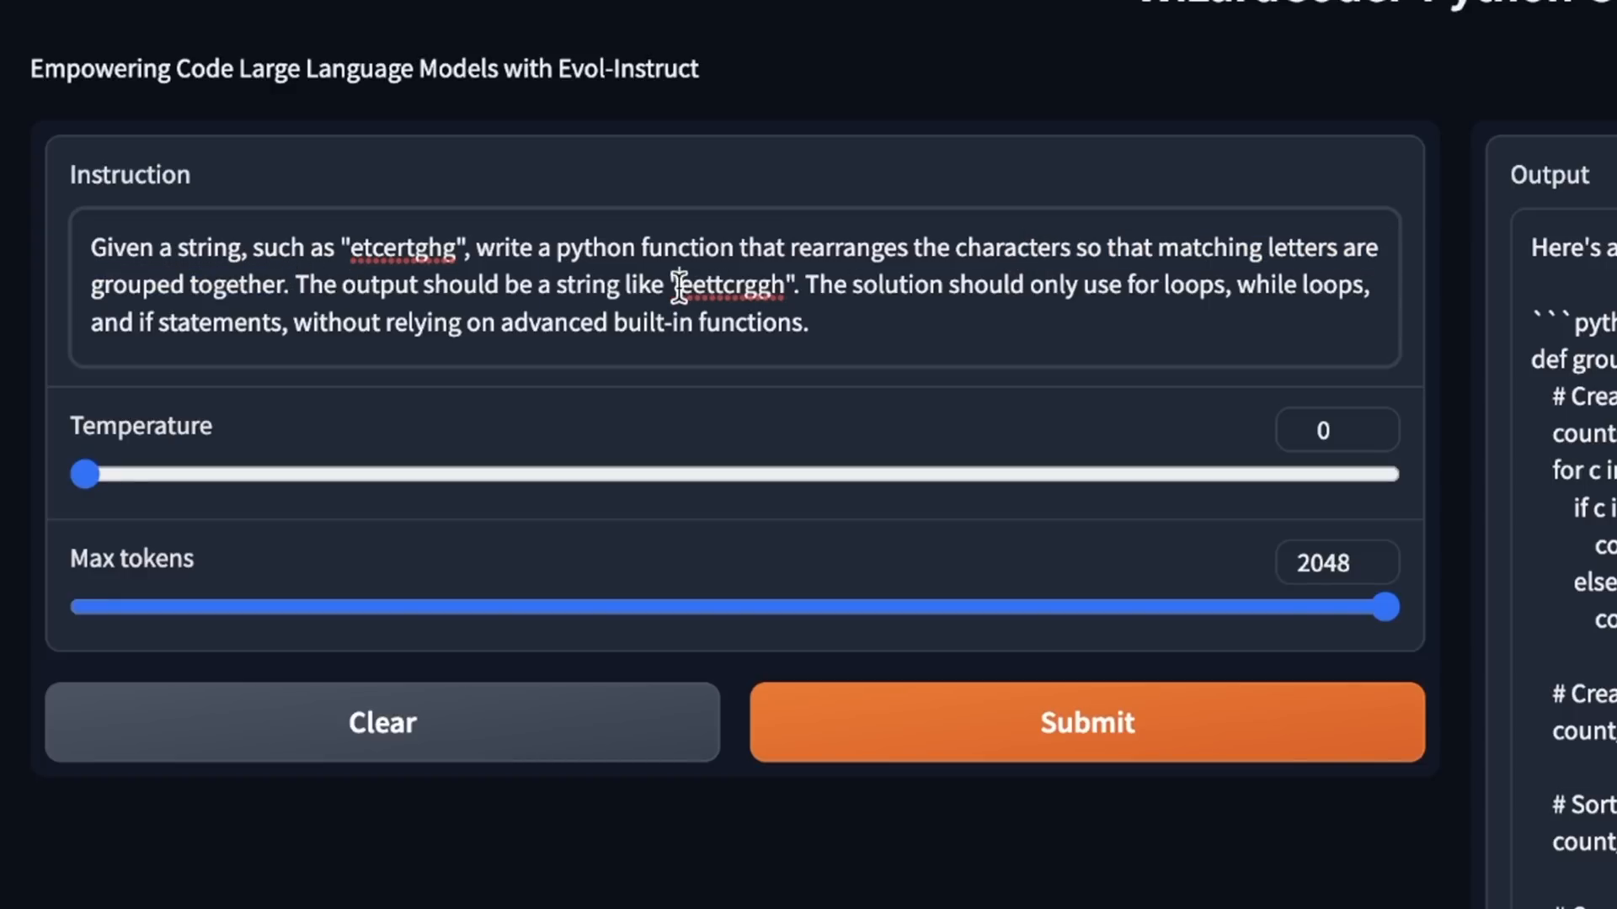
double_click(408, 248)
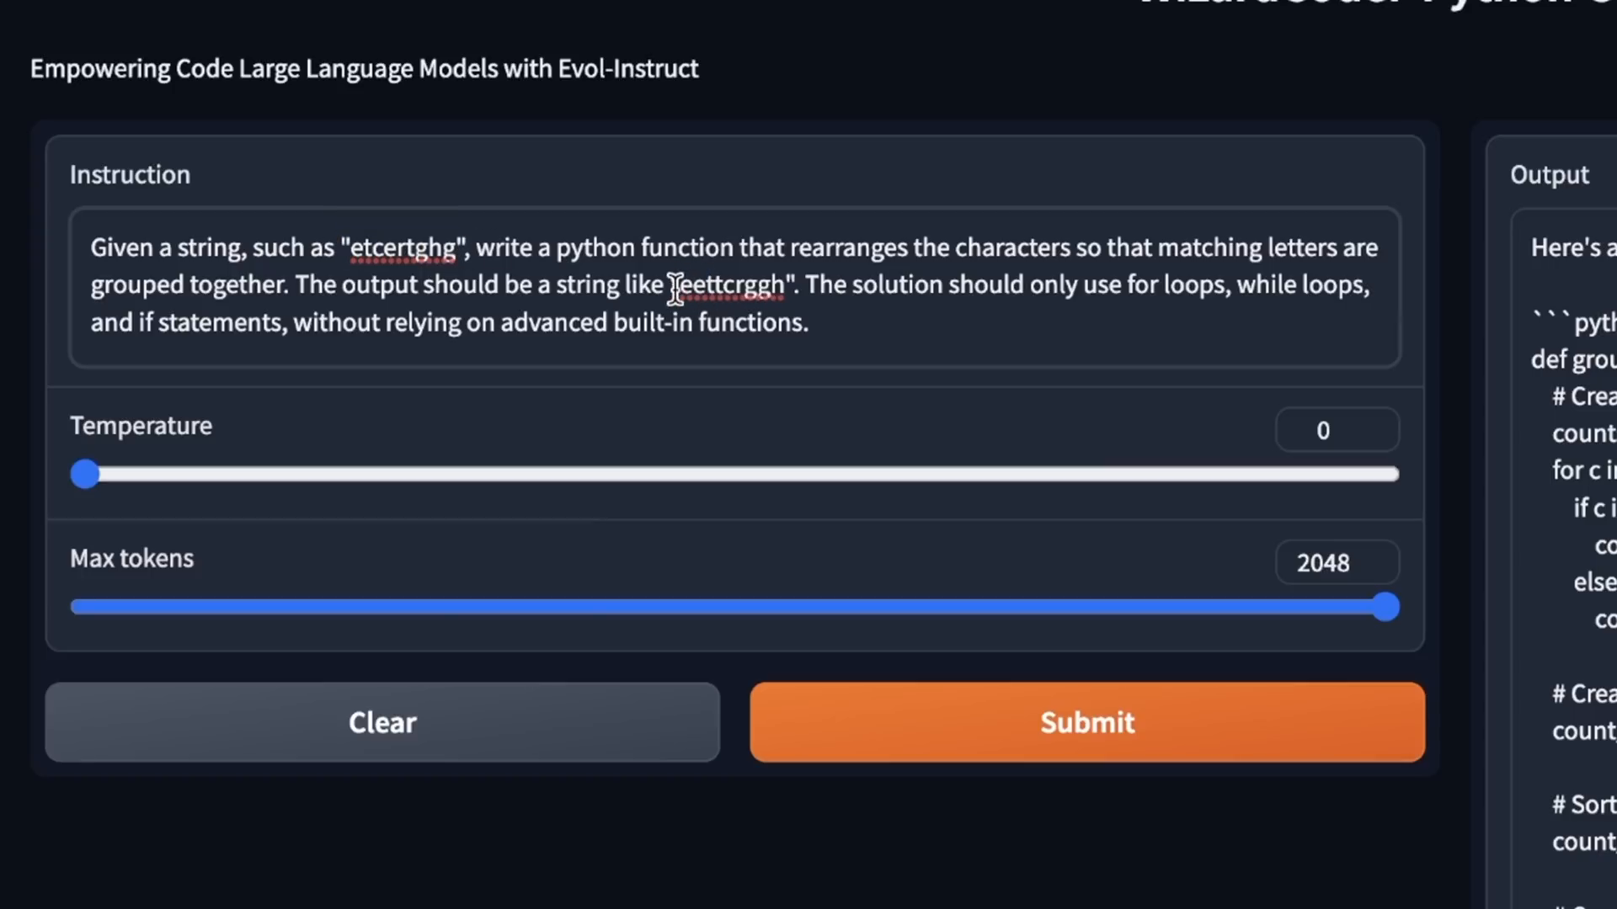
double_click(689, 287)
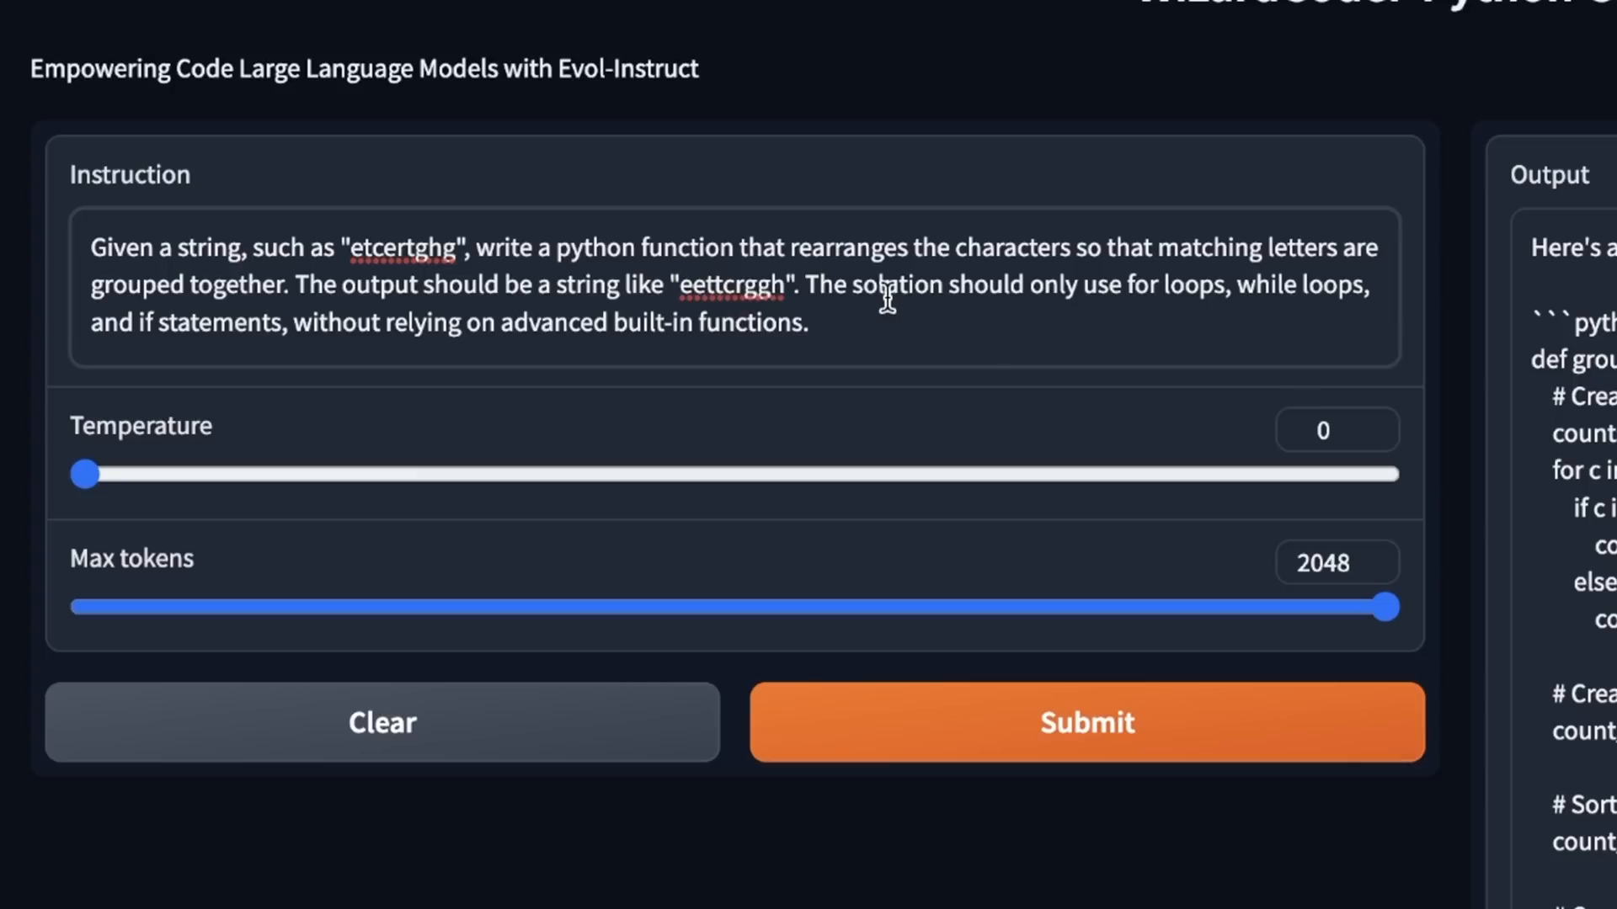
mouse_move(826, 317)
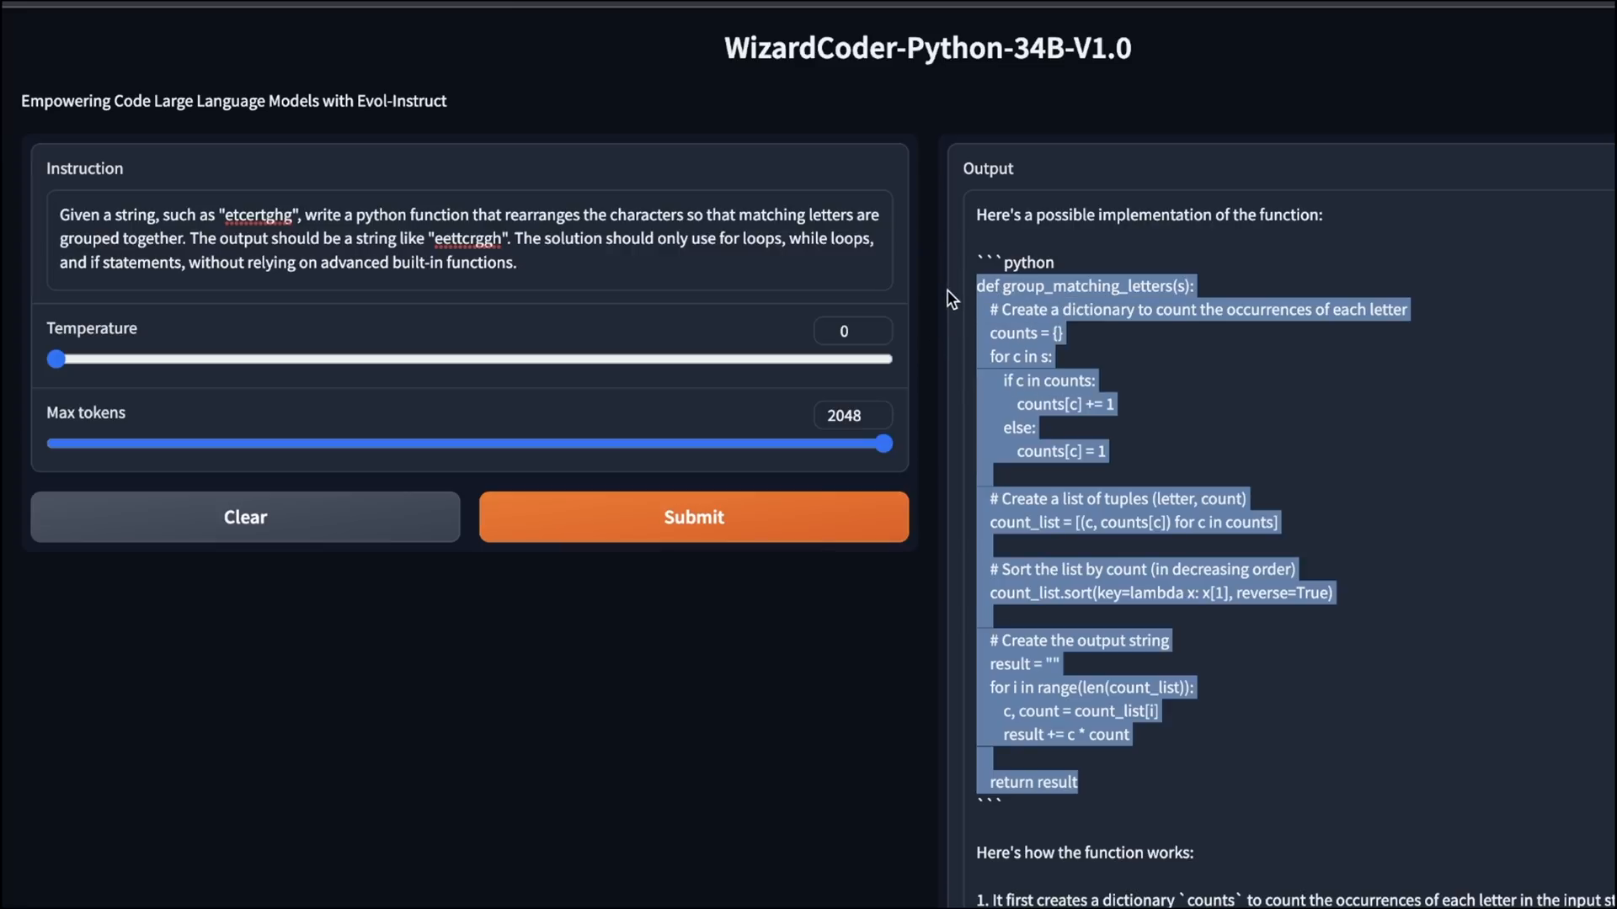
mouse_move(1034, 369)
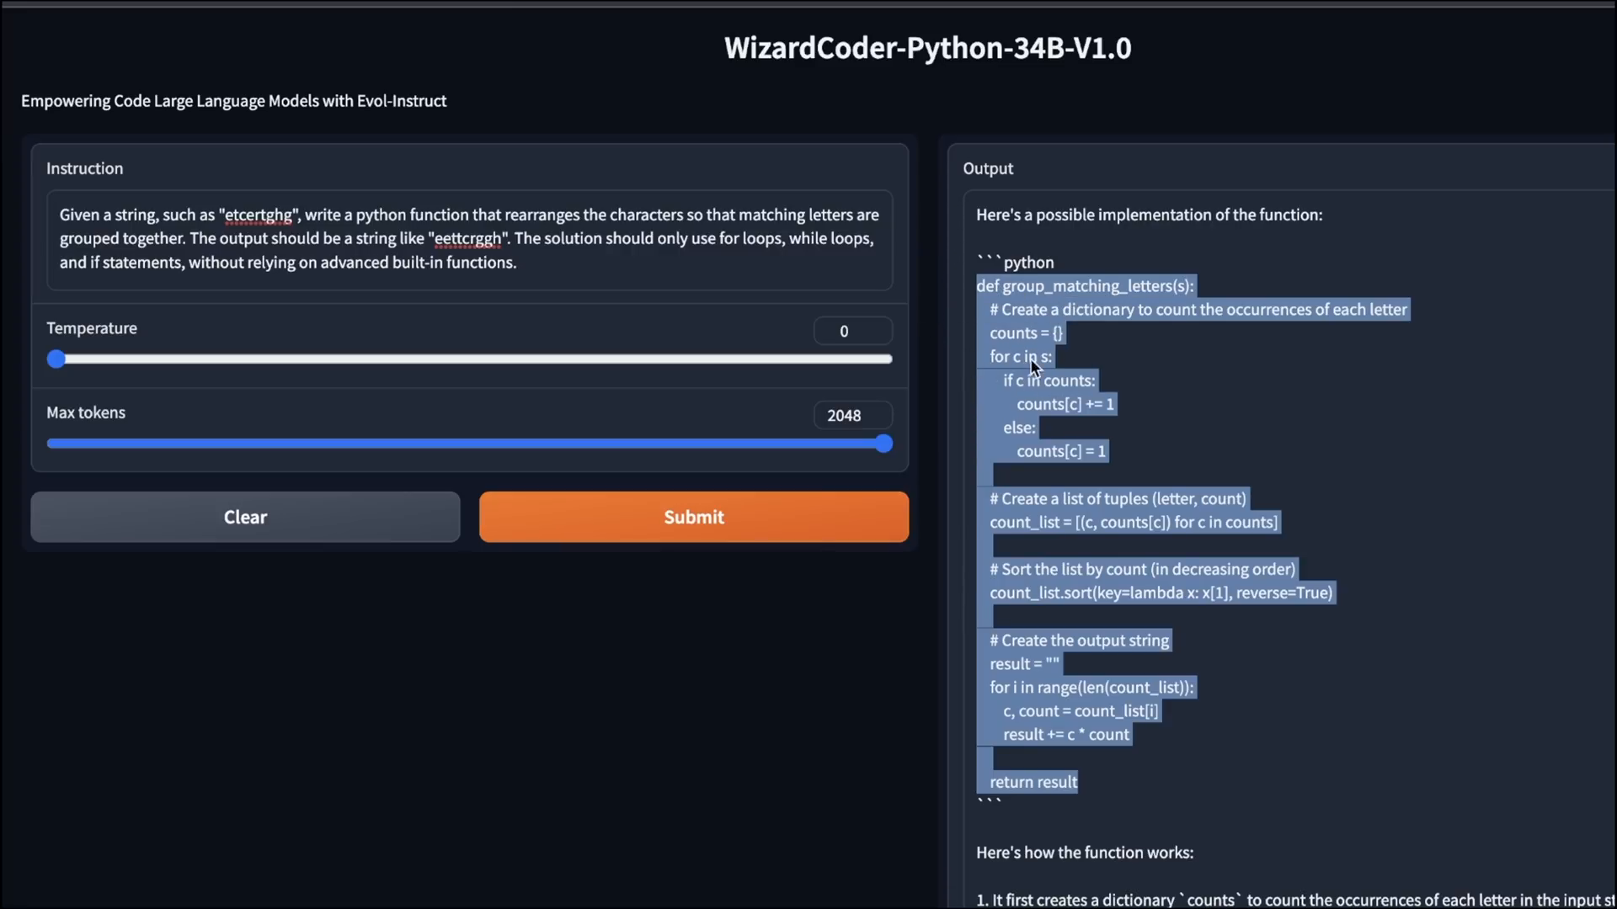
mouse_move(762, 224)
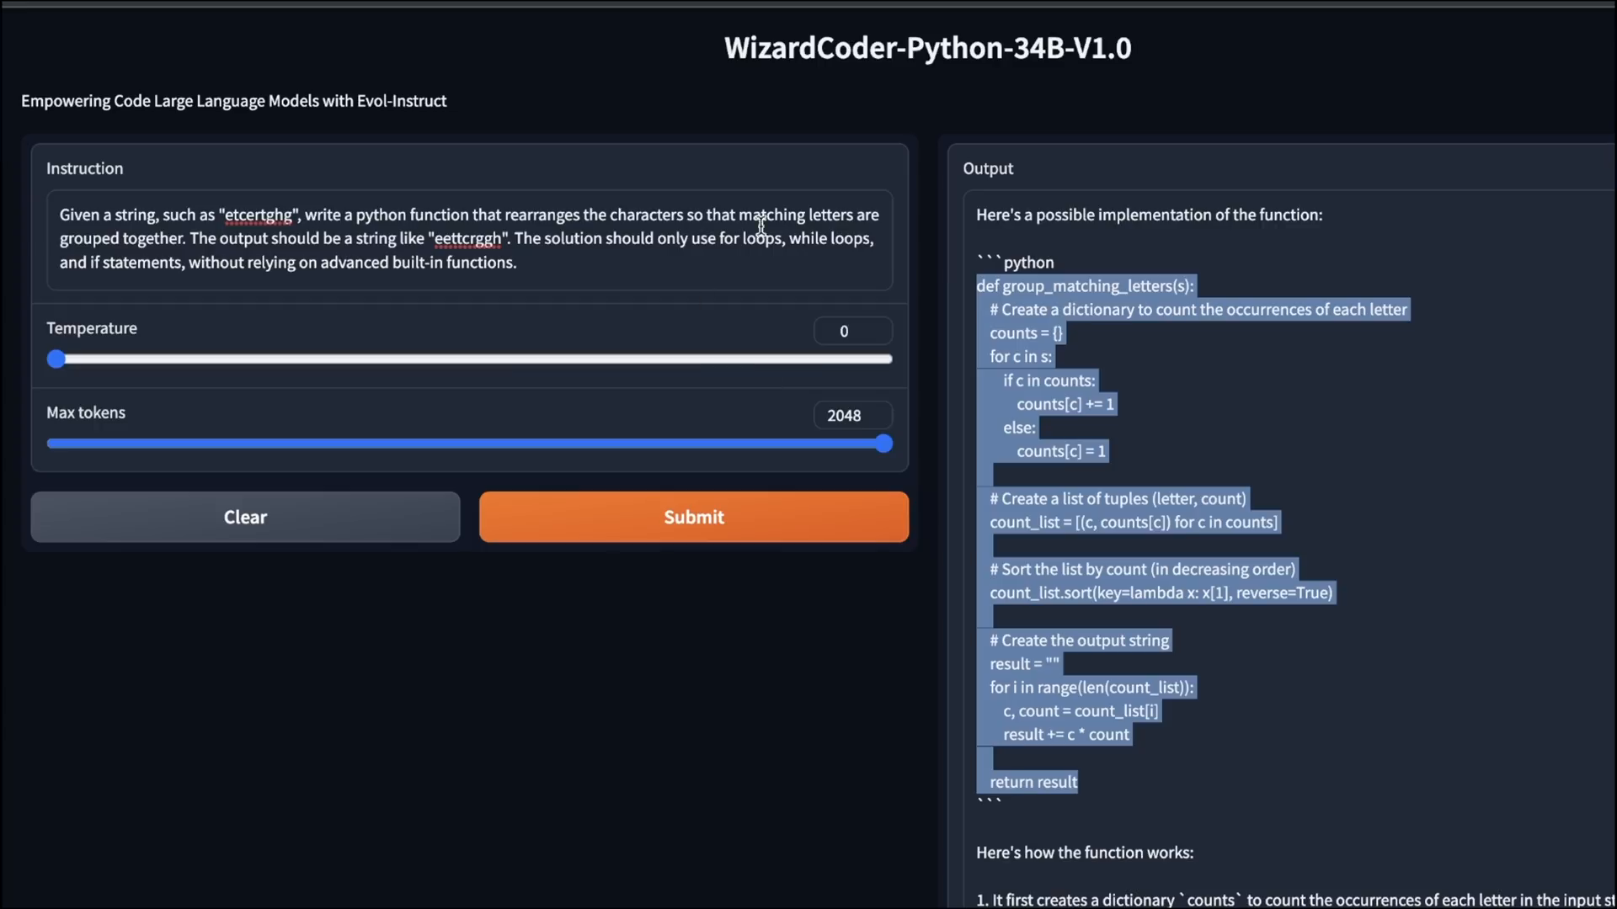
mouse_move(247, 392)
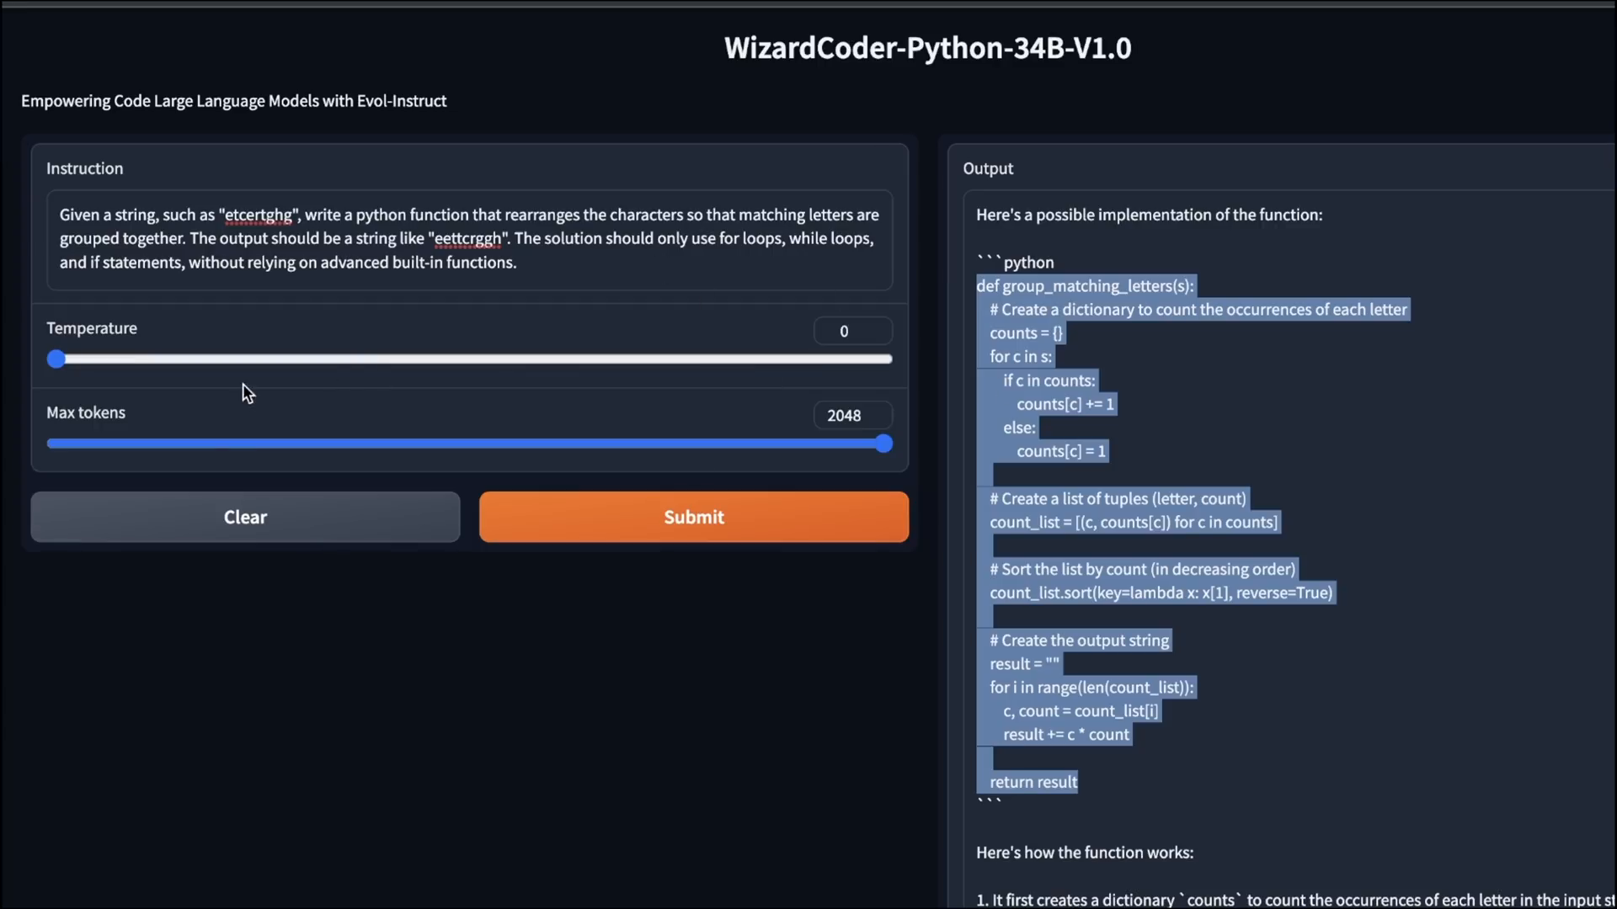
mouse_move(1024, 364)
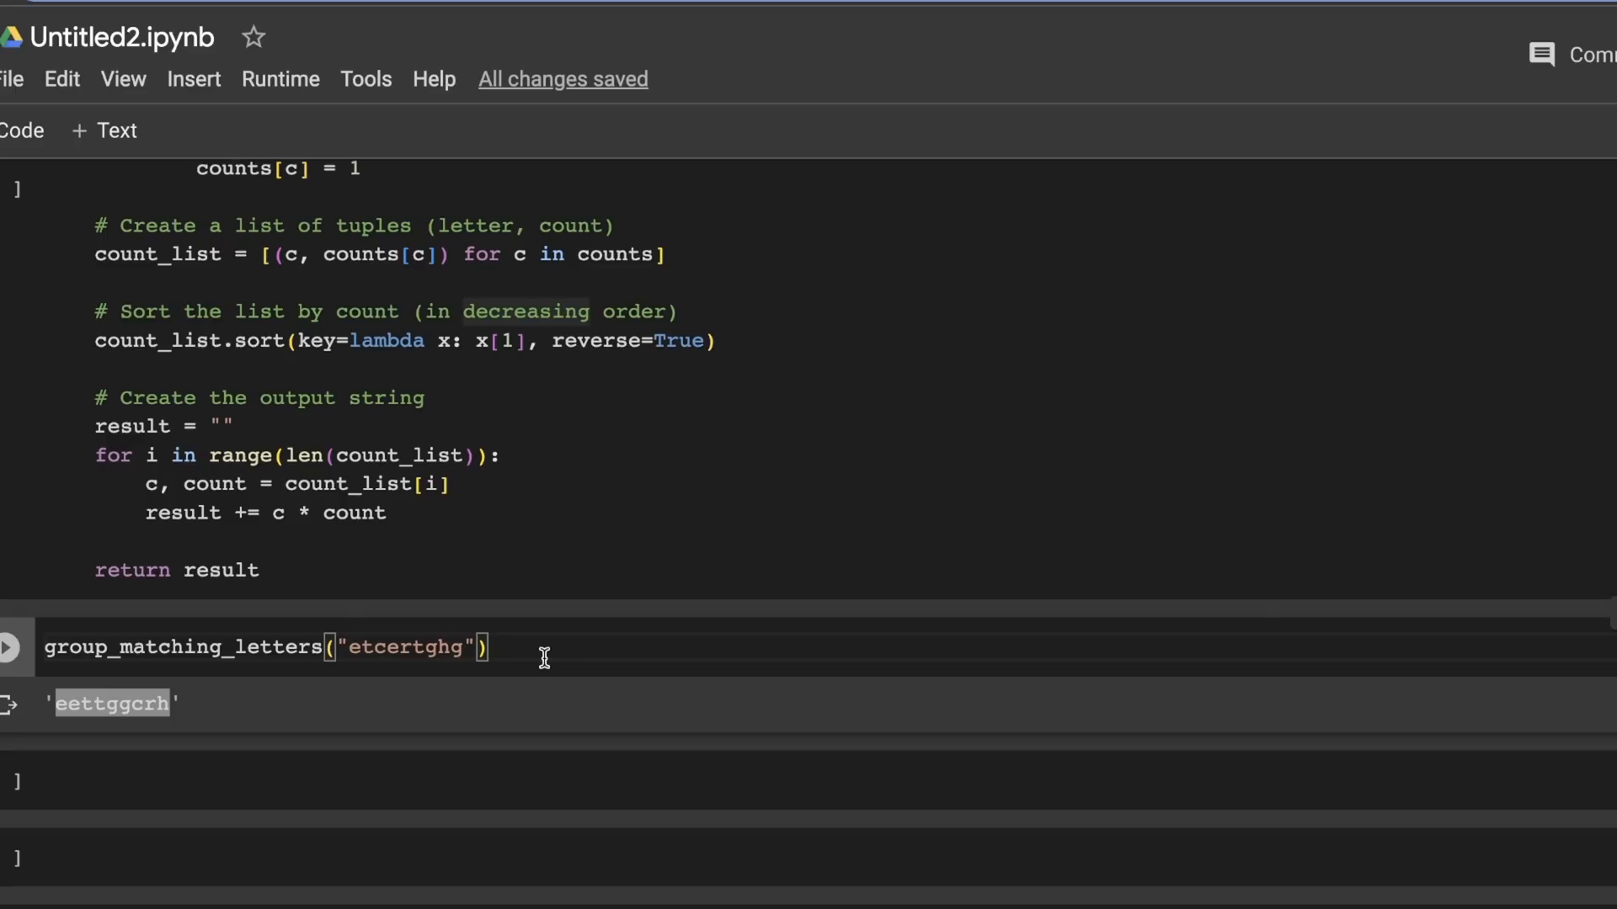
mouse_move(467, 647)
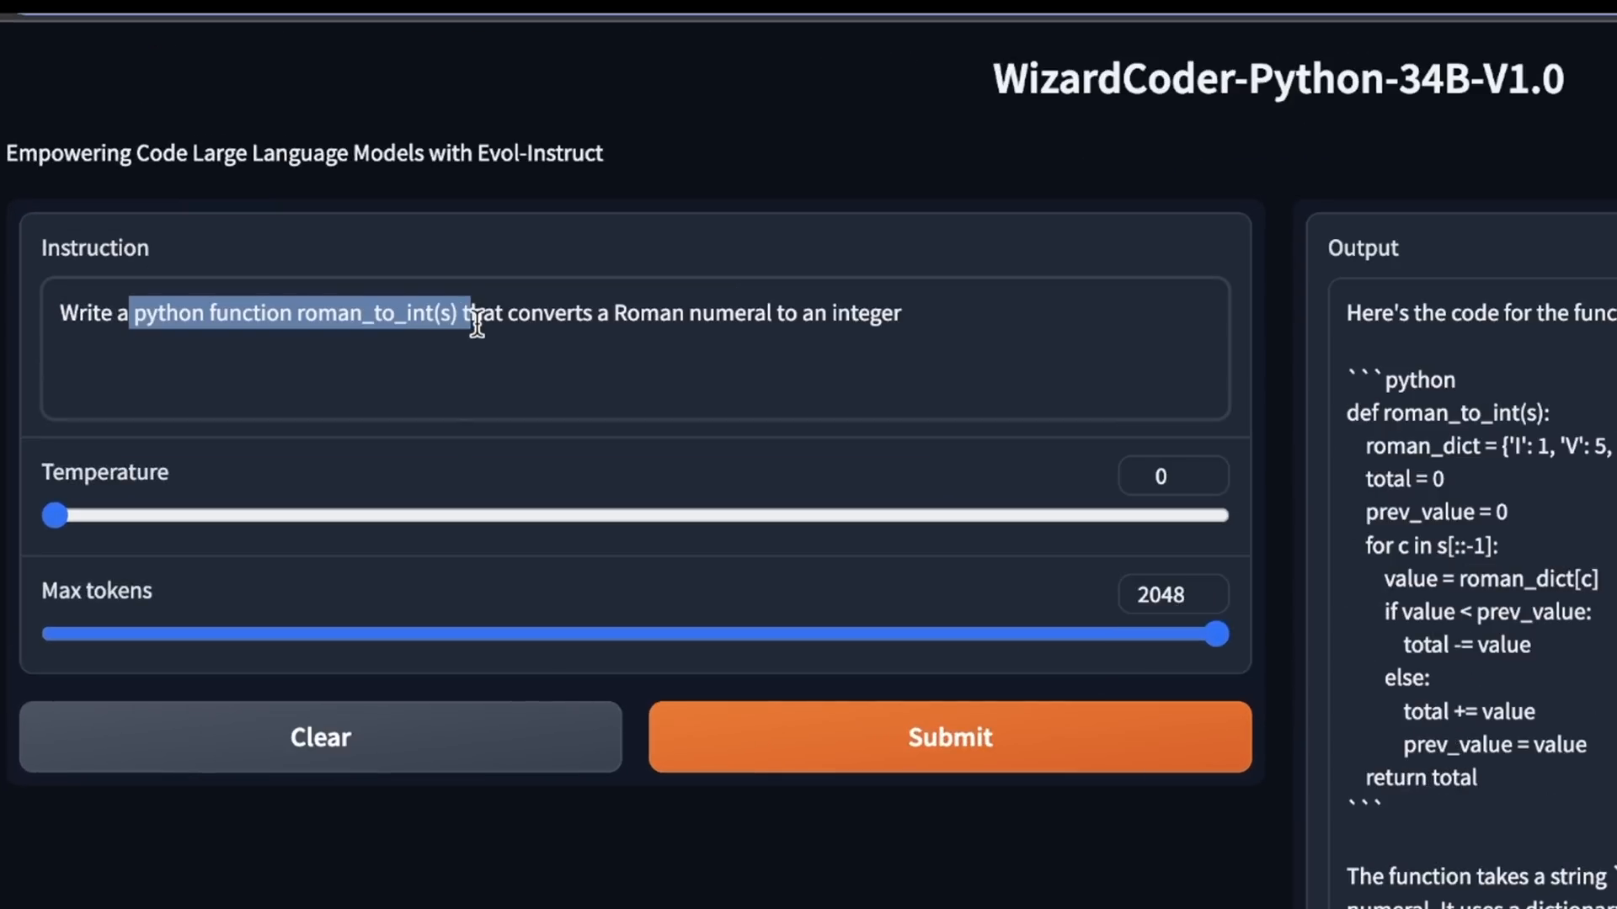
Mark the requested roman_to_int function description in the Instruction box.
drag(470, 314, 738, 313)
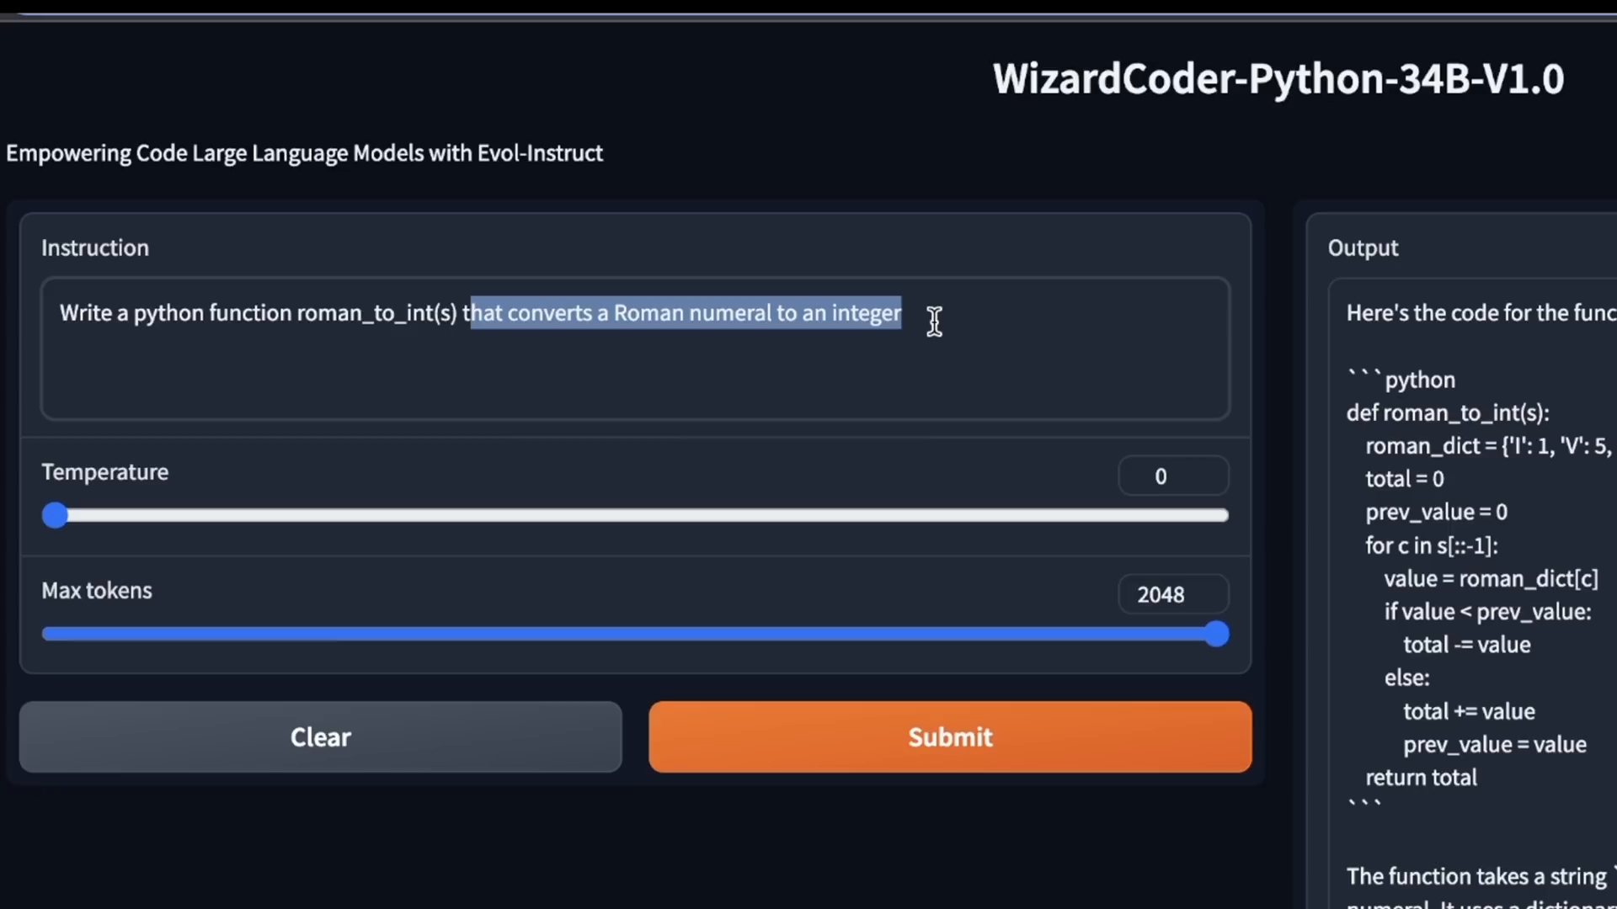
mouse_move(1257, 493)
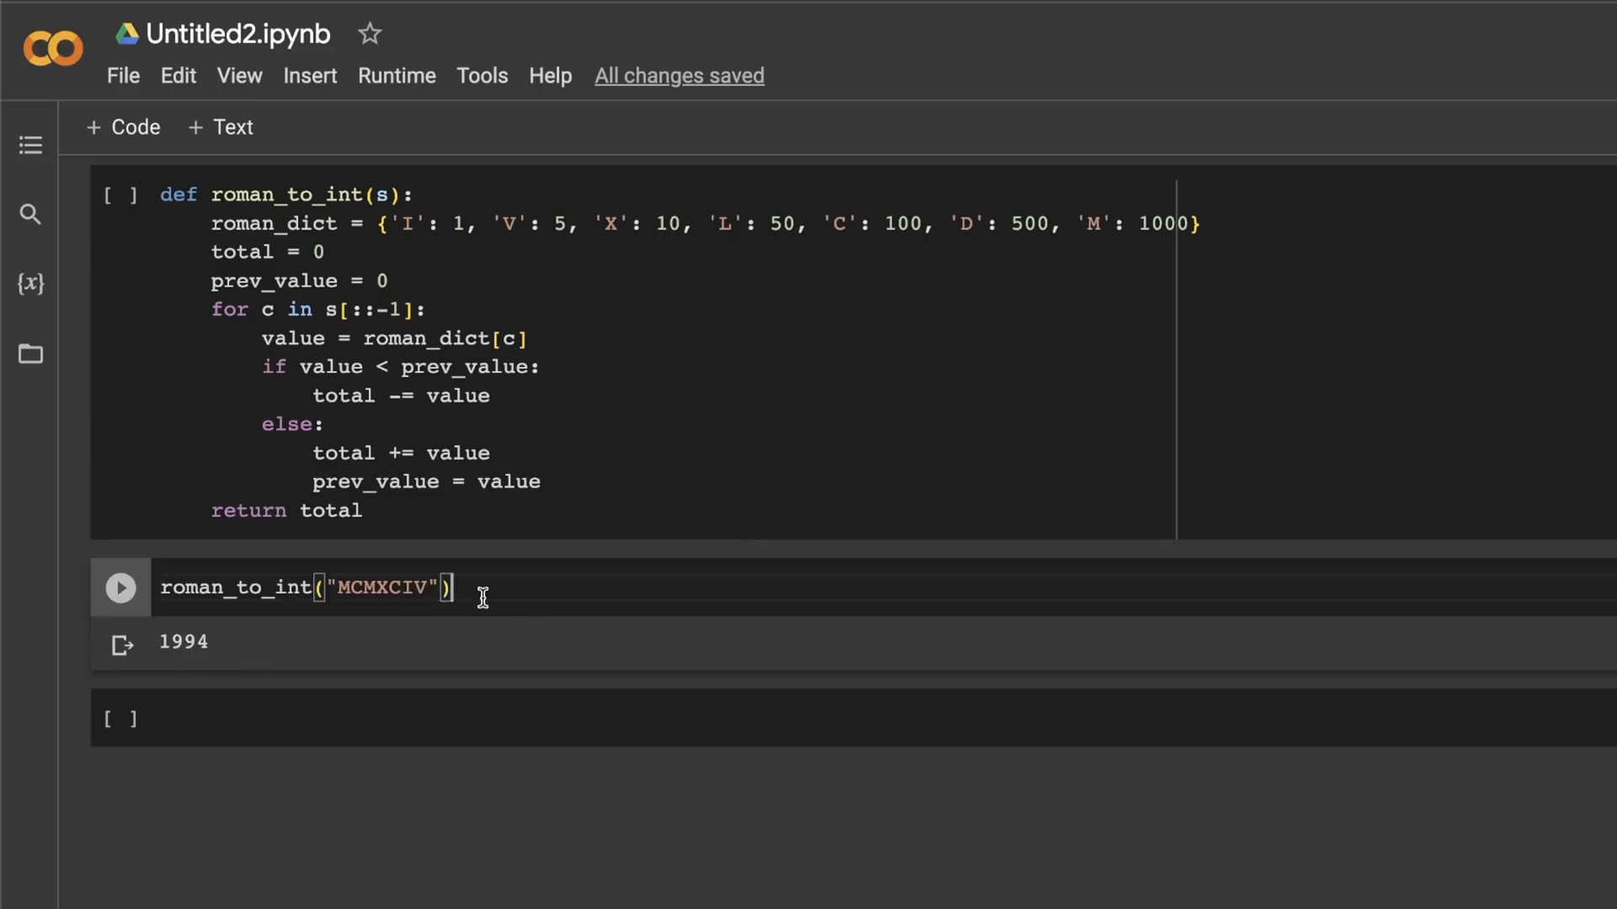
Mark the 1994 result returned by roman_to_int("MCMXCIV").
double_click(389, 587)
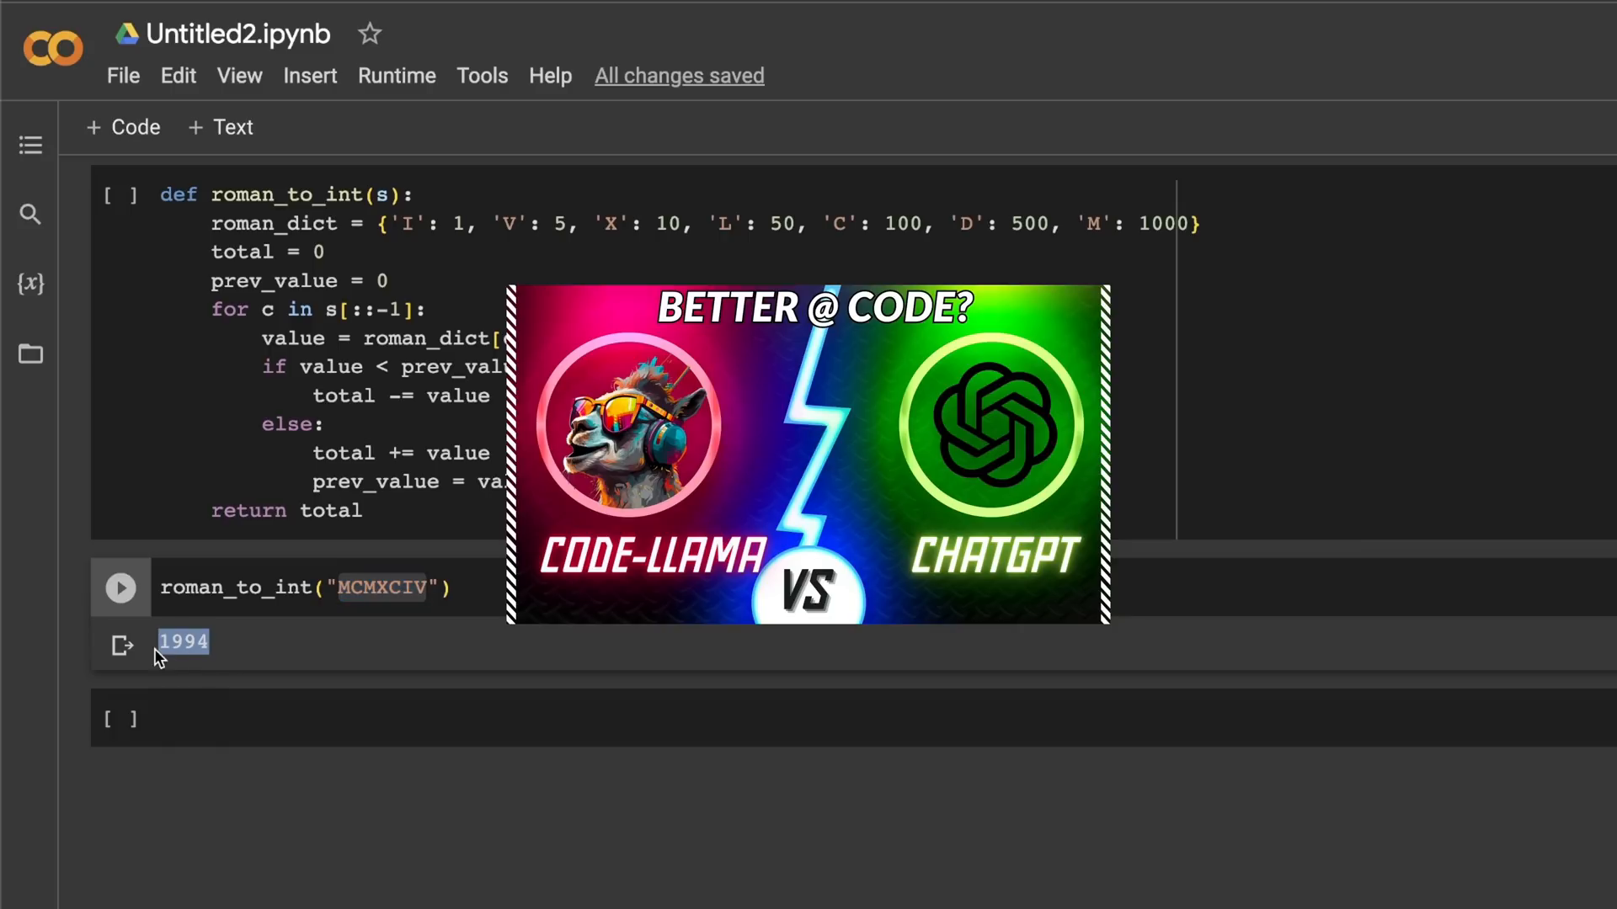
mouse_move(477, 660)
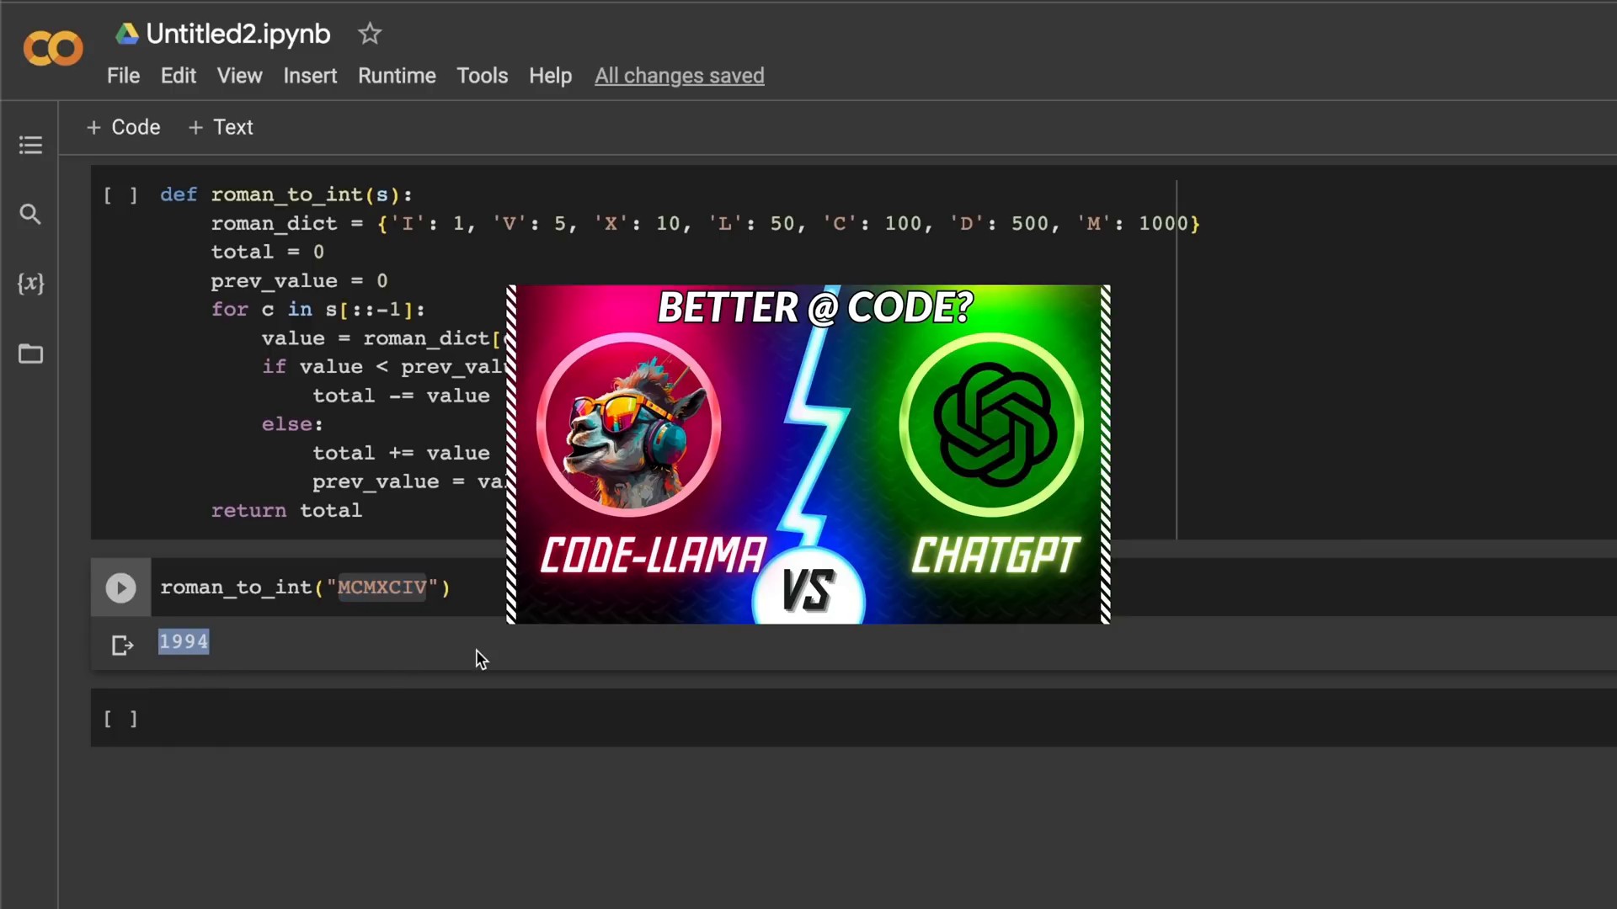